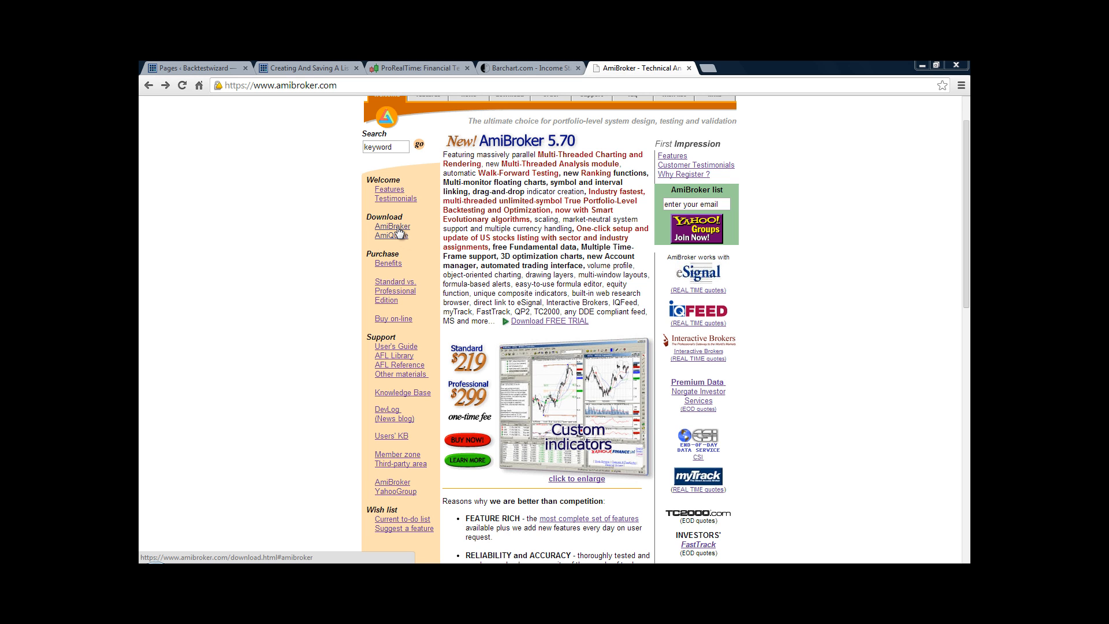
- Reach the AmiBroker download page in Chrome, then minimize the browser to the desktop
{"action": "left_click", "coordinate": [393, 227]}
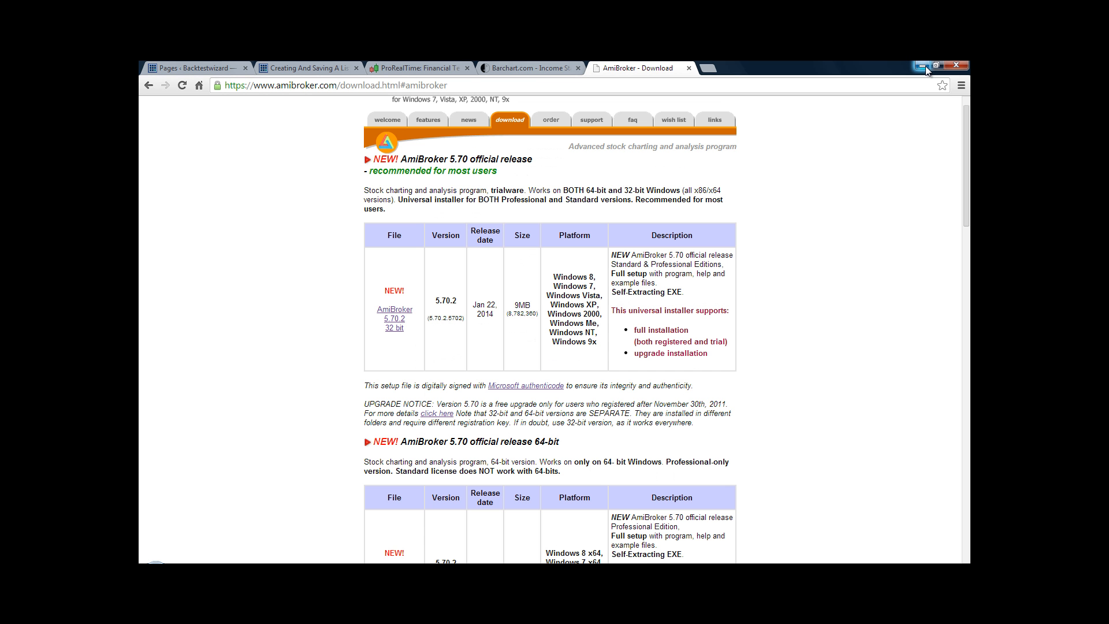
{"action": "left_click", "coordinate": [924, 64]}
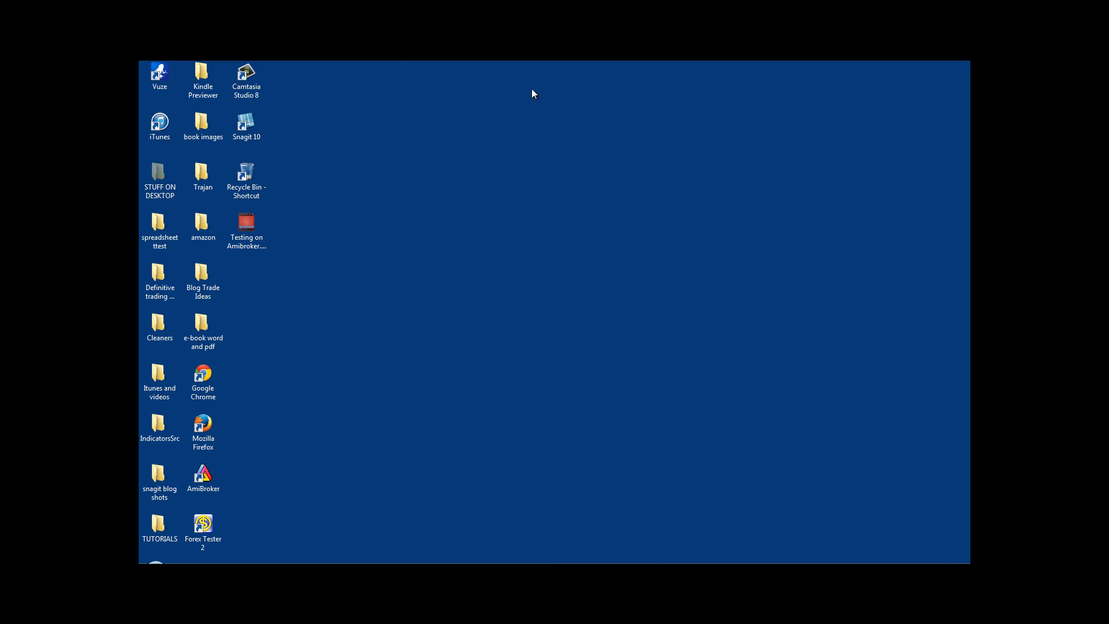
- Launch AmiBroker from its desktop shortcut after briefly checking the Start menu
{"action": "left_click", "coordinate": [159, 580]}
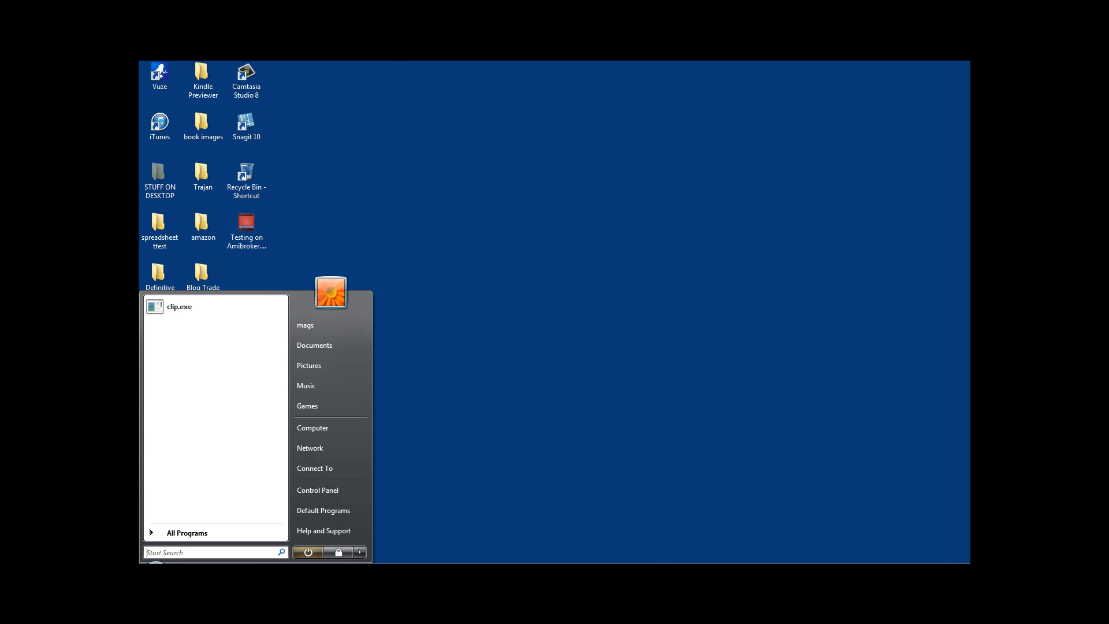
{"action": "left_click", "coordinate": [186, 532]}
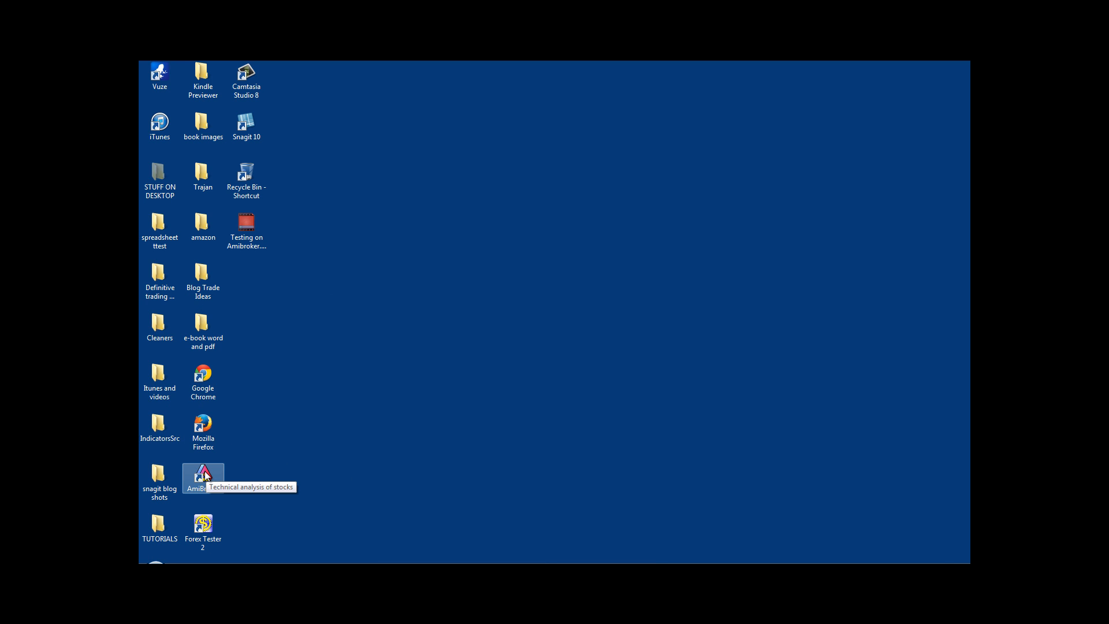
{"action": "double_click", "coordinate": [203, 473]}
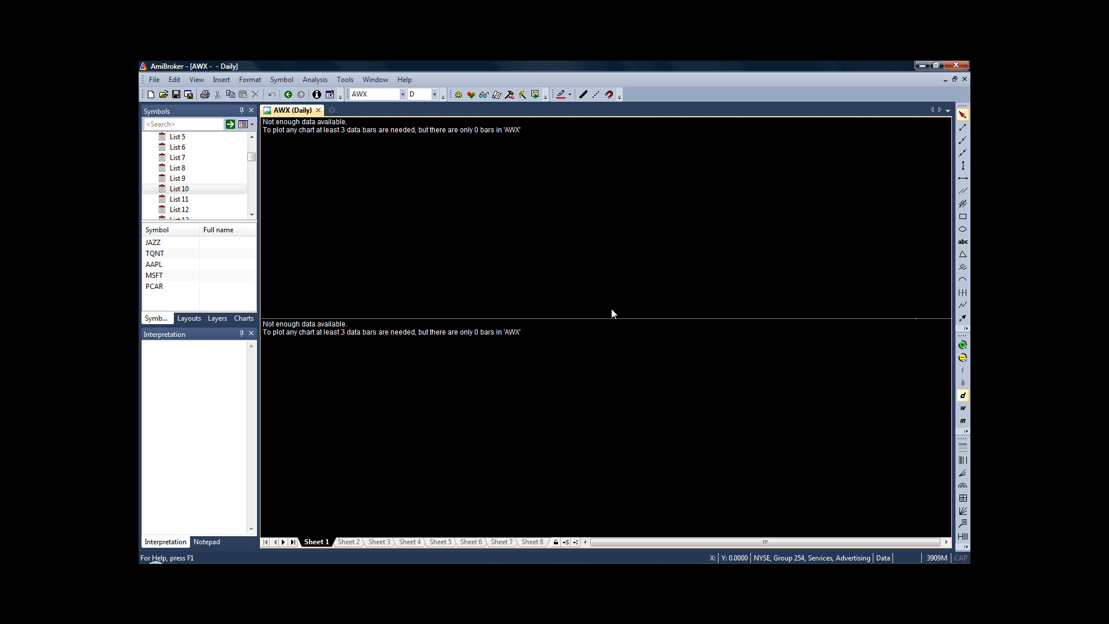
{"action": "mouse_move", "coordinate": [430, 279]}
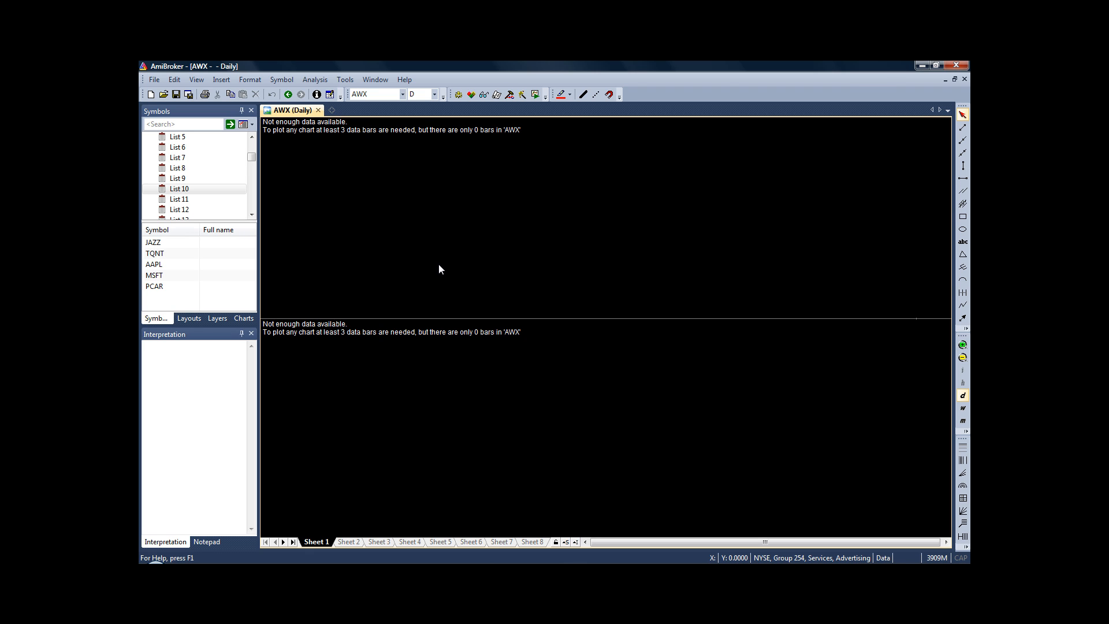
{"action": "mouse_move", "coordinate": [441, 268]}
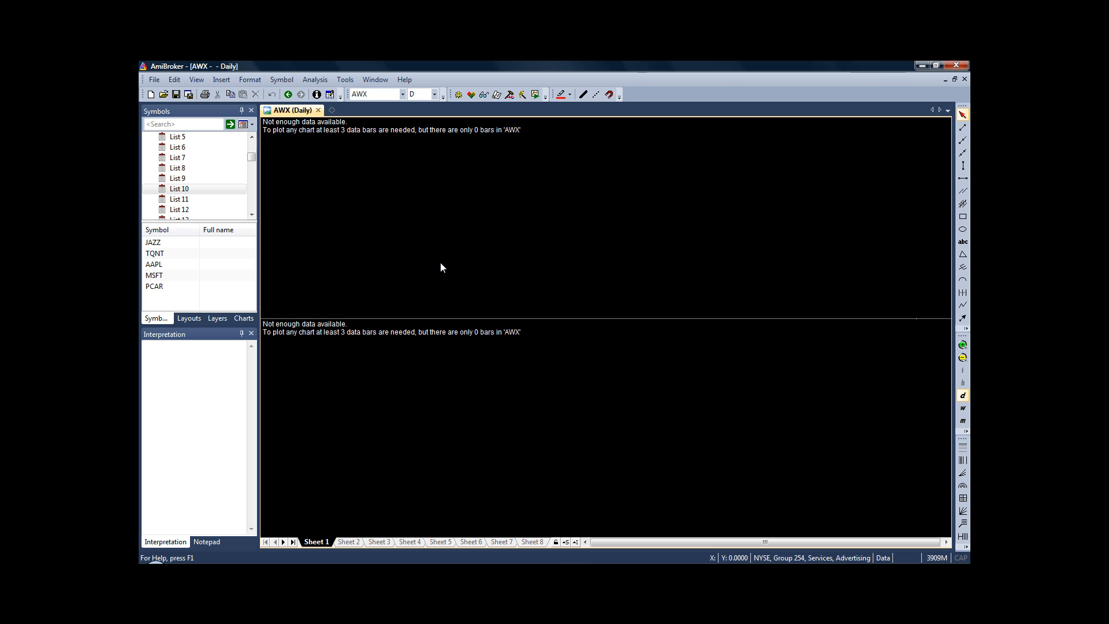
{"action": "mouse_move", "coordinate": [627, 194]}
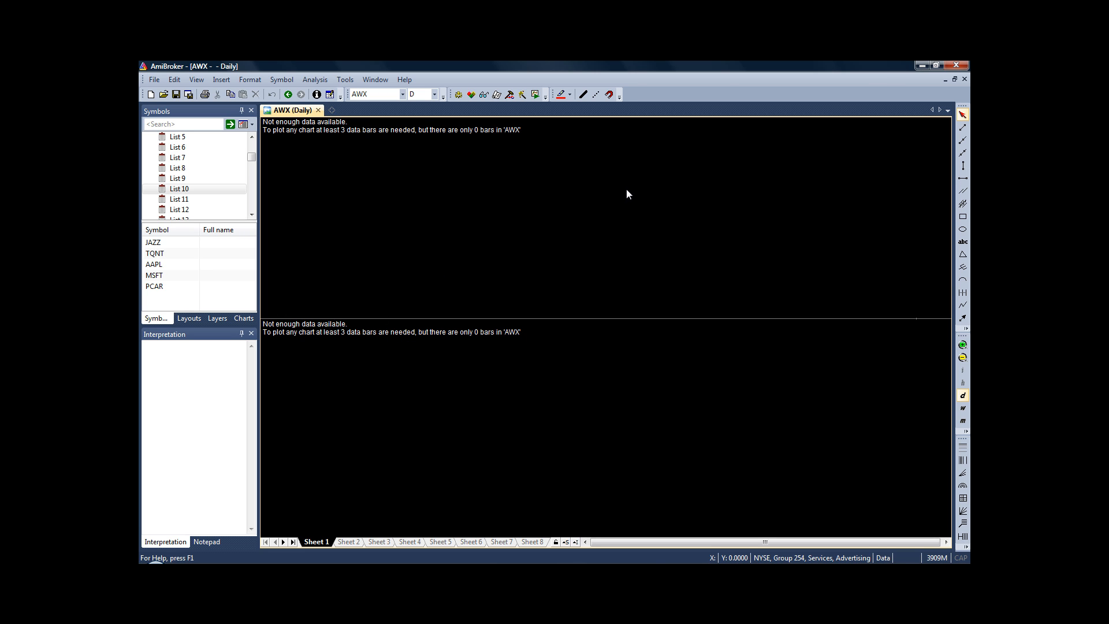
{"action": "mouse_move", "coordinate": [716, 186]}
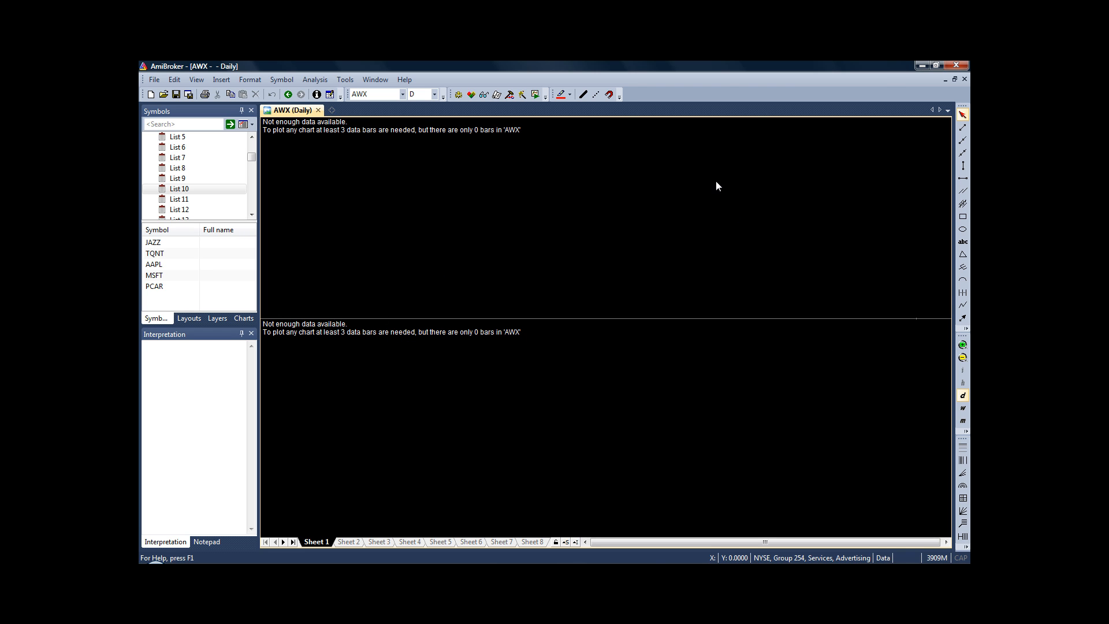
{"action": "mouse_move", "coordinate": [598, 302]}
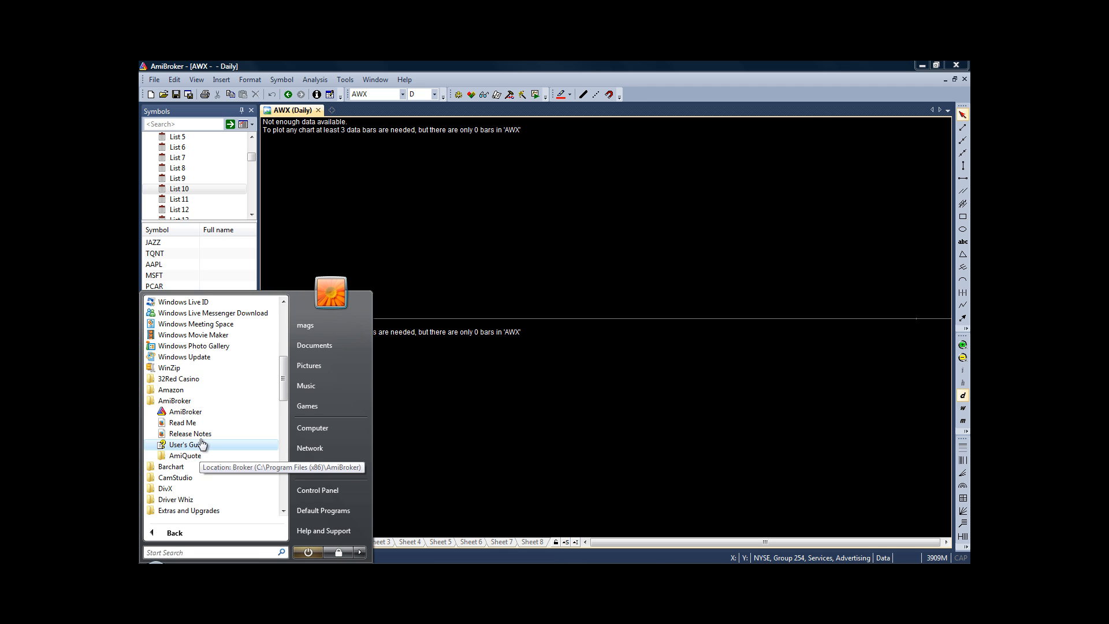
- Launch AmiQuote from the Start menu and dismiss its About box
{"action": "left_click", "coordinate": [185, 455]}
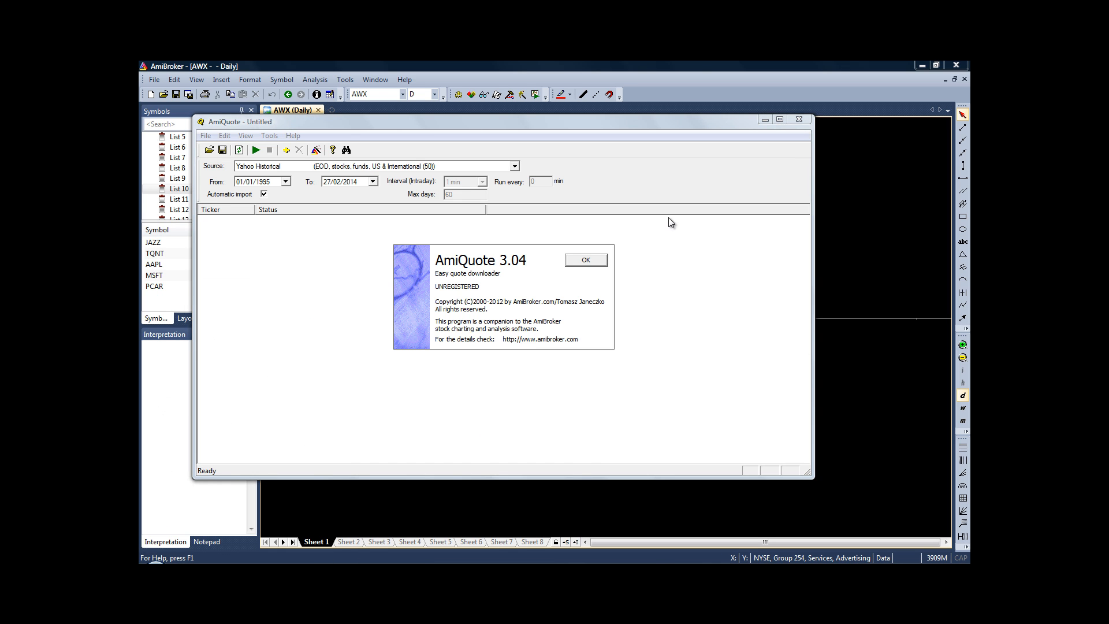
{"action": "left_click", "coordinate": [585, 260]}
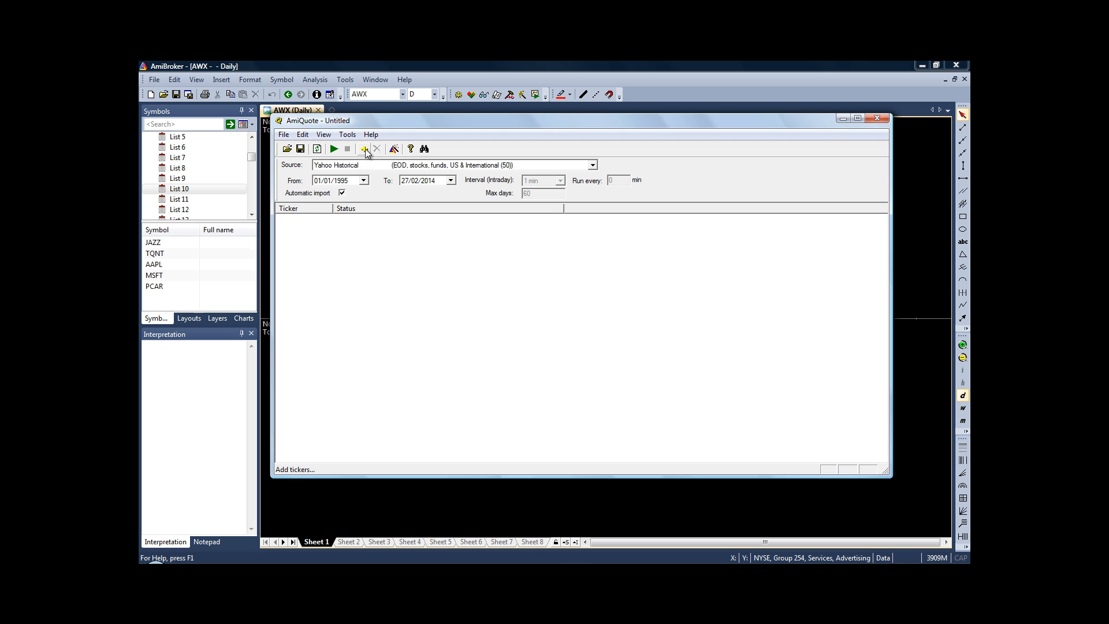
- Add the tickers JAZZ, TQNT, AAPL, PCAR and MSFT to the AmiQuote download list
{"action": "left_click", "coordinate": [363, 148]}
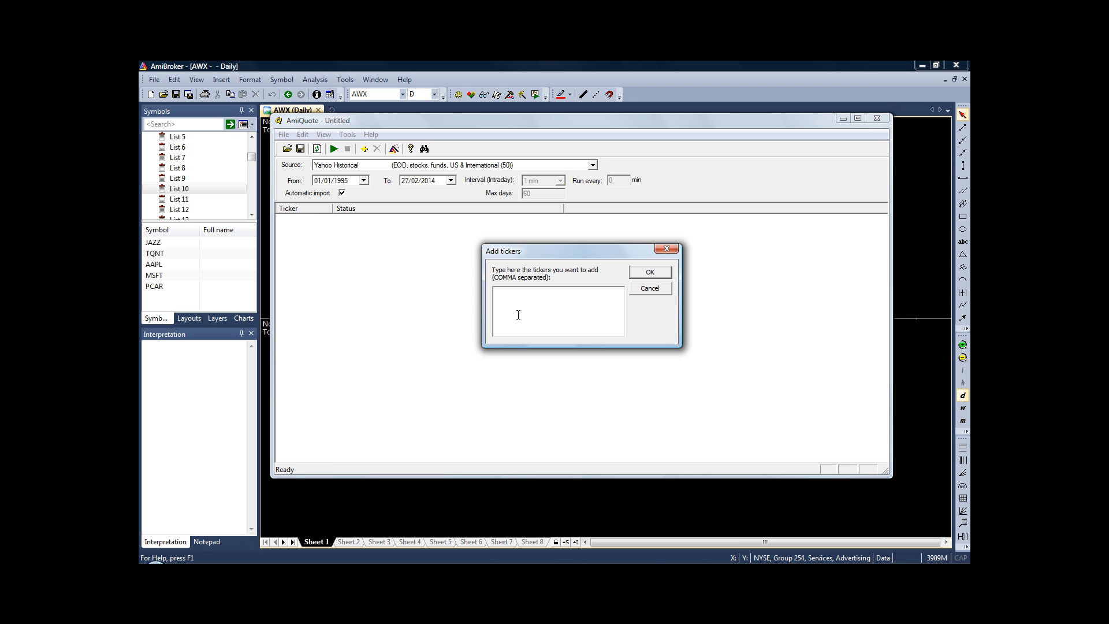
{"action": "type", "text": "JAZZ,T"}
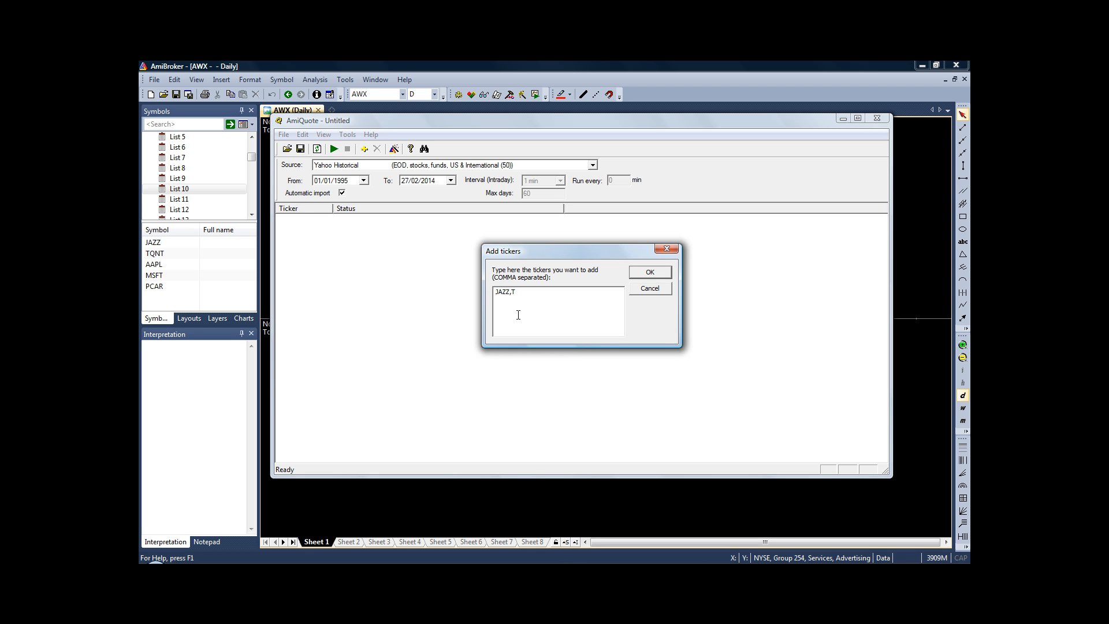
{"action": "type", "text": "QNT,AAPL,PCAR,MSFT"}
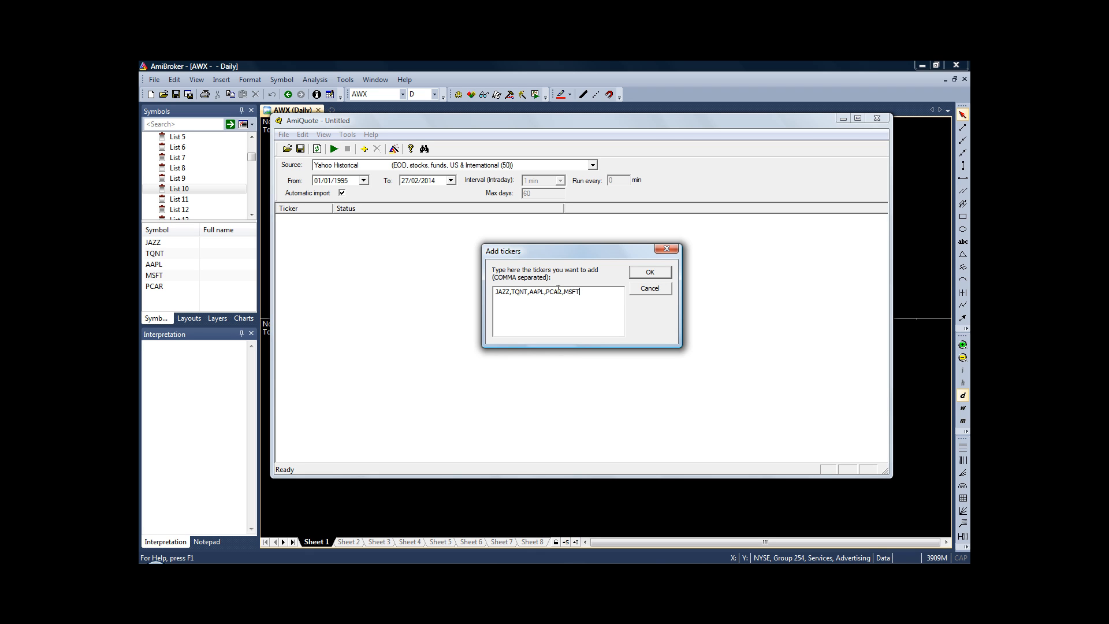
{"action": "left_click", "coordinate": [649, 271]}
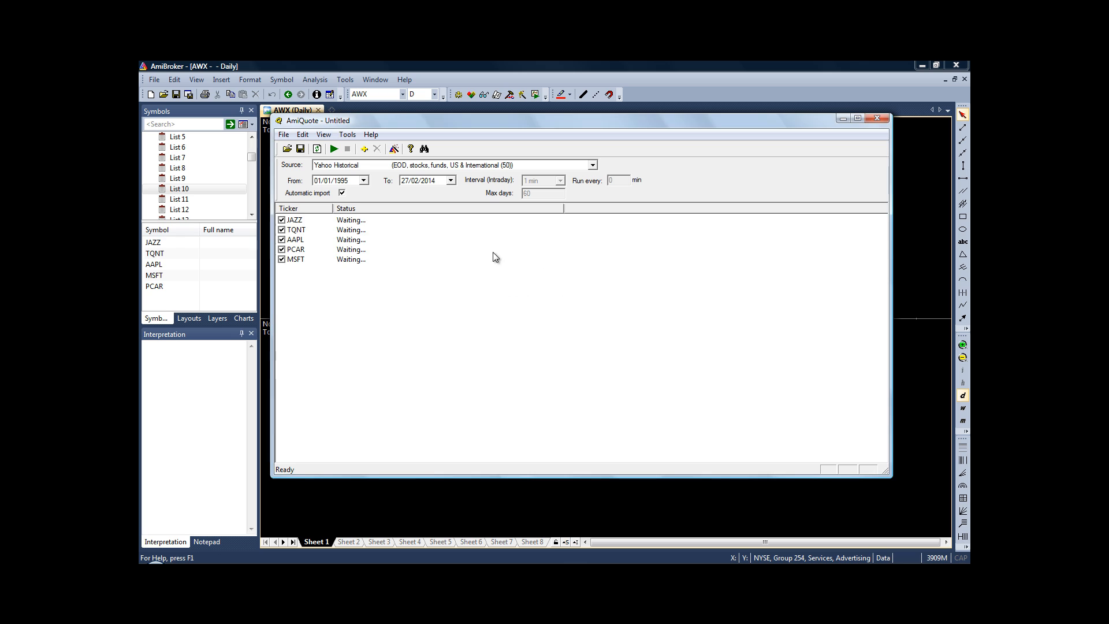
{"action": "mouse_move", "coordinate": [304, 290]}
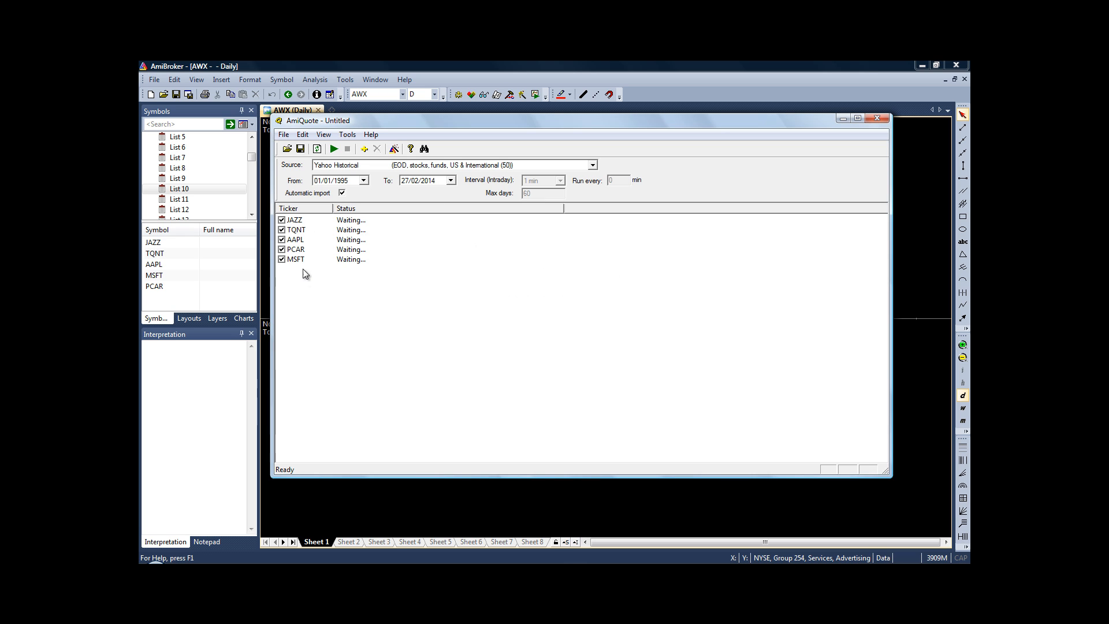
{"action": "mouse_move", "coordinate": [316, 265]}
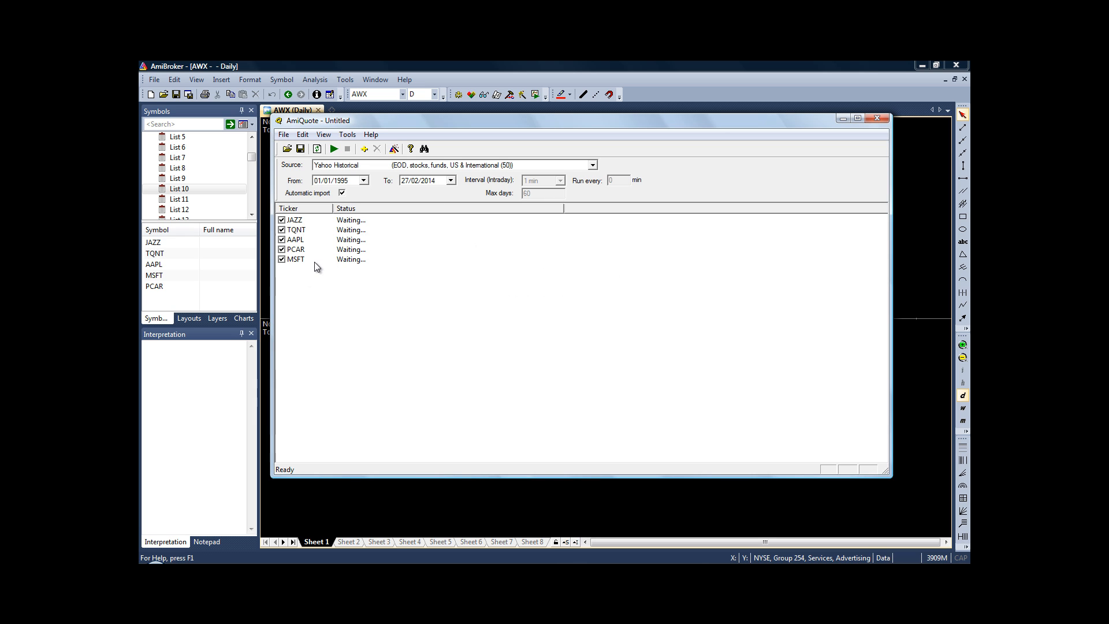
{"action": "mouse_move", "coordinate": [480, 228]}
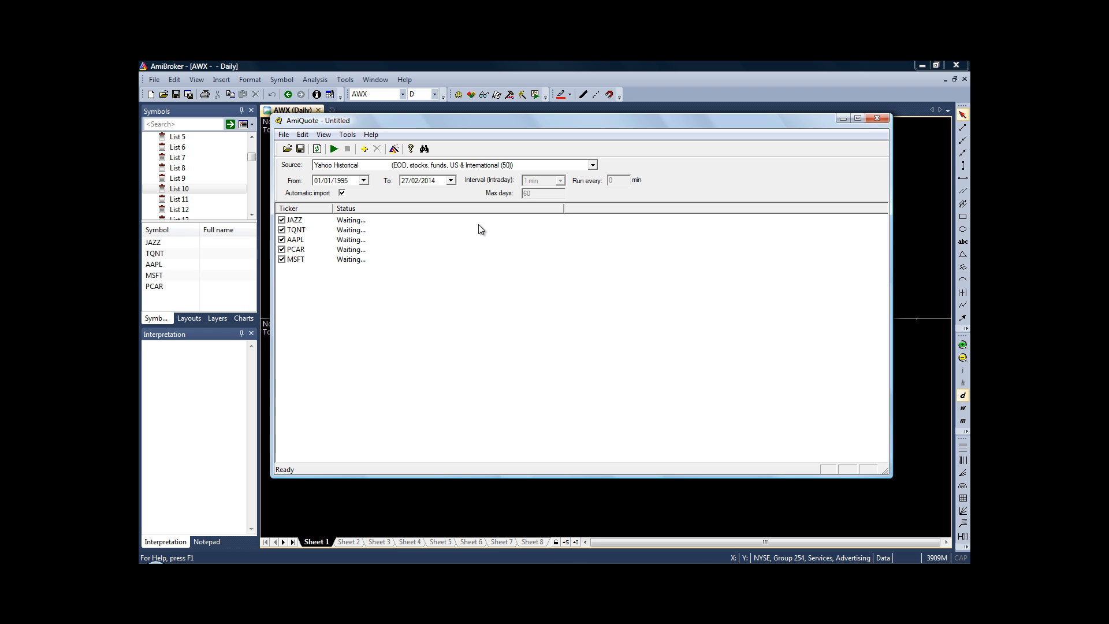
{"action": "mouse_move", "coordinate": [293, 171]}
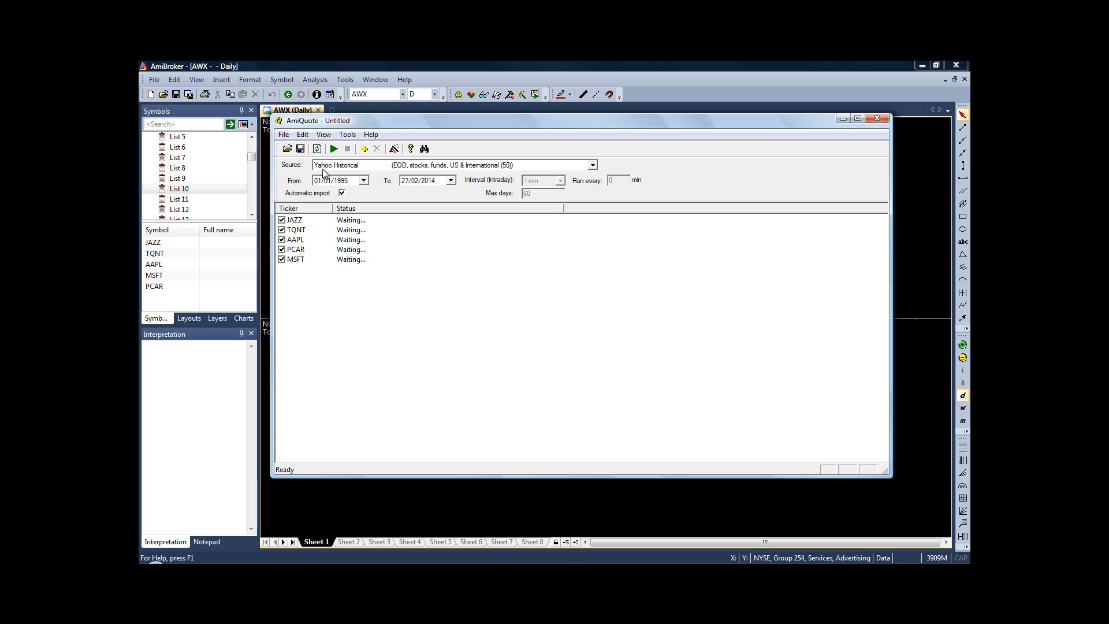
{"action": "mouse_move", "coordinate": [333, 168]}
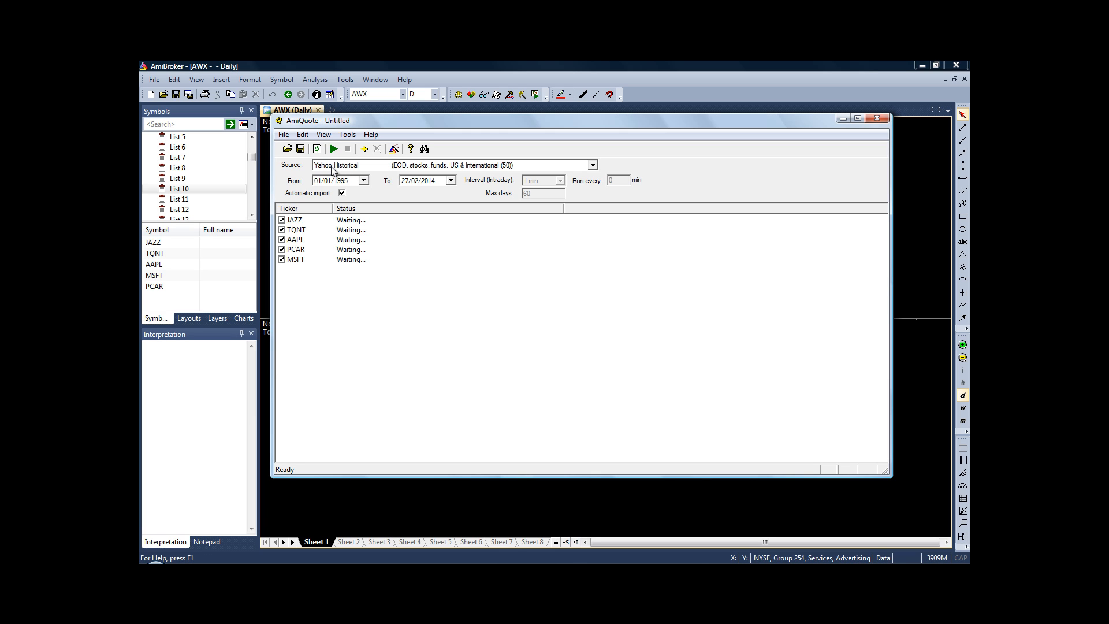
- Download Yahoo Historical quotes for all five tickers with automatic import into AmiBroker kept on
{"action": "left_click", "coordinate": [595, 164]}
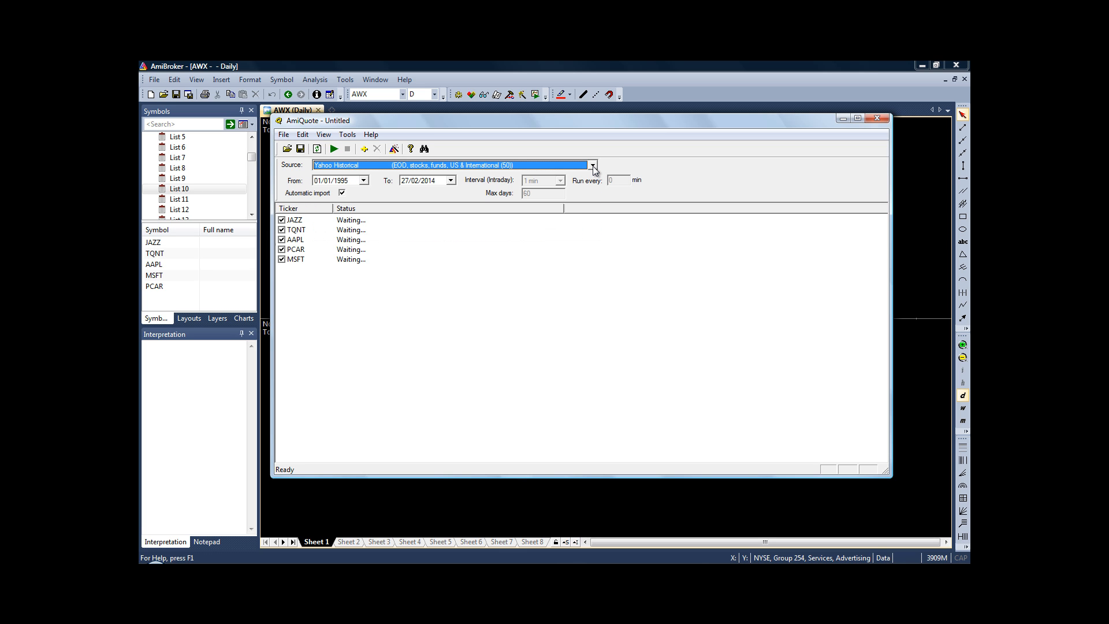
{"action": "mouse_move", "coordinate": [462, 178]}
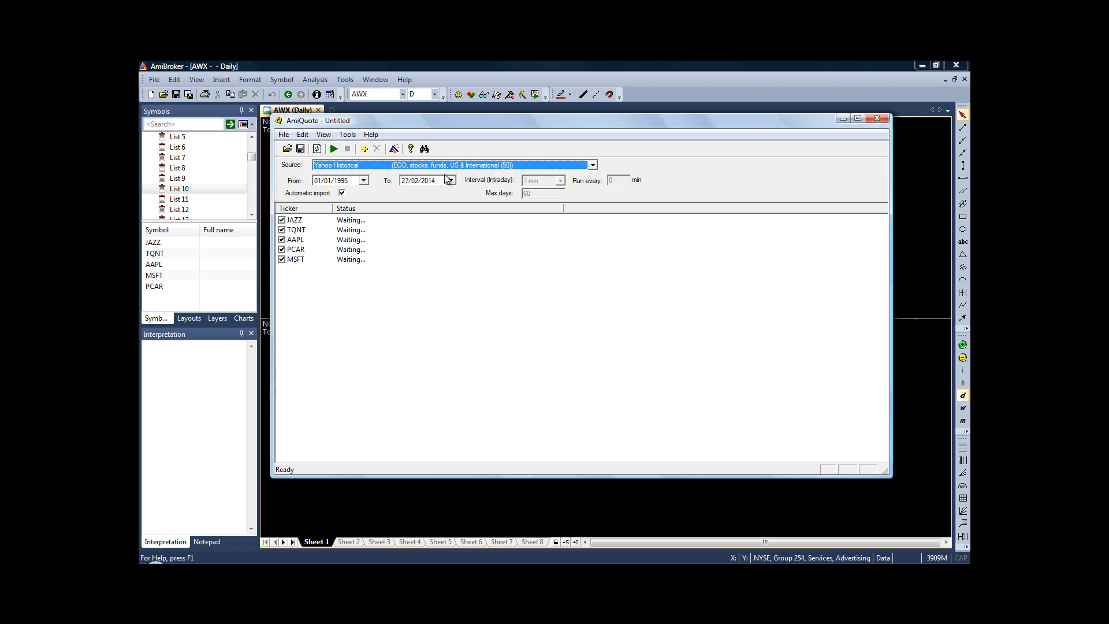
{"action": "mouse_move", "coordinate": [303, 194]}
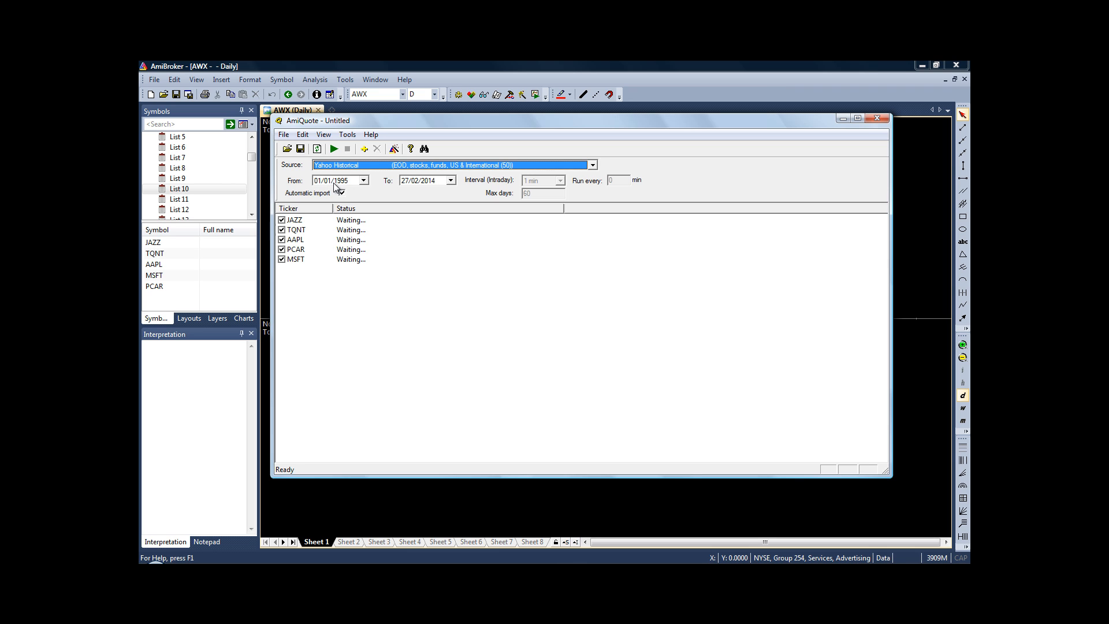
{"action": "left_click", "coordinate": [342, 192]}
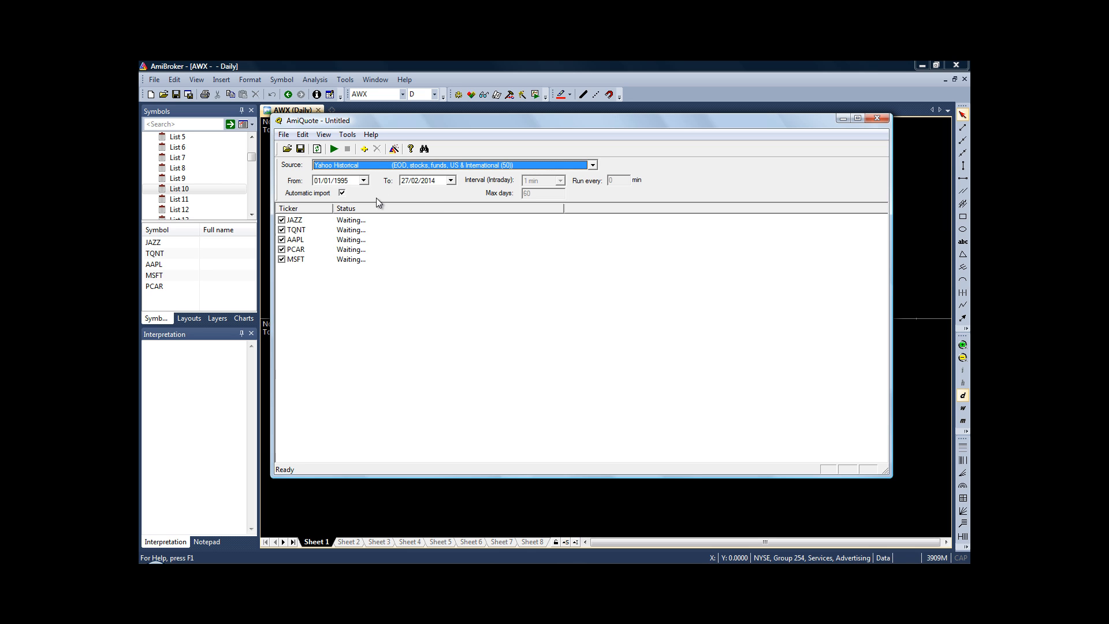
{"action": "left_click", "coordinate": [342, 193]}
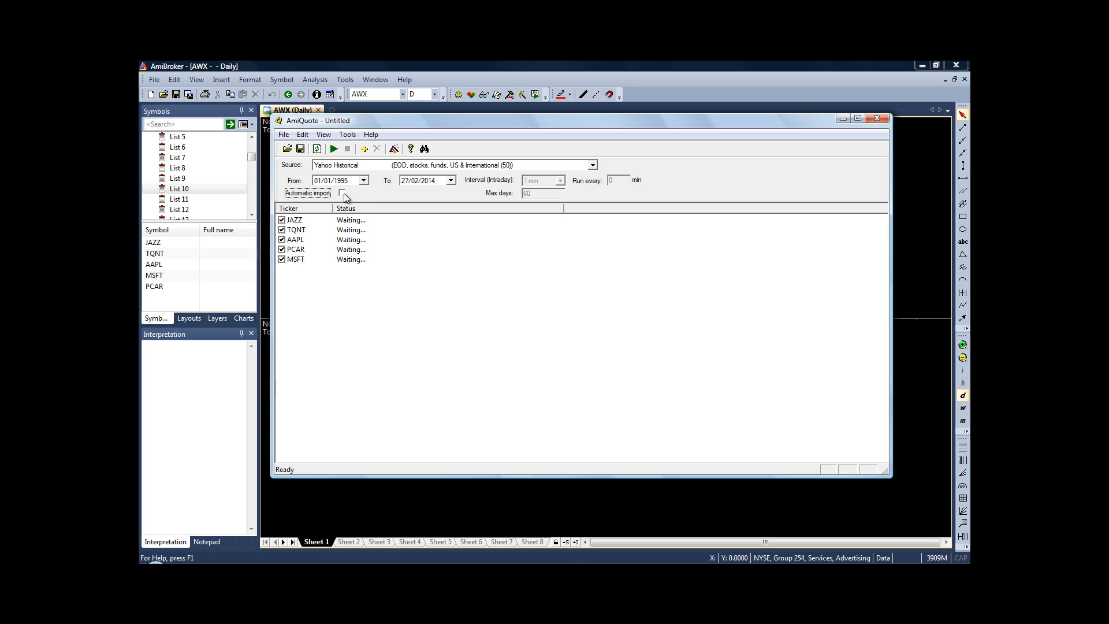
{"action": "left_click", "coordinate": [342, 191]}
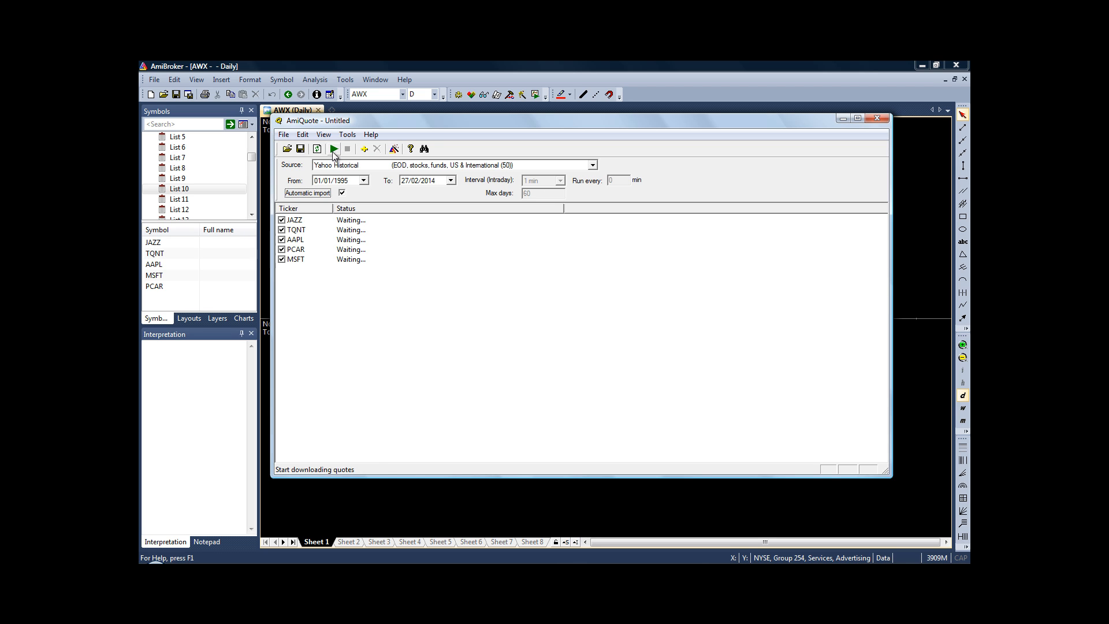
{"action": "left_click", "coordinate": [333, 148]}
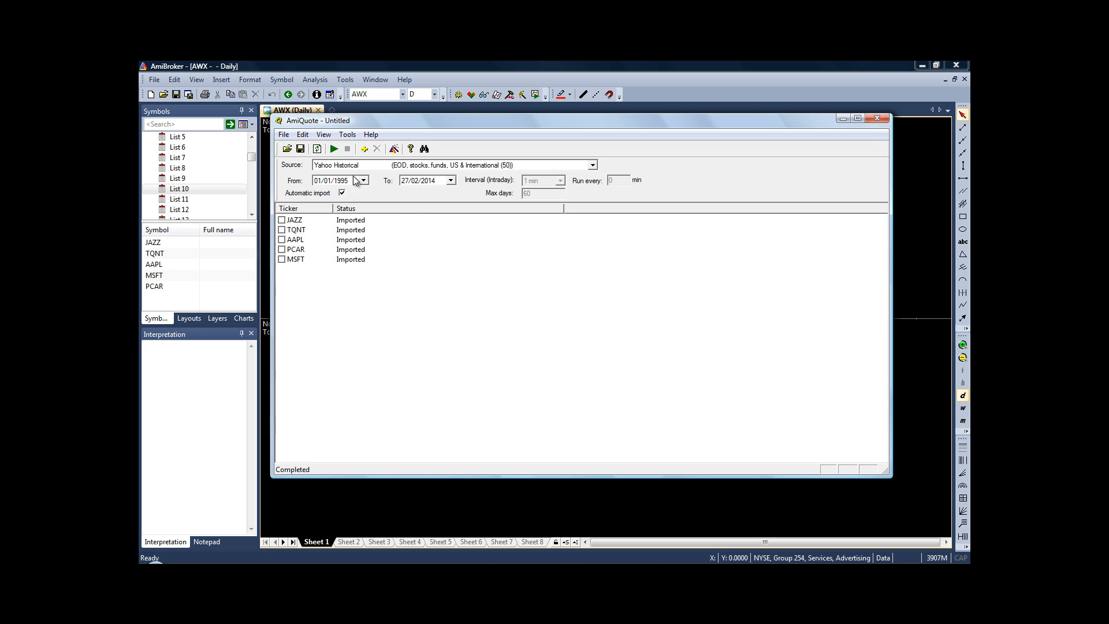
{"action": "left_click", "coordinate": [284, 134]}
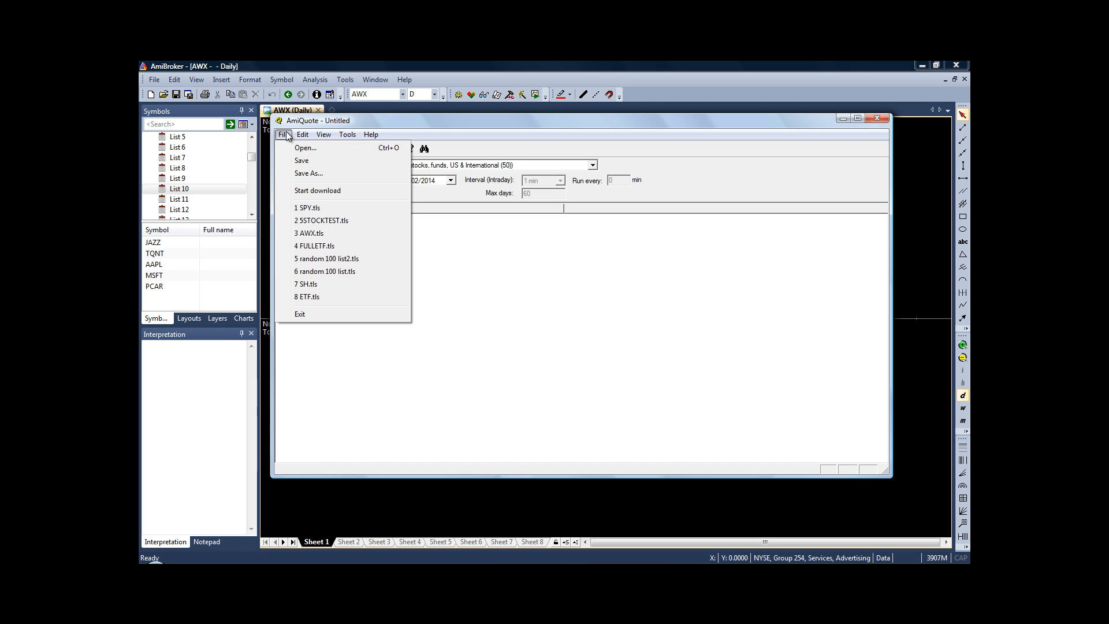
- Save the ticker list as test.tls via Save As, replacing the existing file name
{"action": "left_click", "coordinate": [307, 173]}
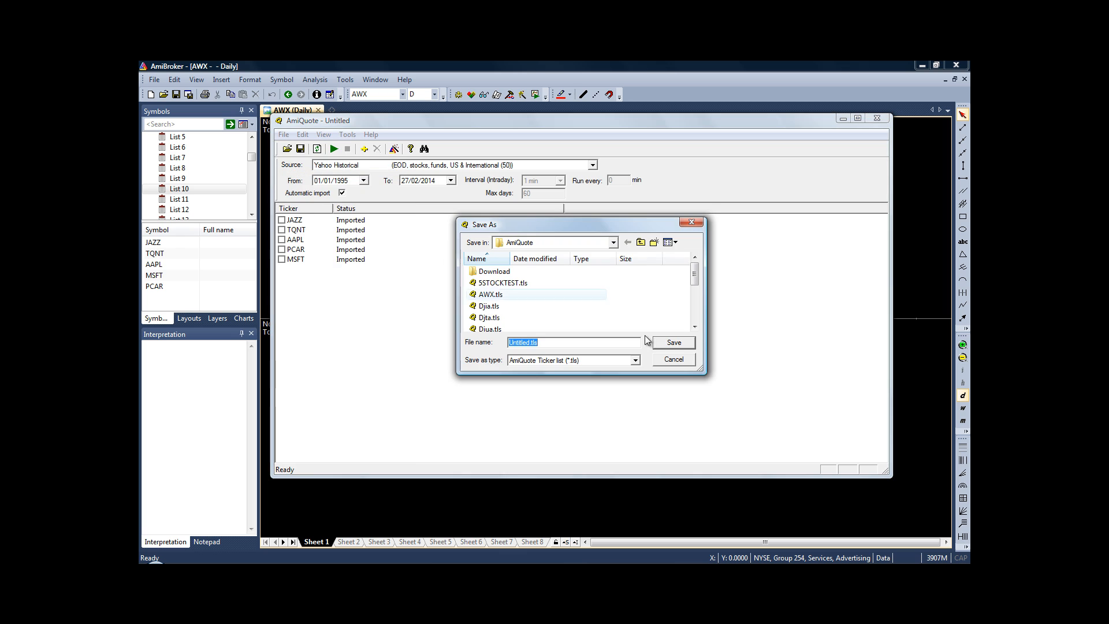
{"action": "left_click", "coordinate": [615, 242]}
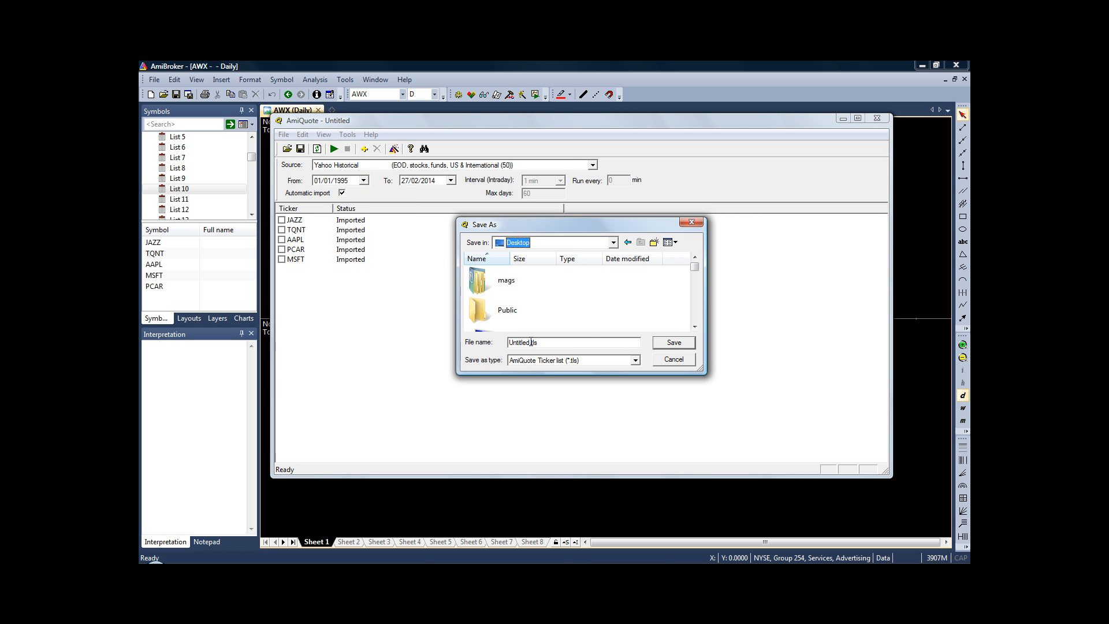
{"action": "double_click", "coordinate": [521, 342]}
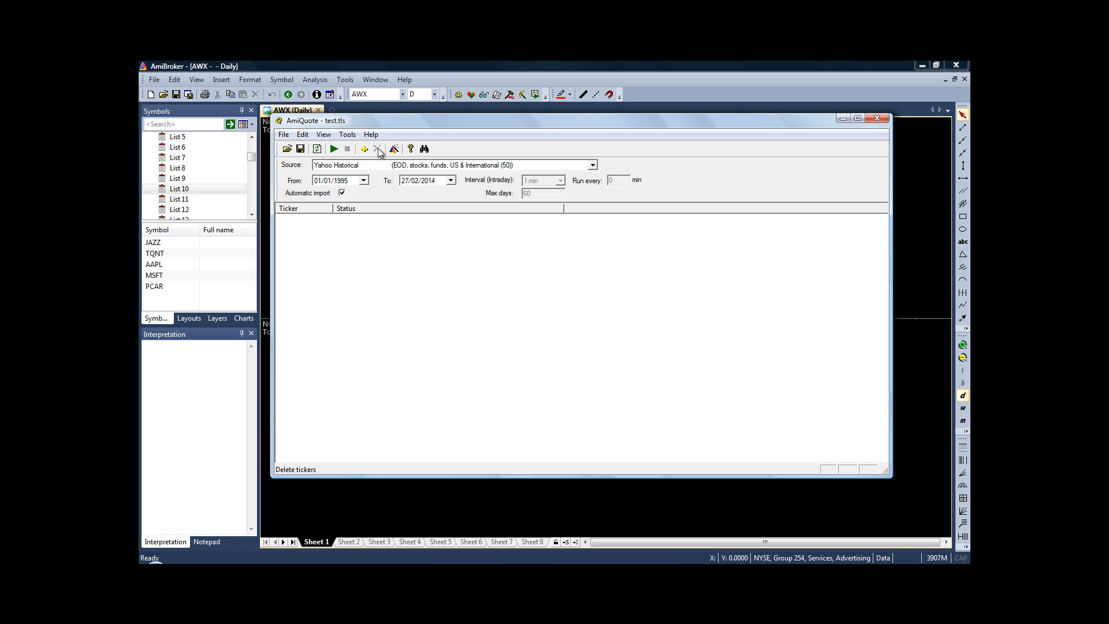
- Add SPY as the only ticker and download its price data
{"action": "left_click", "coordinate": [365, 148]}
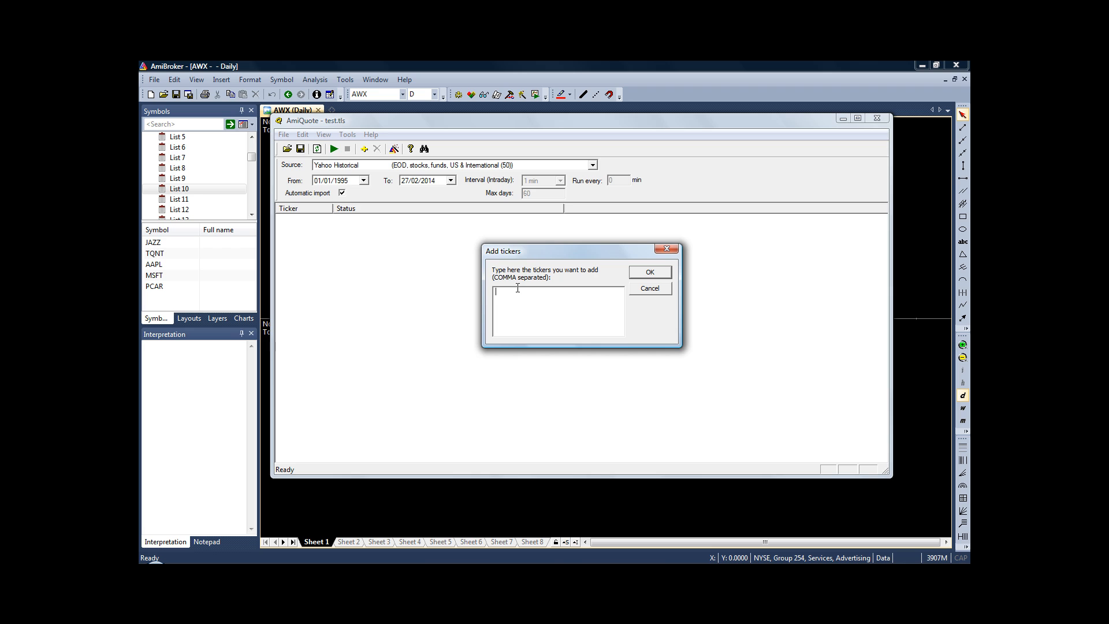
{"action": "type", "text": "spy"}
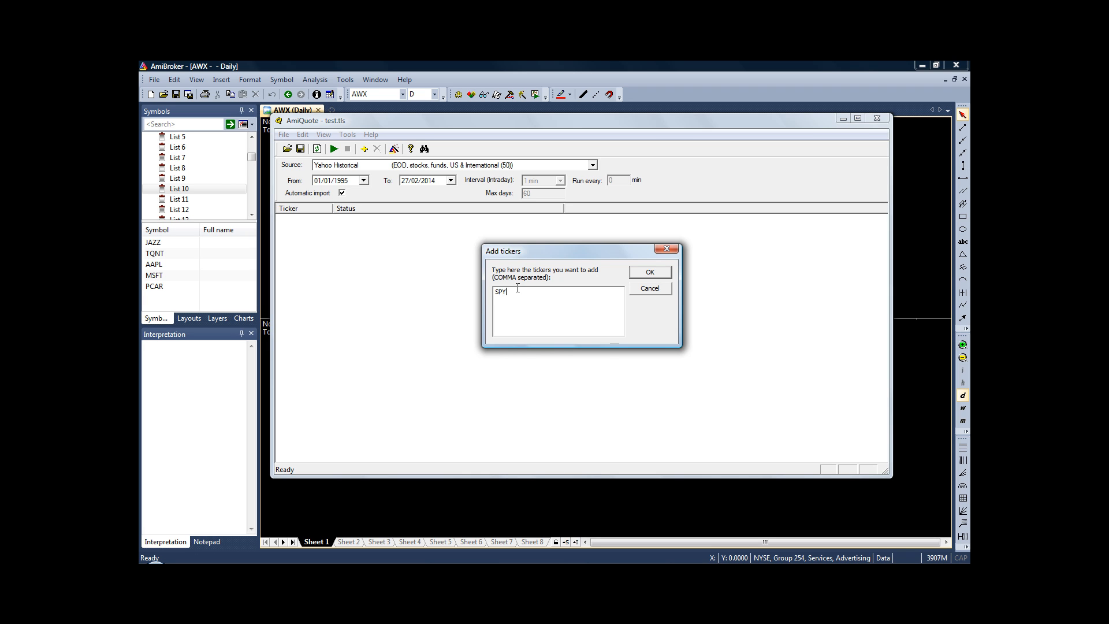
{"action": "left_click", "coordinate": [649, 271]}
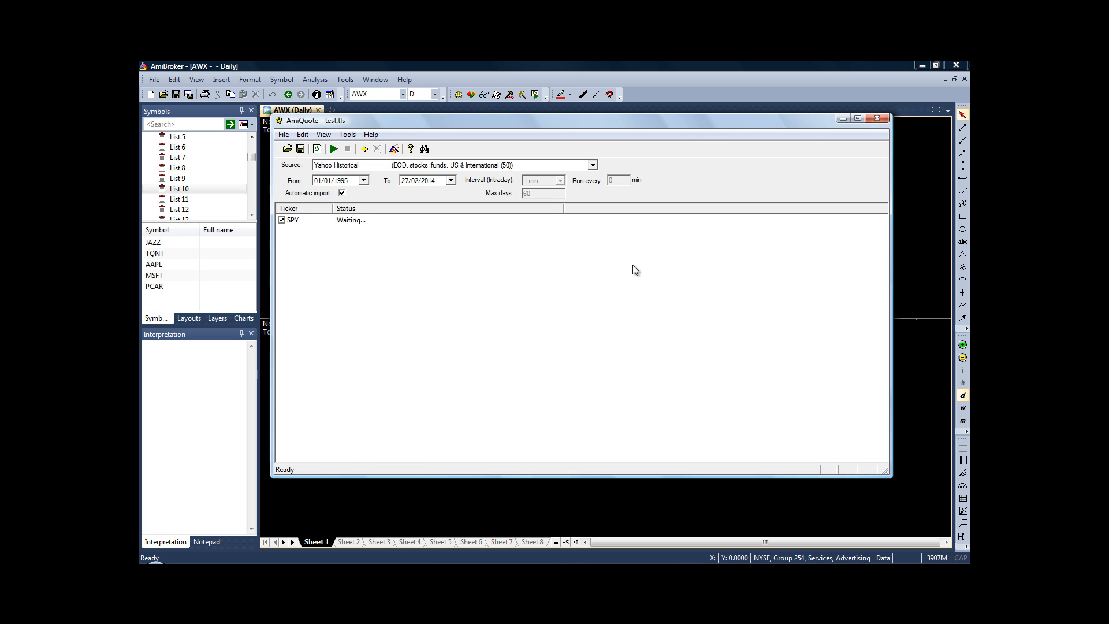
{"action": "left_click", "coordinate": [334, 147]}
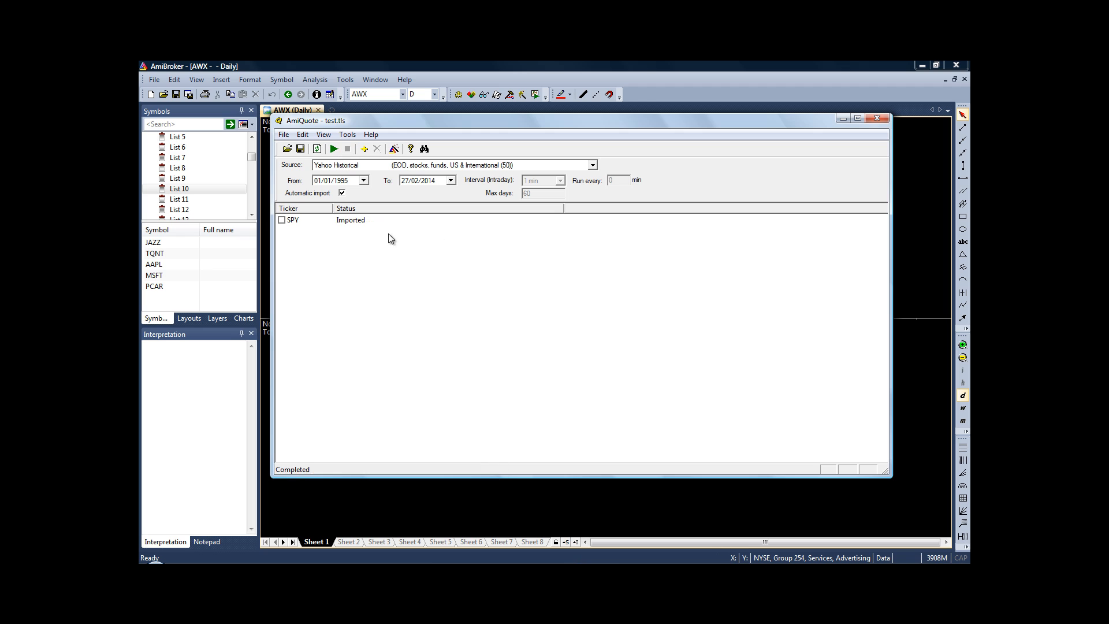
- Save the SPY ticker list on the Desktop as spy.tls
{"action": "left_click", "coordinate": [284, 134]}
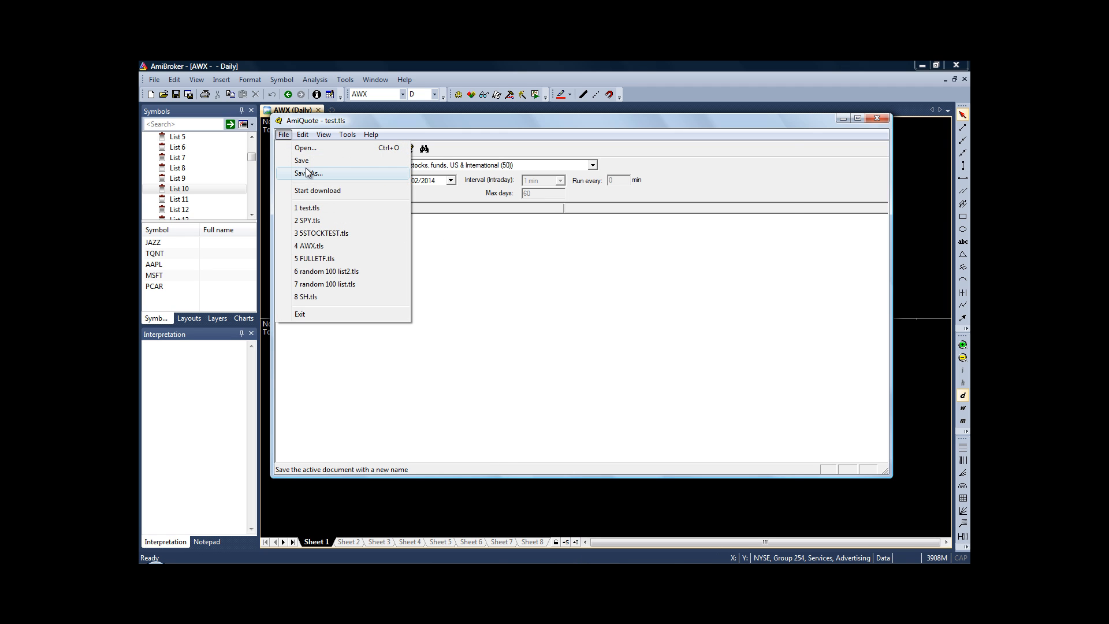
{"action": "left_click", "coordinate": [303, 173]}
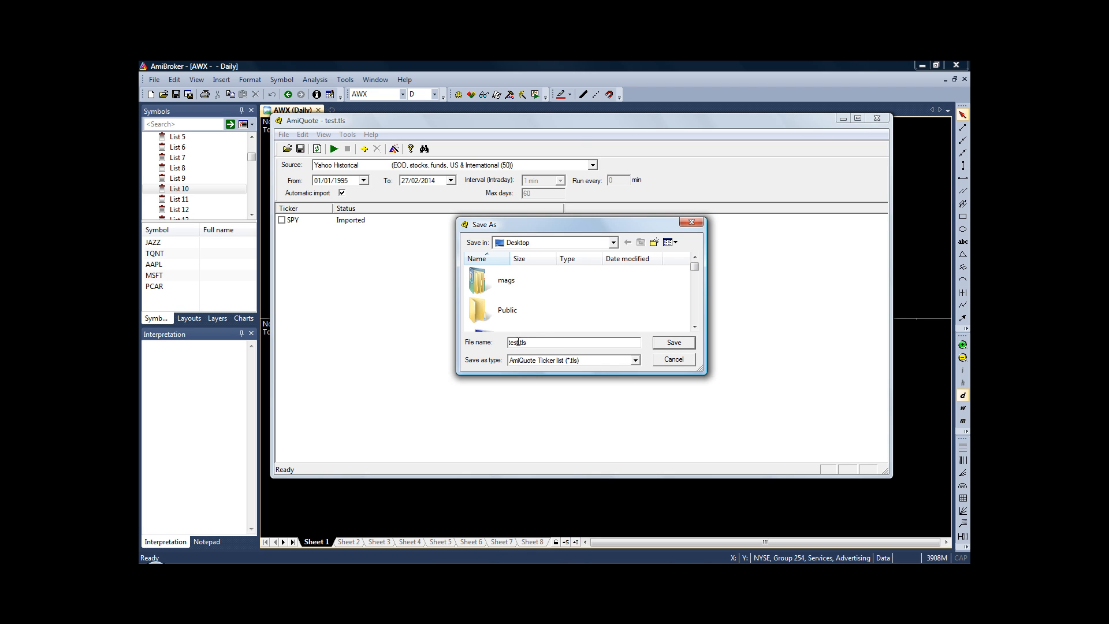
{"action": "type", "text": "spy.tls"}
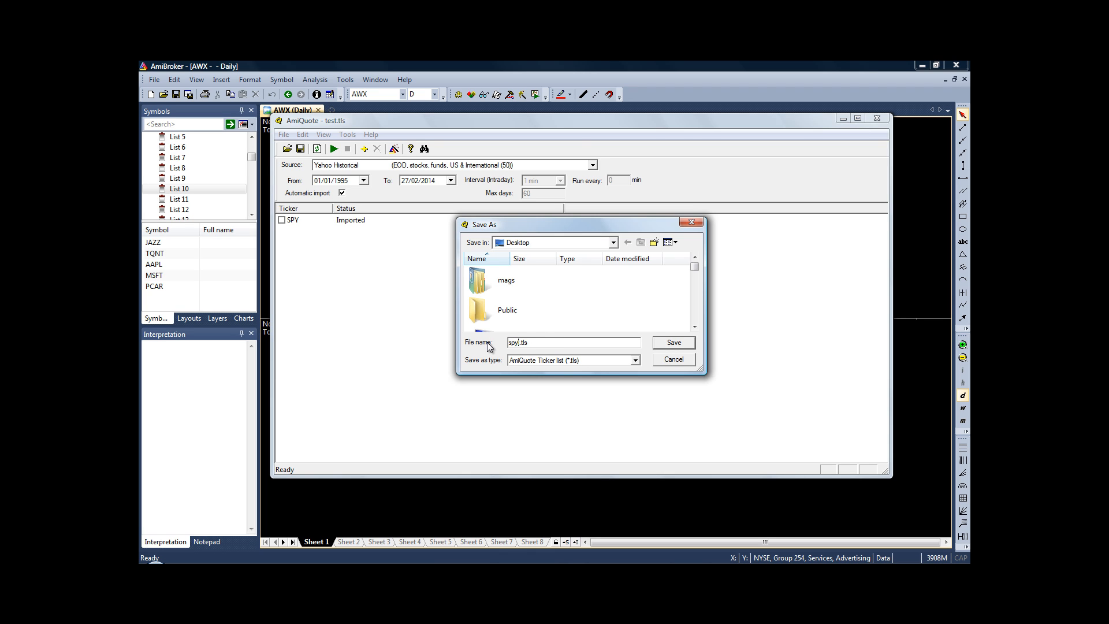
{"action": "mouse_move", "coordinate": [681, 344]}
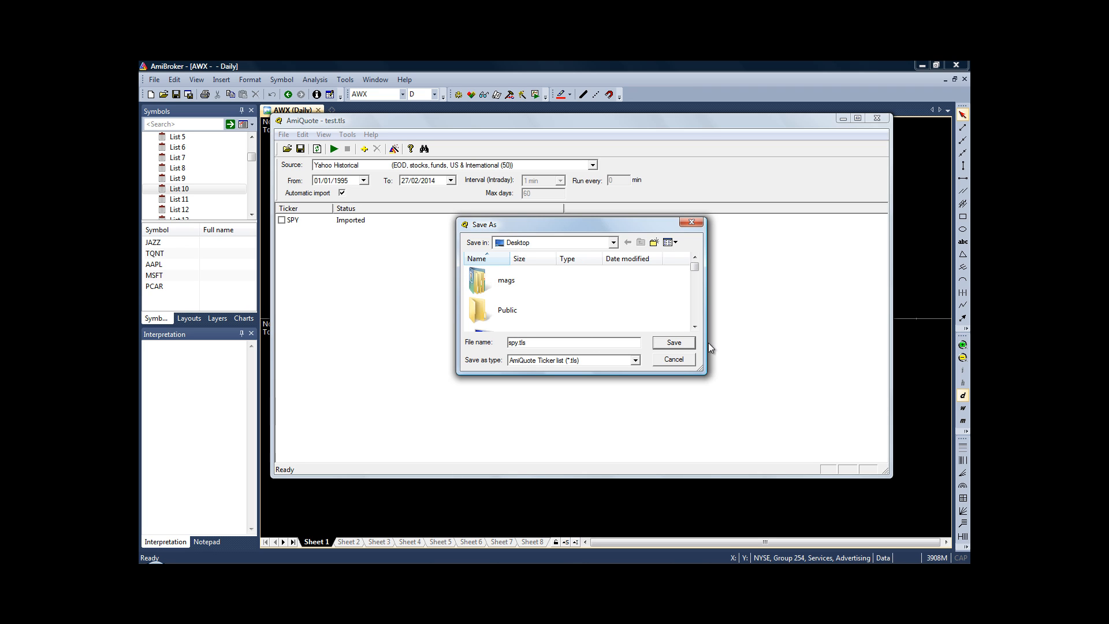
{"action": "left_click", "coordinate": [673, 342]}
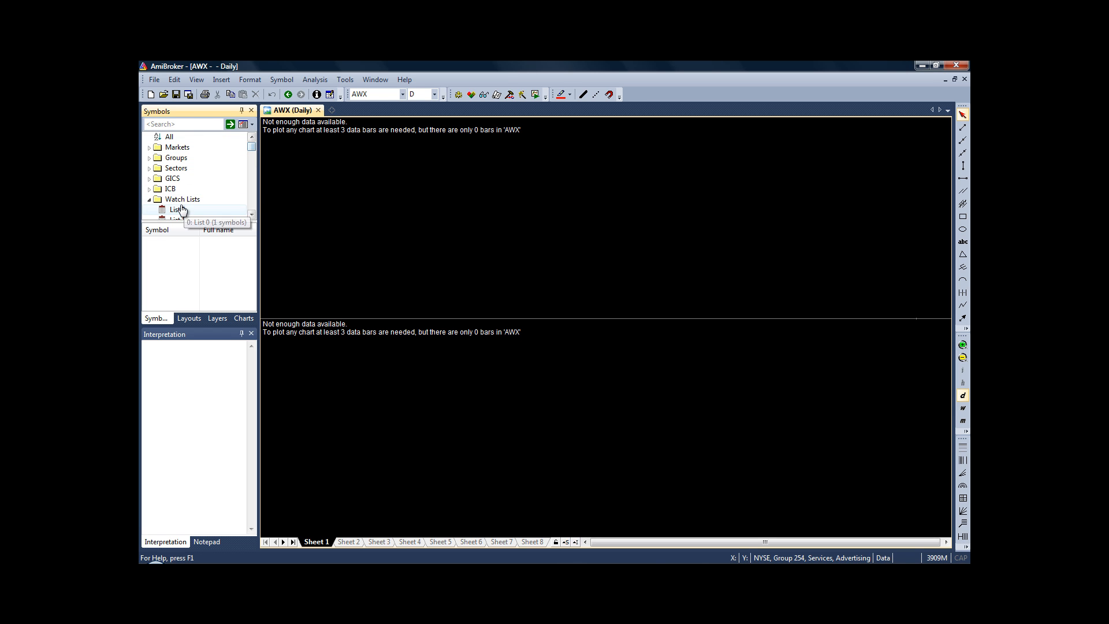
- Import the test.tls file from the Desktop into watch list List 9
{"action": "right_click", "coordinate": [175, 209]}
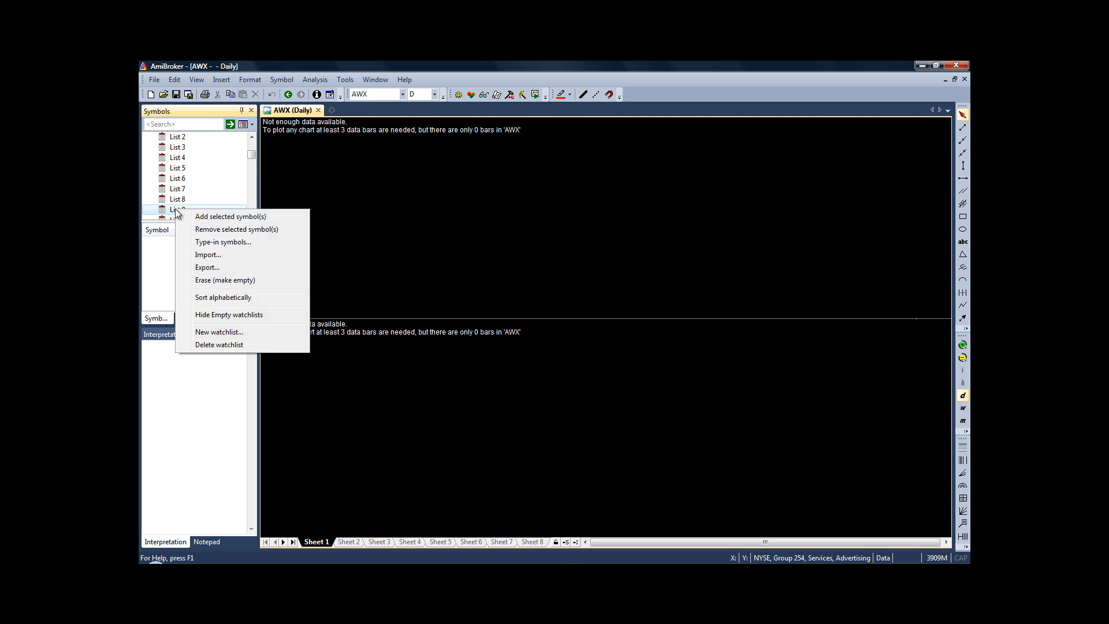
{"action": "mouse_move", "coordinate": [223, 241]}
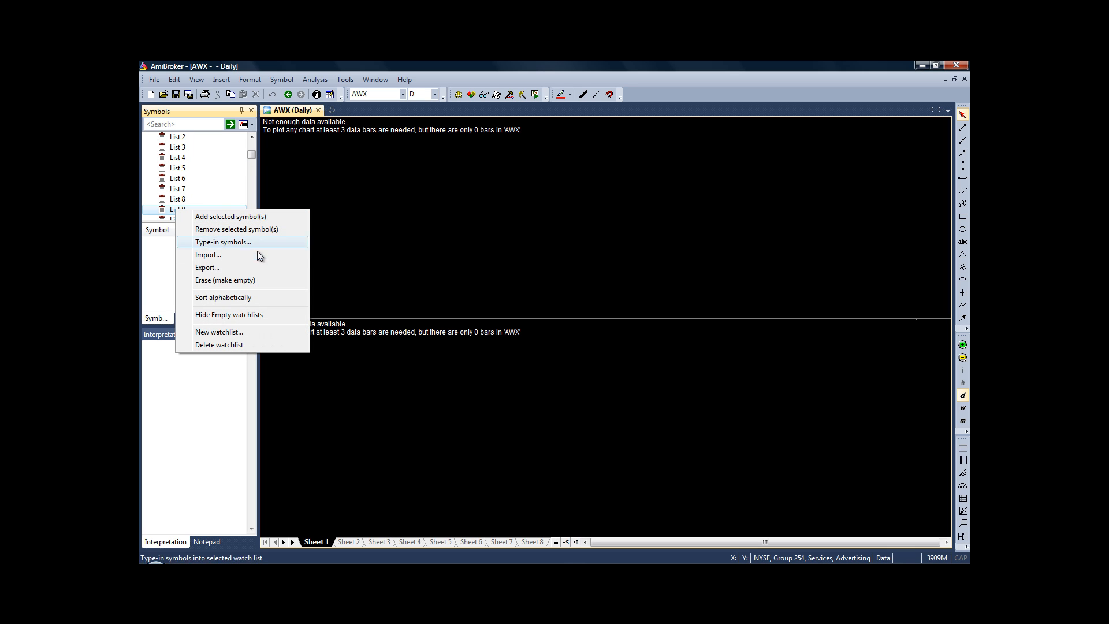
{"action": "left_click", "coordinate": [208, 254]}
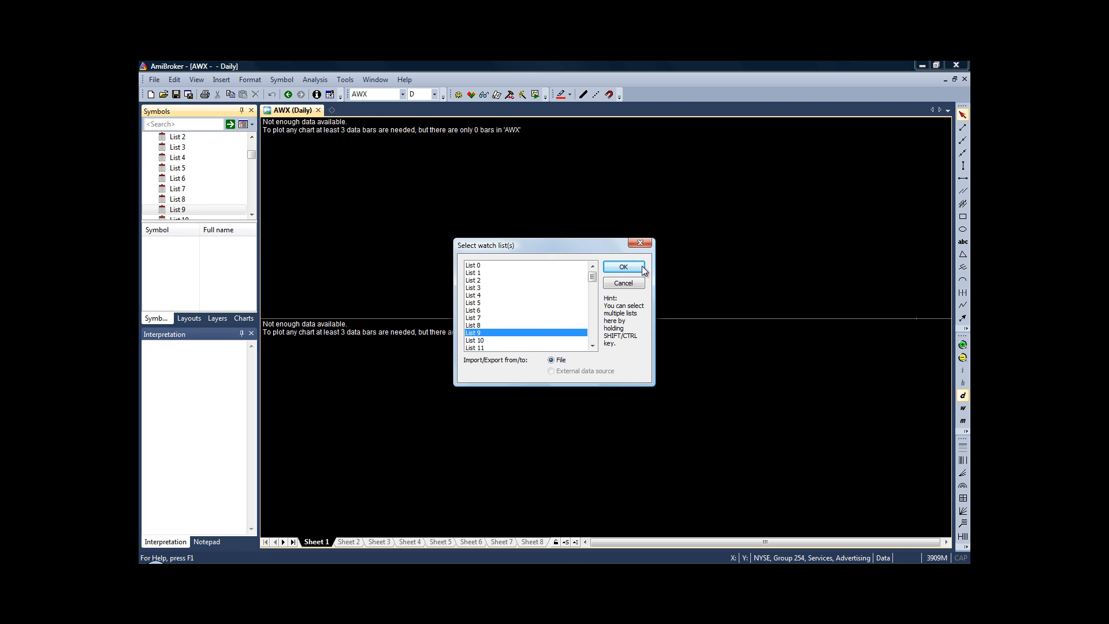
{"action": "left_click", "coordinate": [622, 267]}
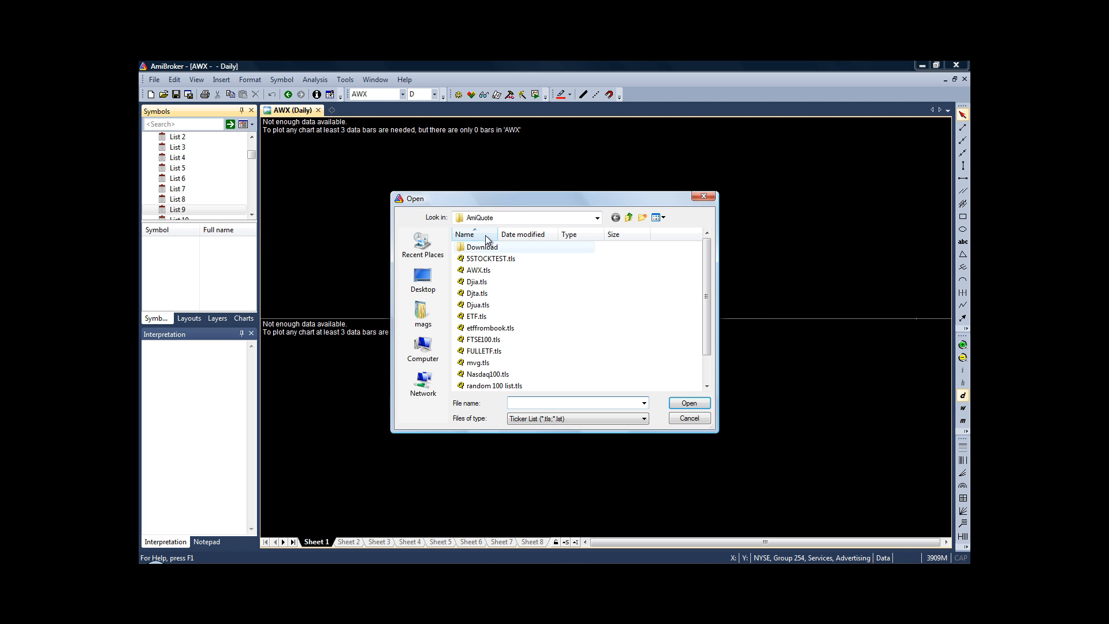
{"action": "left_click", "coordinate": [423, 279]}
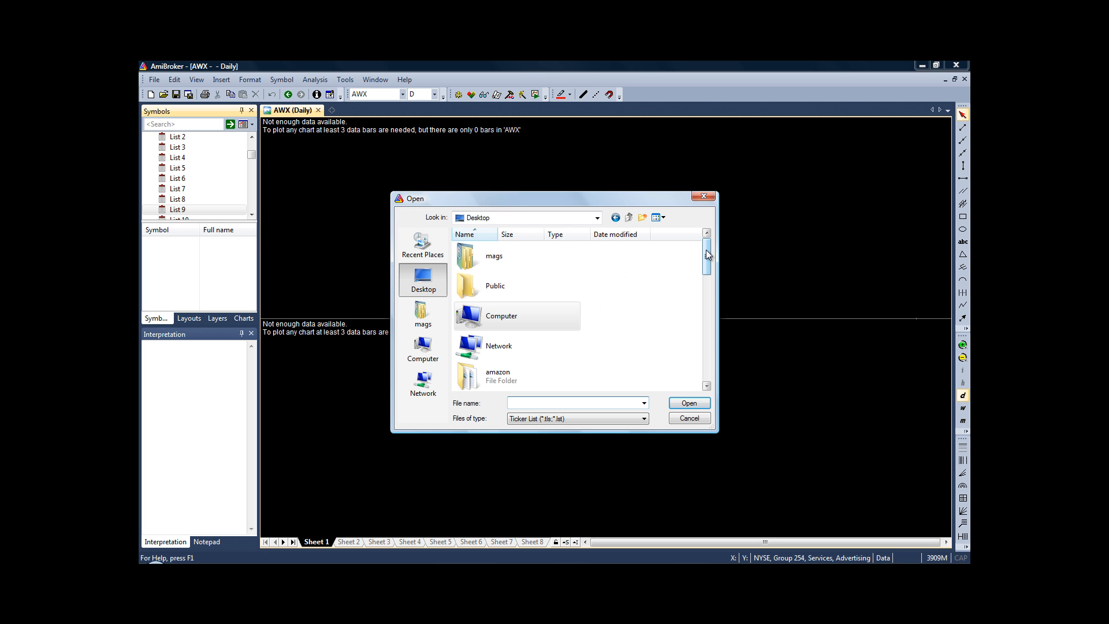
{"action": "scroll", "scroll_direction": "down", "scroll_amount": 3}
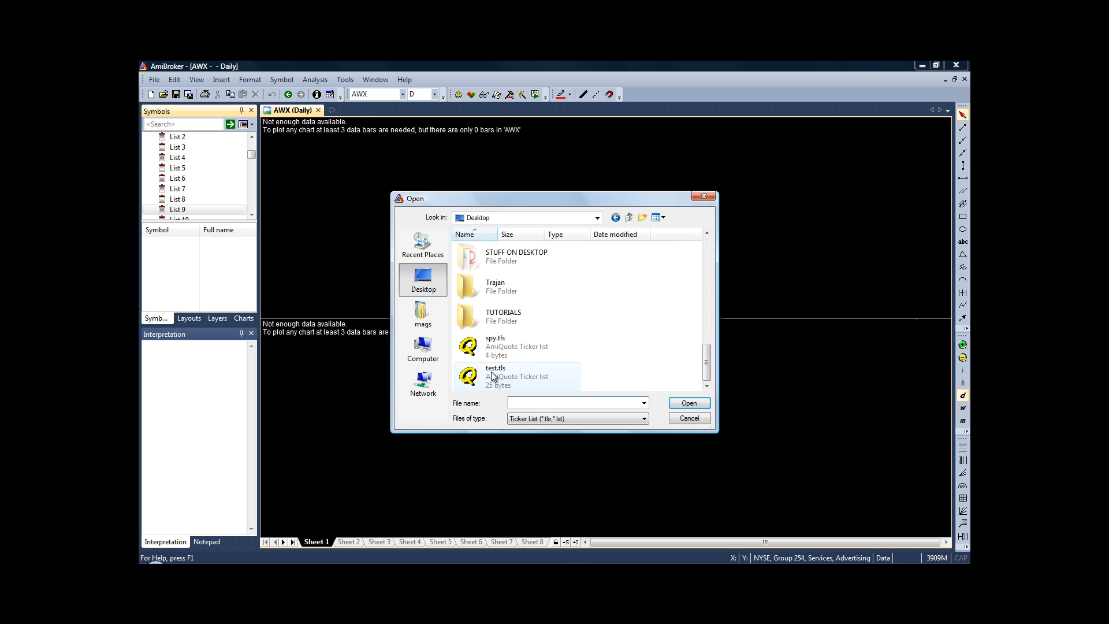
{"action": "left_click", "coordinate": [495, 372]}
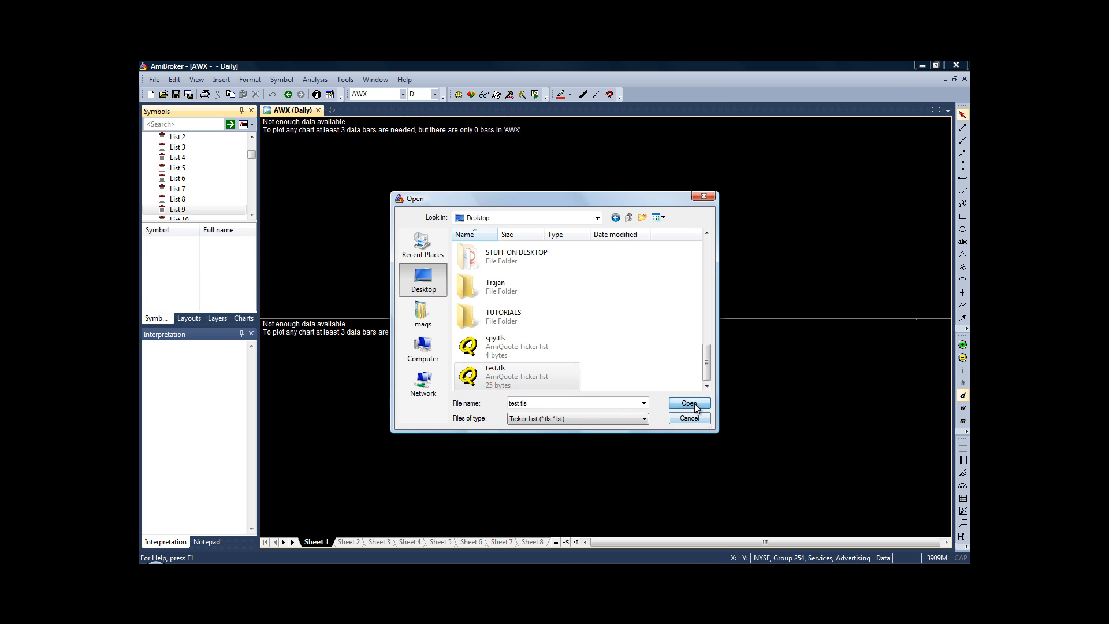
{"action": "left_click", "coordinate": [688, 403]}
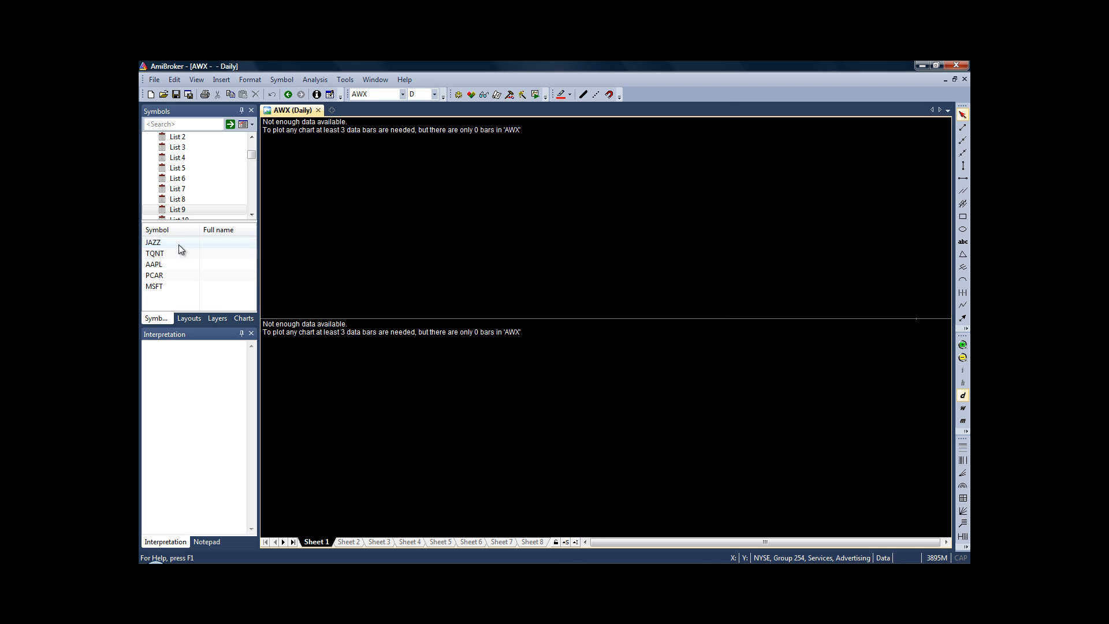
{"action": "mouse_move", "coordinate": [153, 253]}
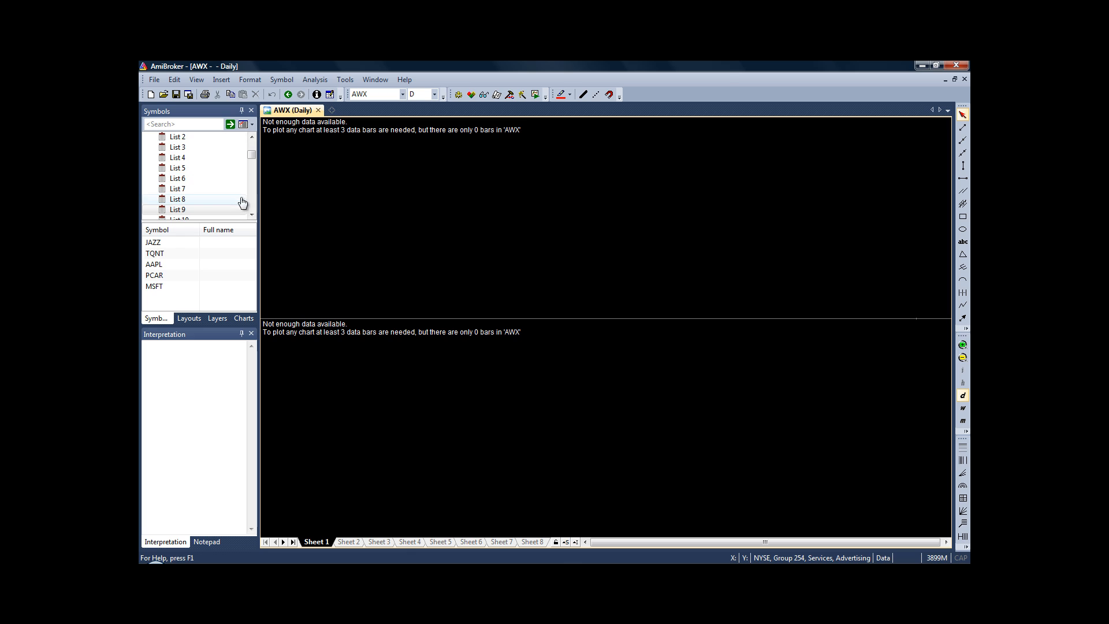
{"action": "mouse_move", "coordinate": [181, 202]}
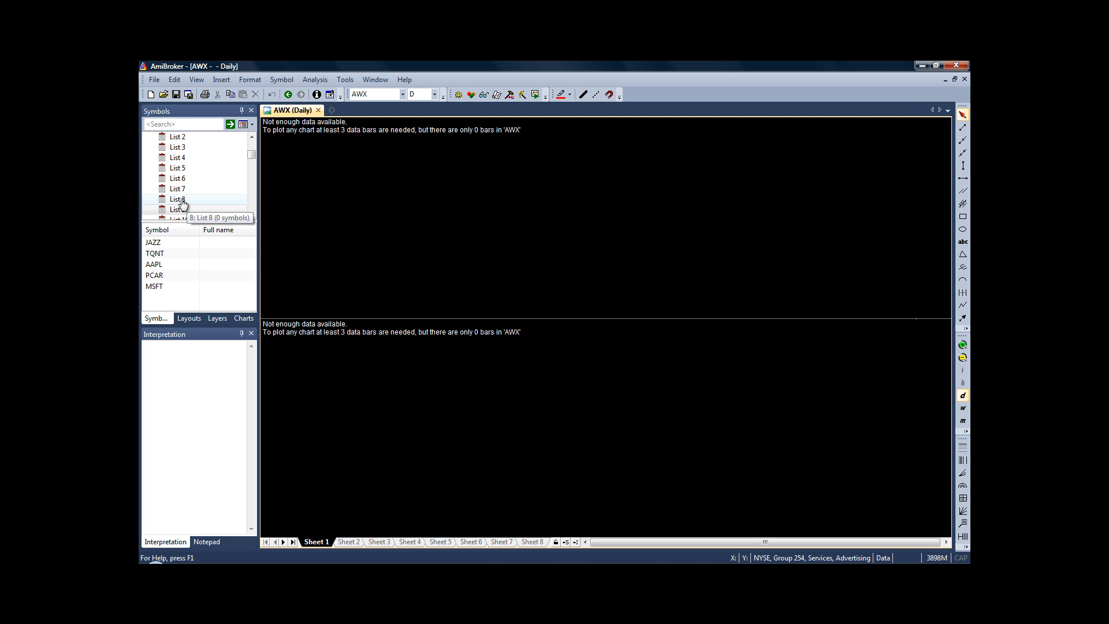
- Add SPY to watch list List 8 using Type-in symbols
{"action": "right_click", "coordinate": [176, 199]}
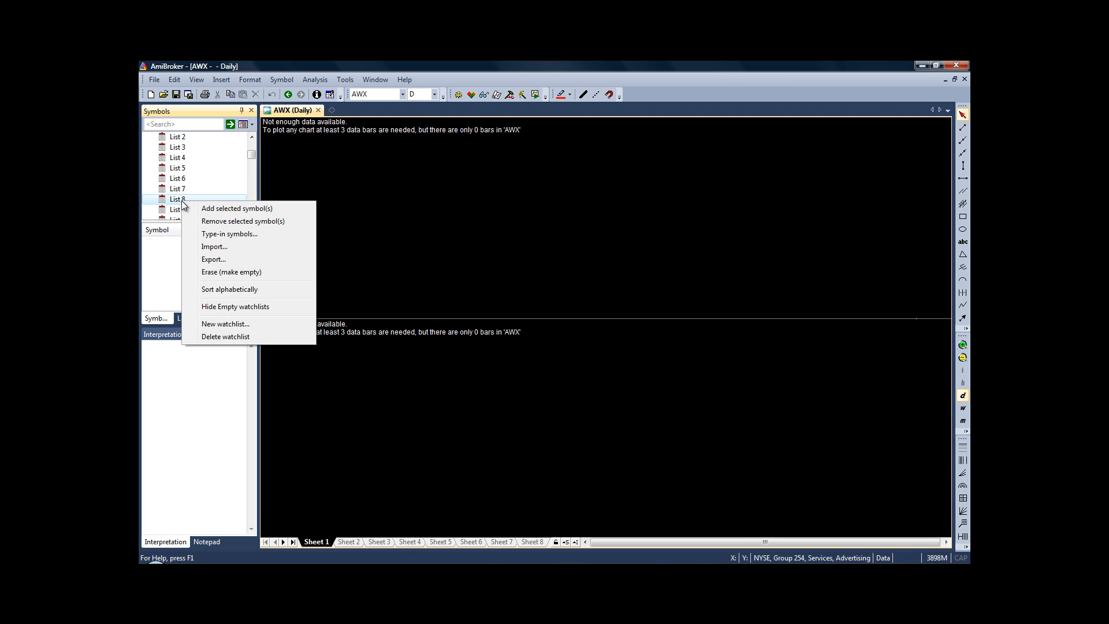
{"action": "mouse_move", "coordinate": [222, 248]}
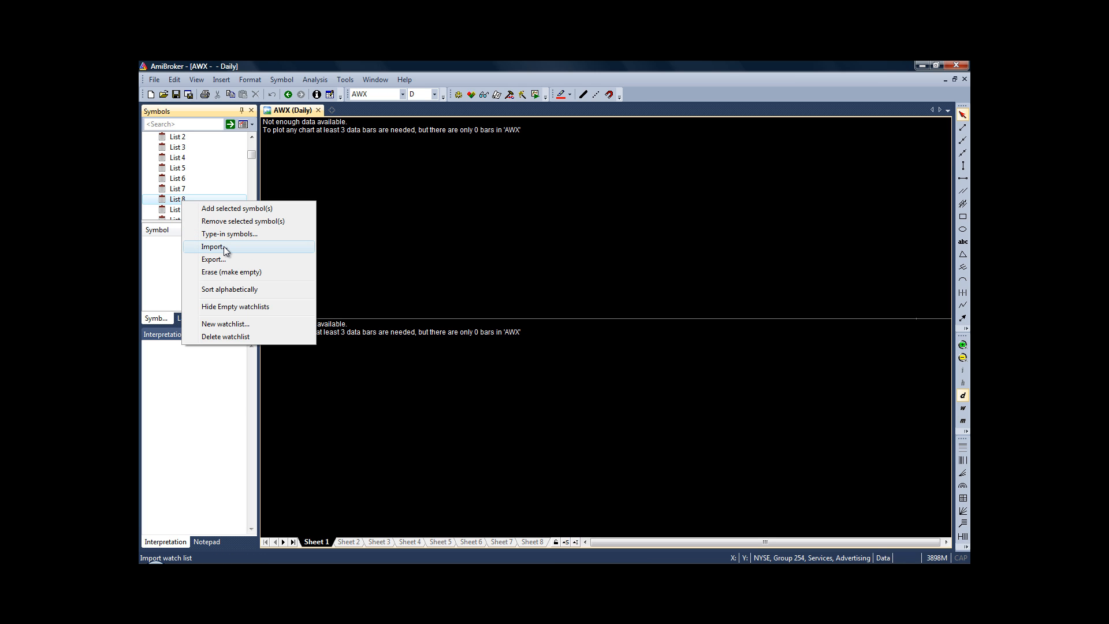
{"action": "mouse_move", "coordinate": [236, 237]}
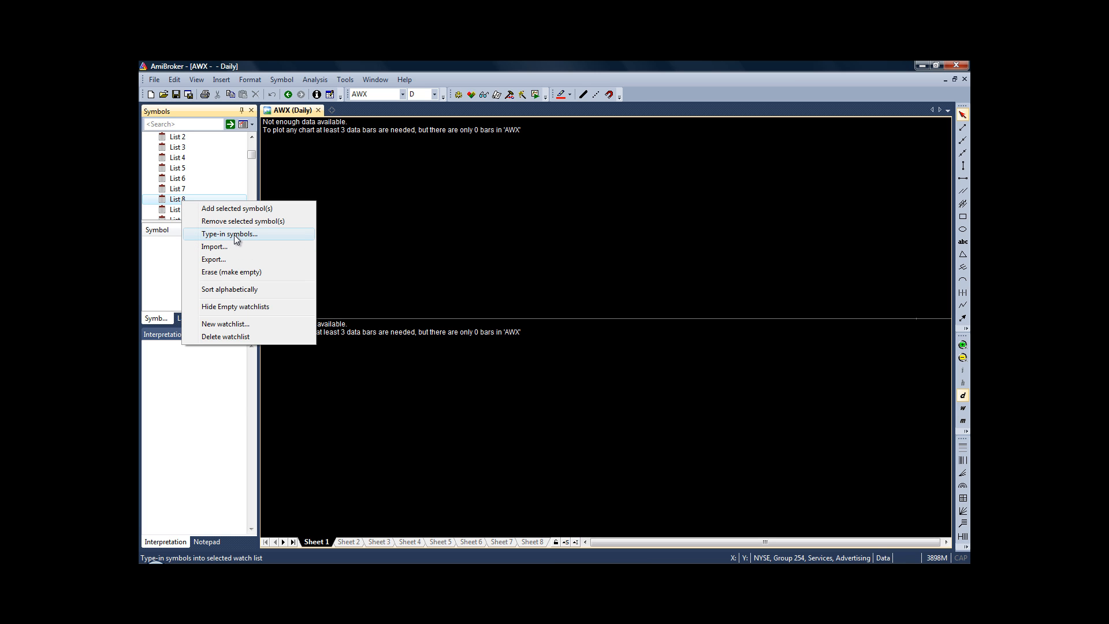
{"action": "left_click", "coordinate": [229, 234]}
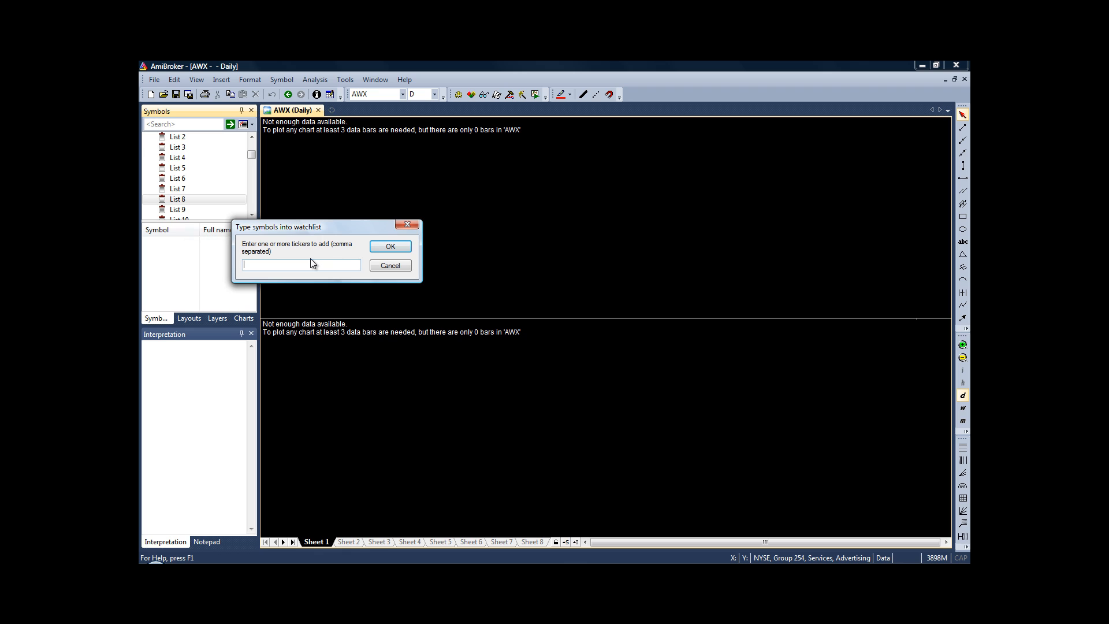
{"action": "type", "text": "s"}
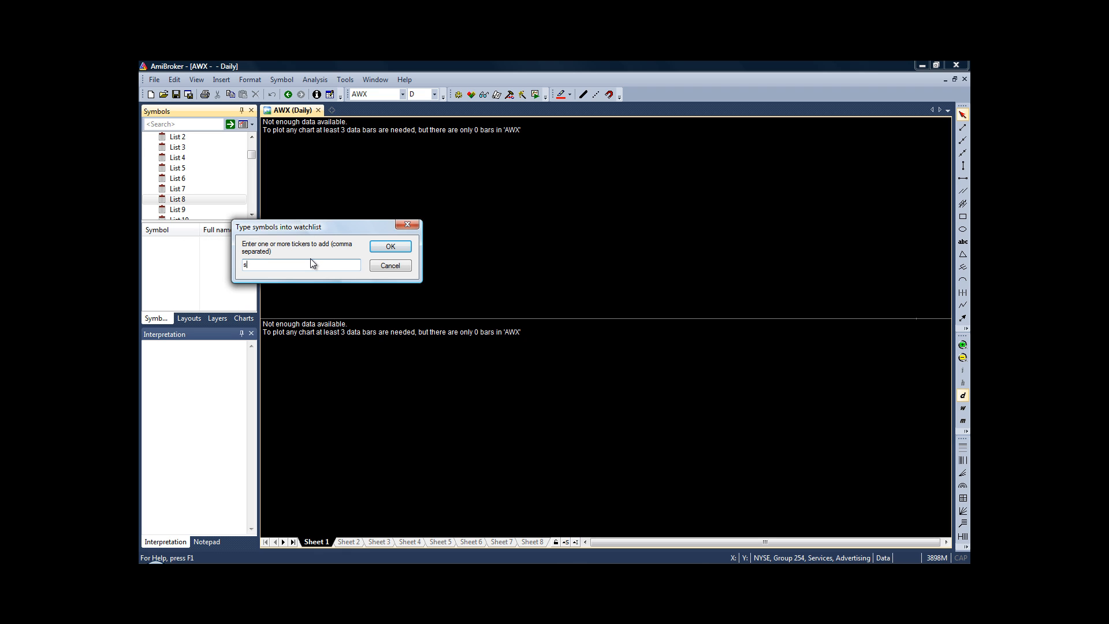
{"action": "type", "text": "PY"}
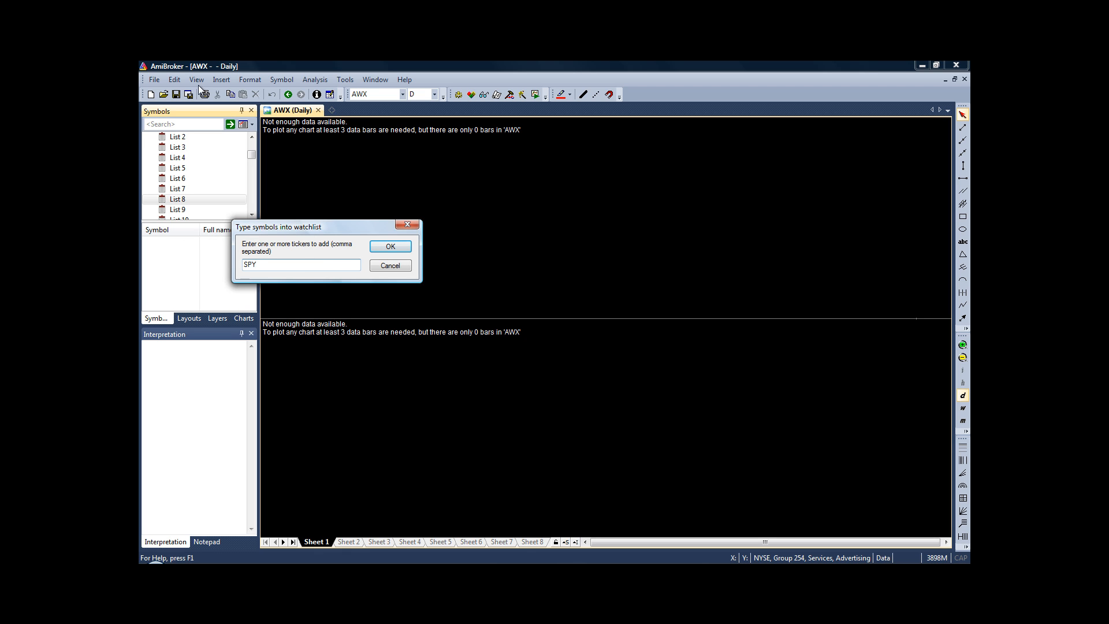
{"action": "left_click", "coordinate": [391, 246]}
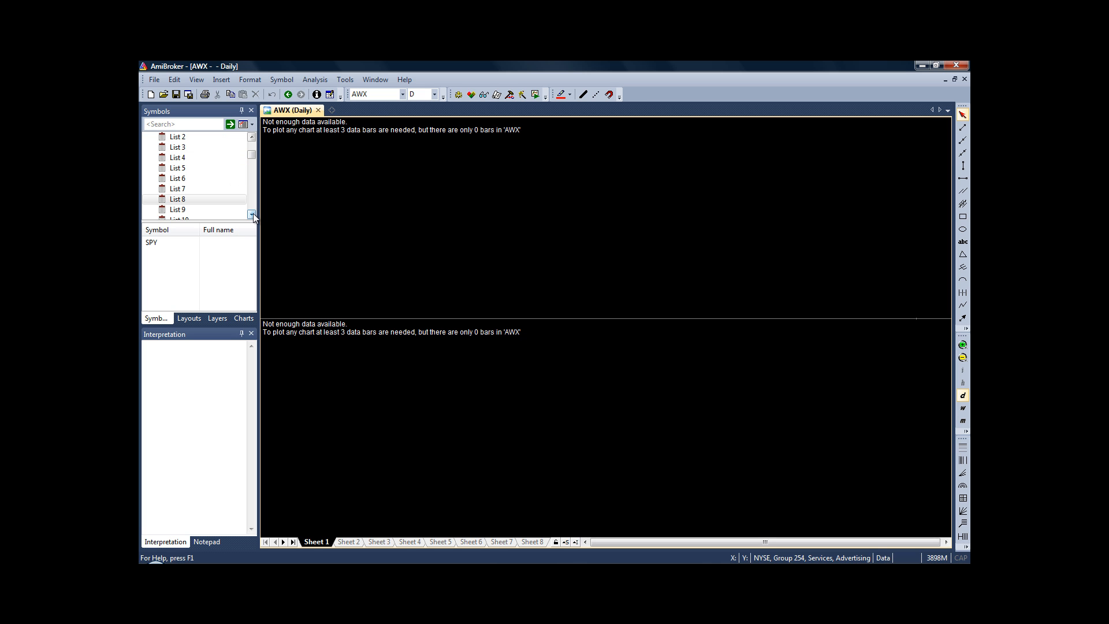
- Review the contents of List 8 and List 9 in the Watch Lists pane
{"action": "left_click", "coordinate": [176, 188]}
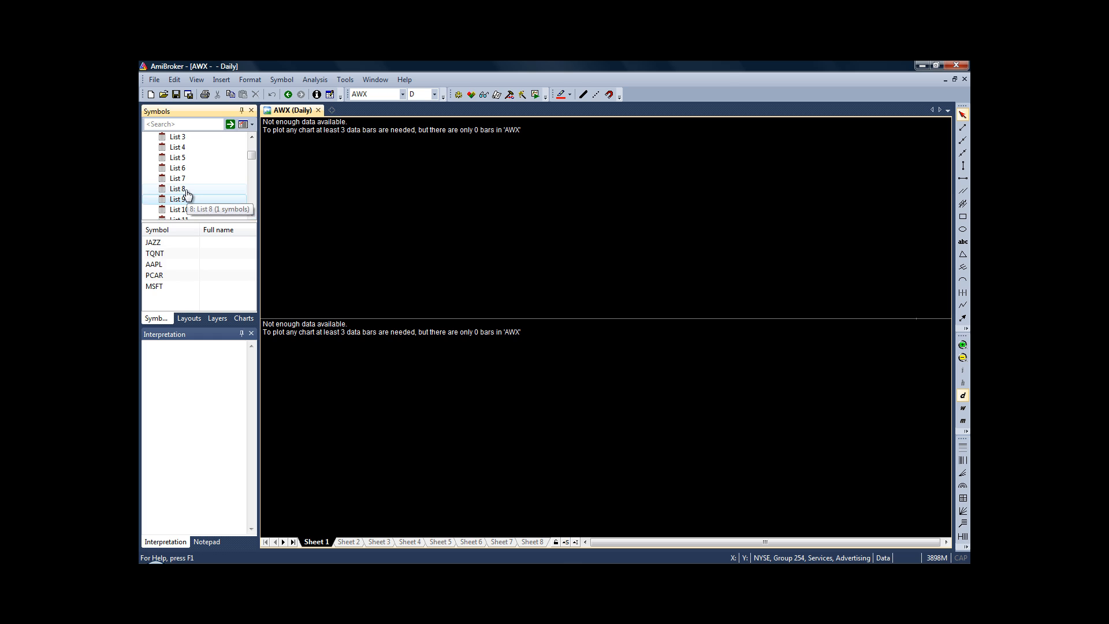
{"action": "left_click", "coordinate": [176, 188]}
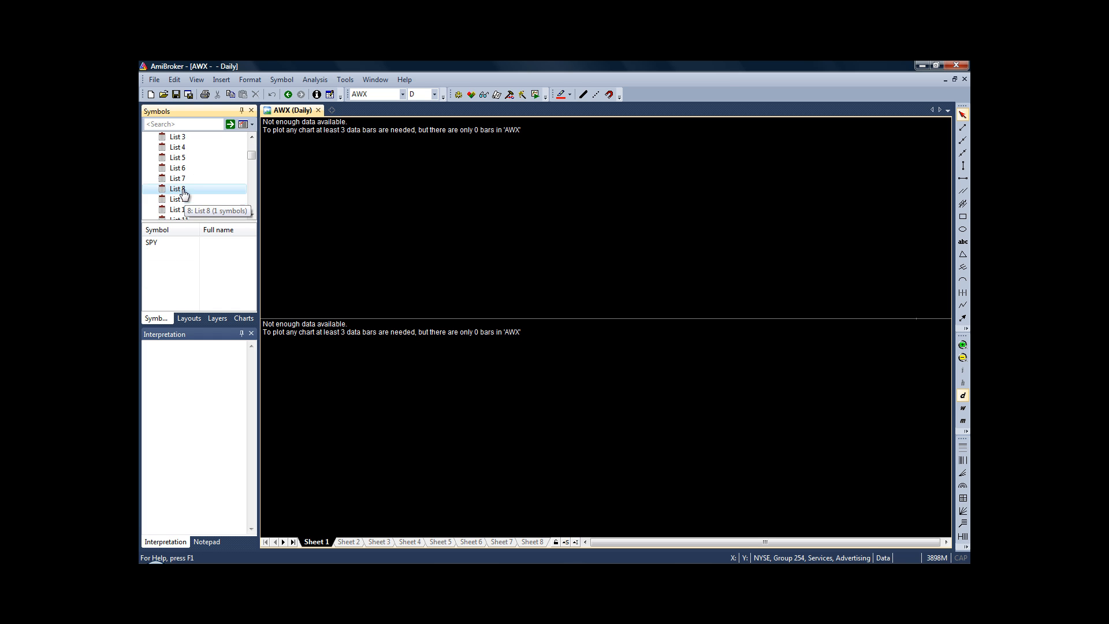
{"action": "left_click", "coordinate": [177, 198]}
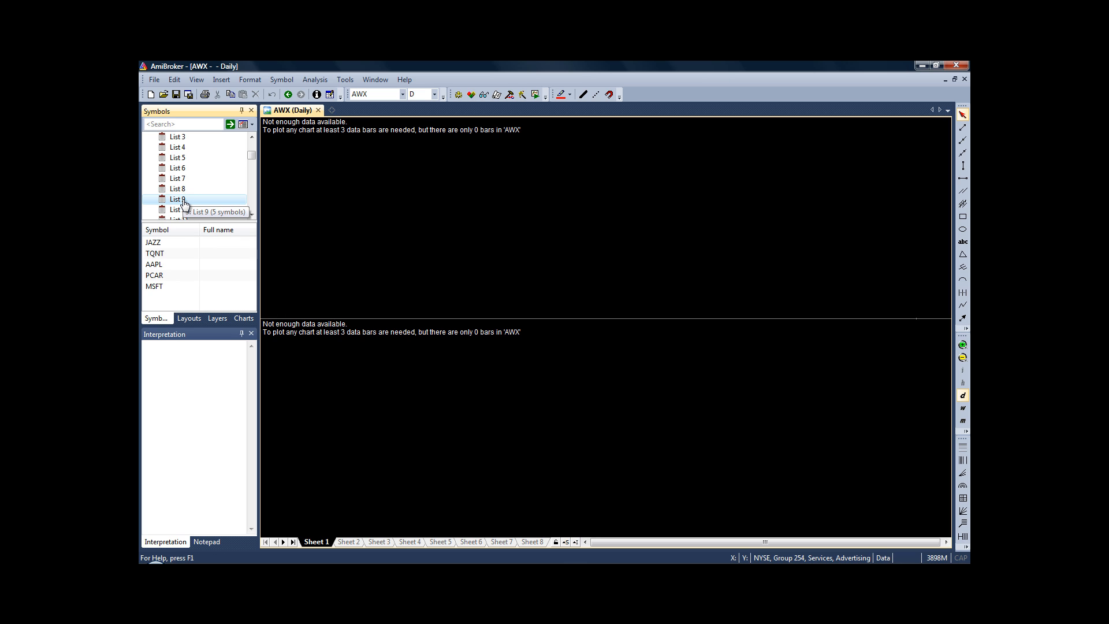
{"action": "mouse_move", "coordinate": [183, 205]}
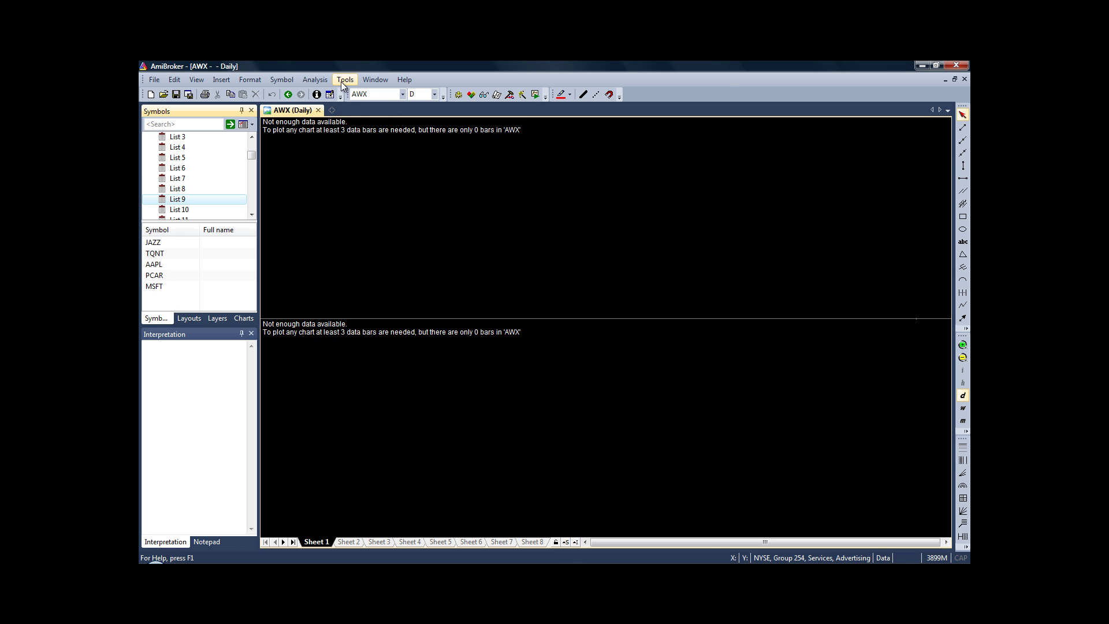
{"action": "mouse_move", "coordinate": [356, 132]}
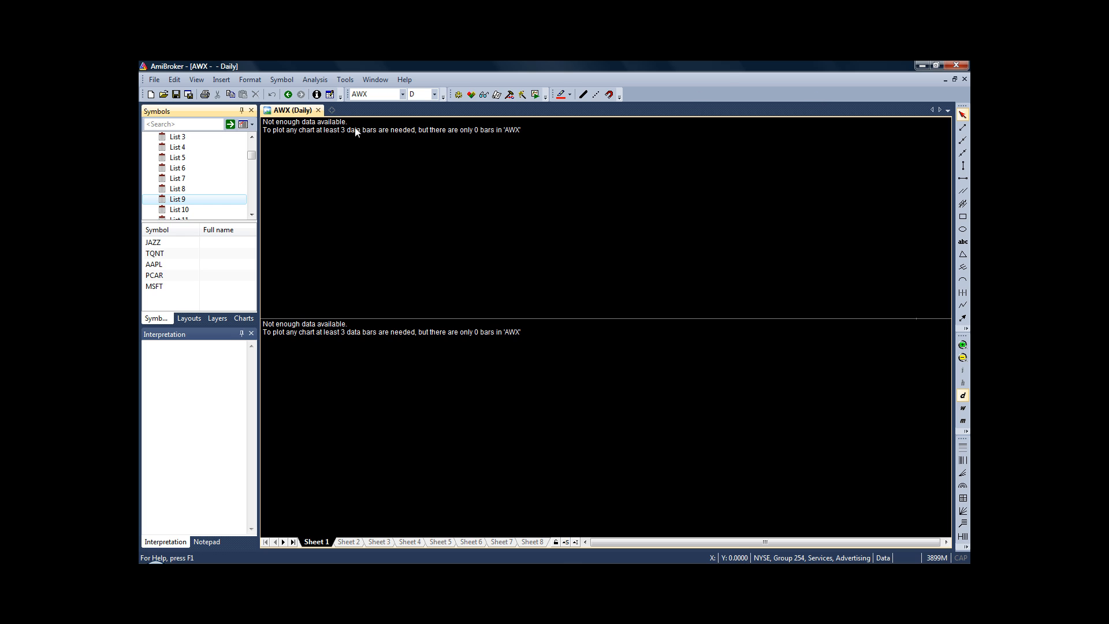
- Start a new Analysis window from the Analysis menu
{"action": "left_click", "coordinate": [314, 78]}
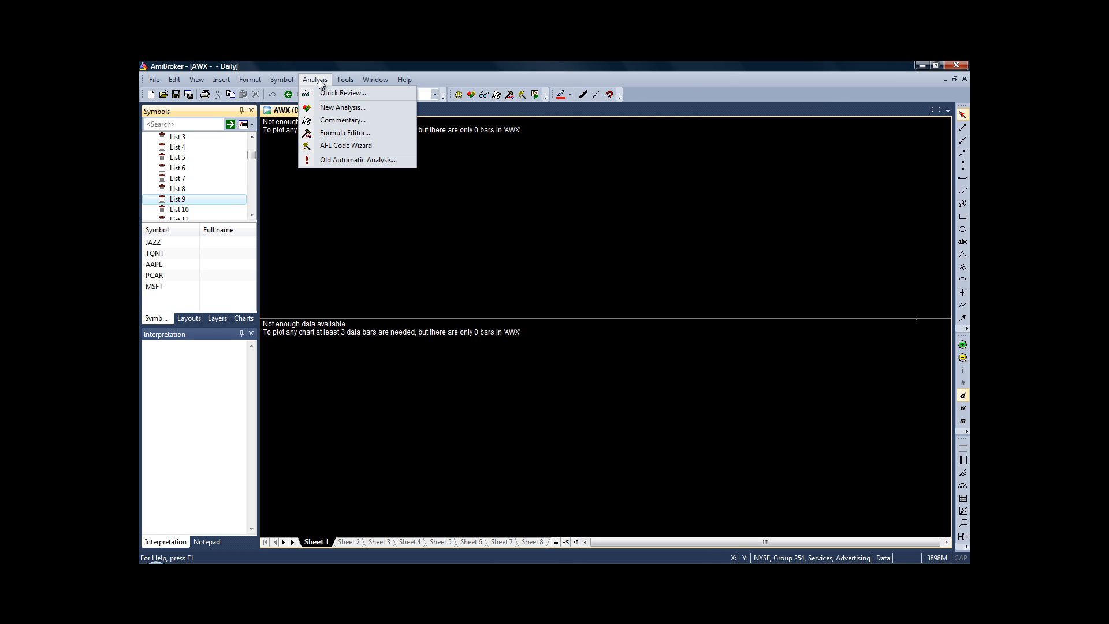
{"action": "left_click", "coordinate": [342, 106]}
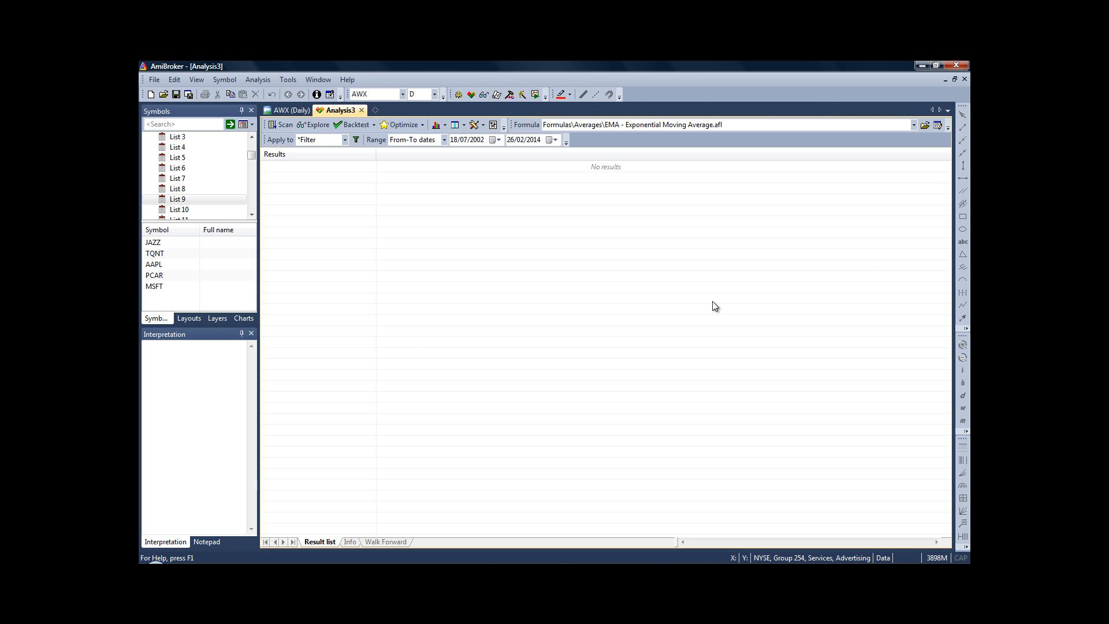
{"action": "mouse_move", "coordinate": [909, 516]}
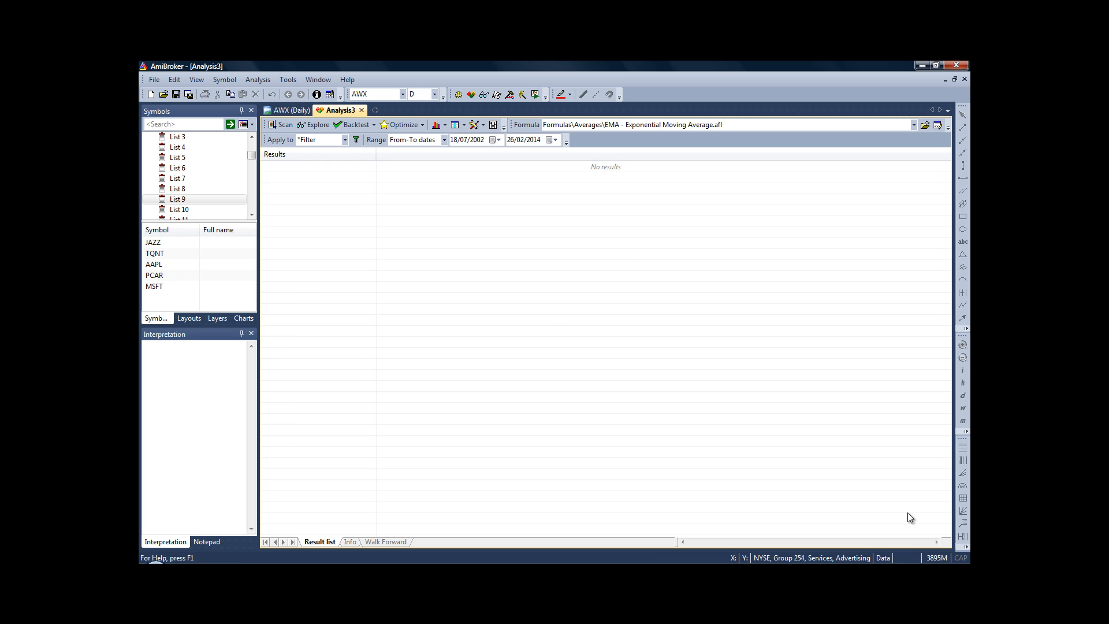
{"action": "mouse_move", "coordinate": [908, 515]}
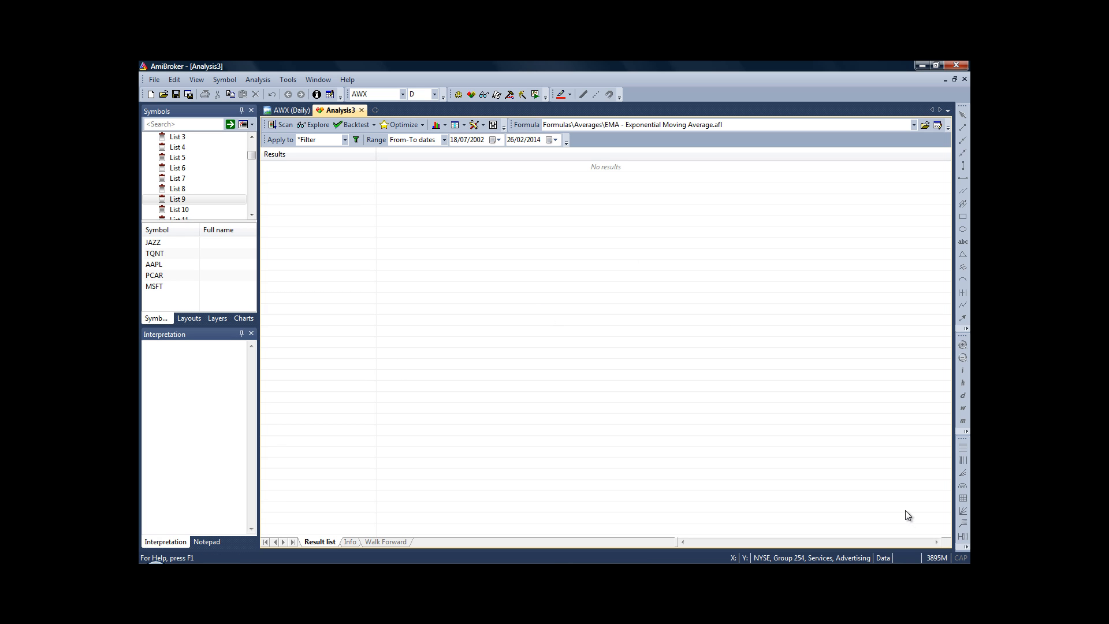
{"action": "mouse_move", "coordinate": [658, 152]}
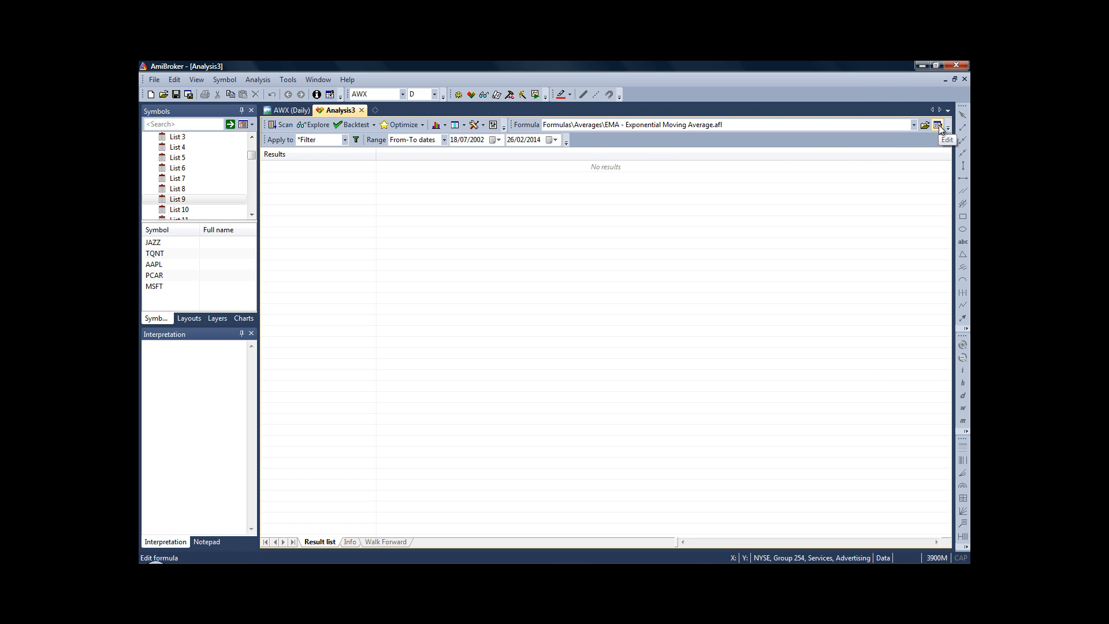
- Review the formula code in the Formula Editor: breakout buy rules, trailing stop and Risk = 200
{"action": "left_click", "coordinate": [935, 125]}
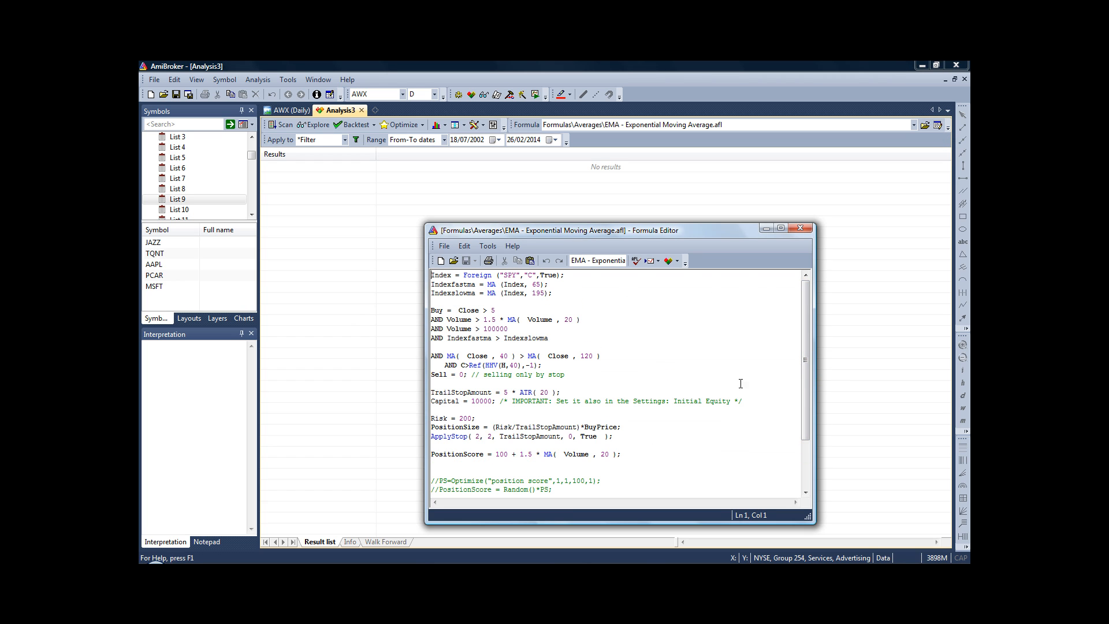
{"action": "scroll", "scroll_direction": "down", "scroll_amount": 3}
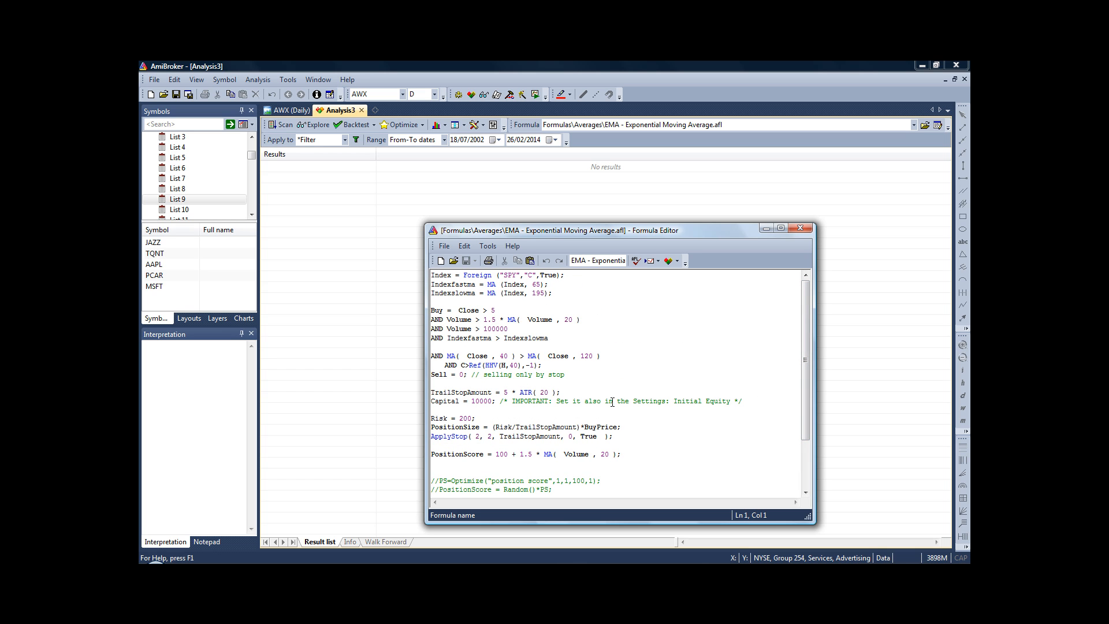
{"action": "mouse_move", "coordinate": [615, 379]}
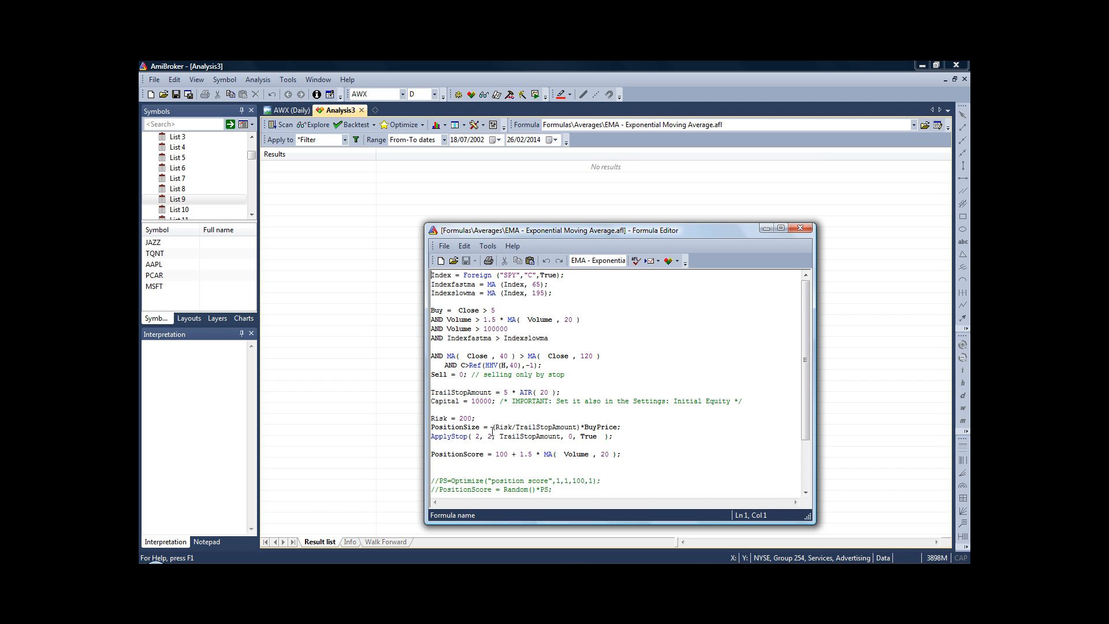
{"action": "scroll", "scroll_direction": "down", "scroll_amount": 3}
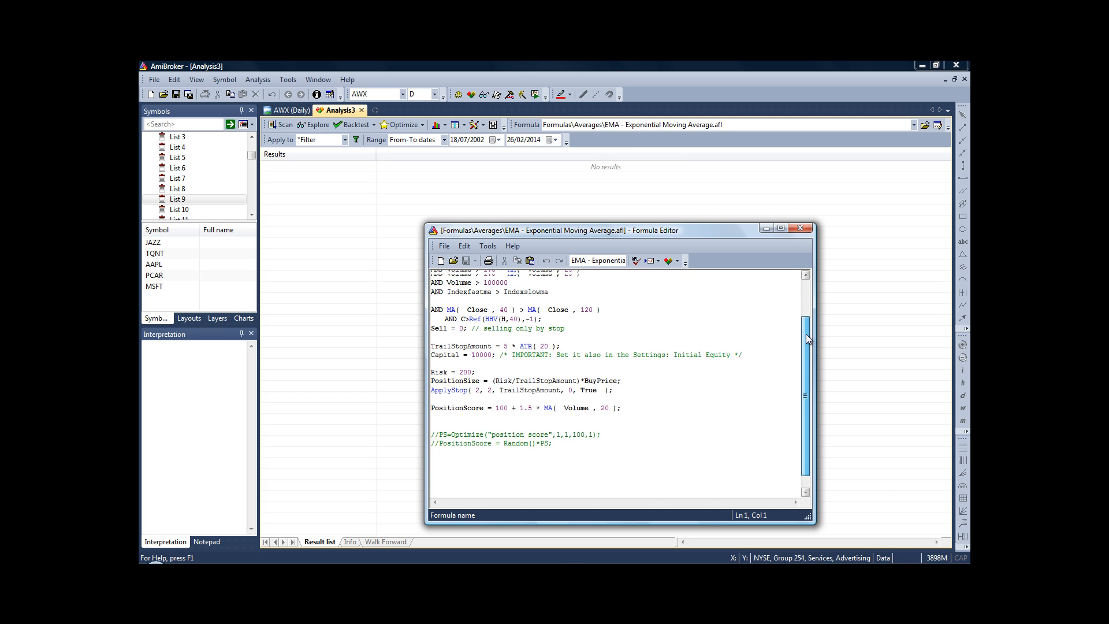
{"action": "scroll", "scroll_direction": "up", "scroll_amount": 3}
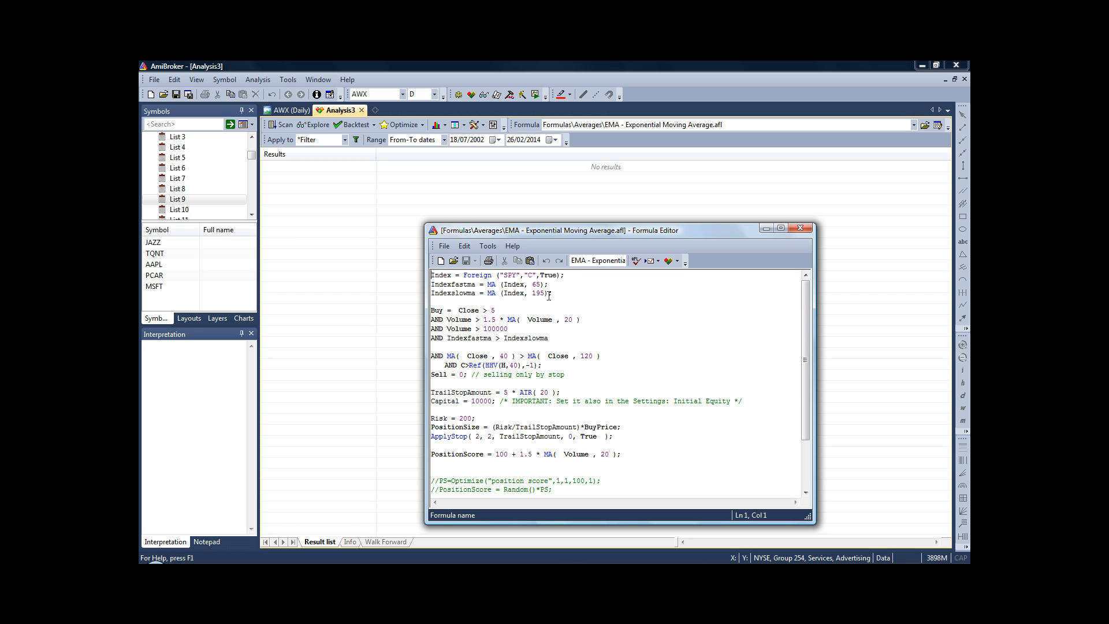
{"action": "mouse_move", "coordinate": [487, 261]}
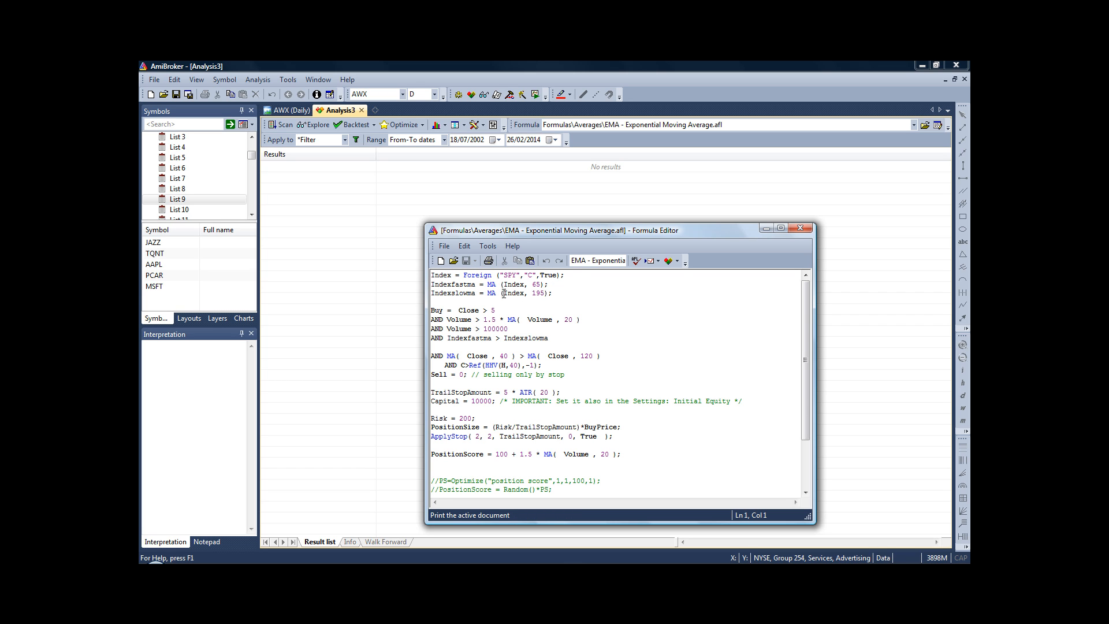
{"action": "mouse_move", "coordinate": [579, 278]}
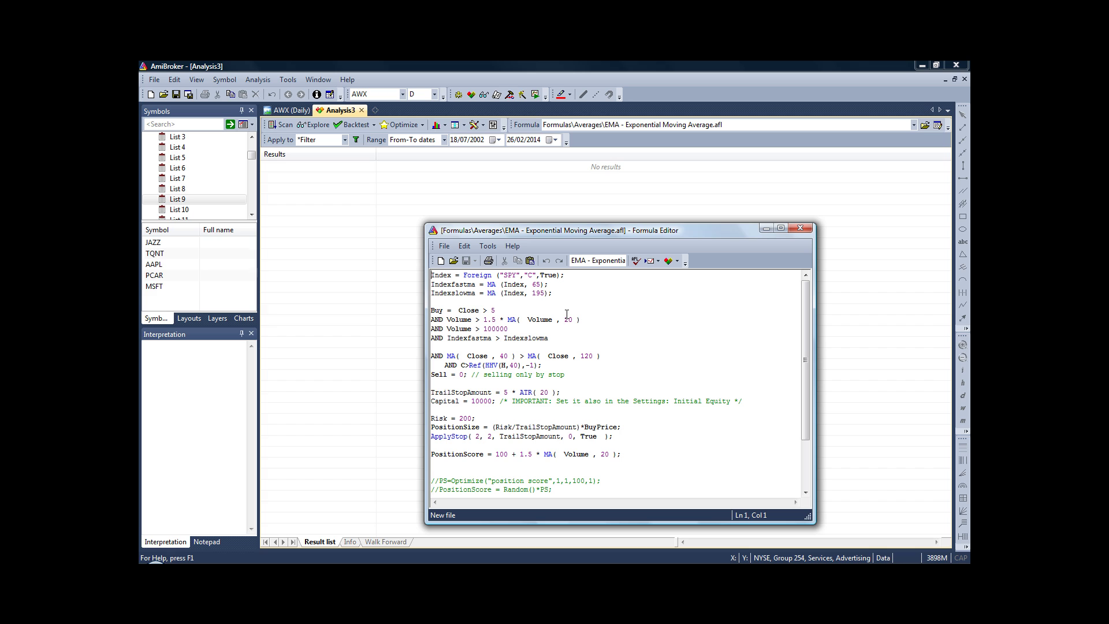
{"action": "mouse_move", "coordinate": [515, 305]}
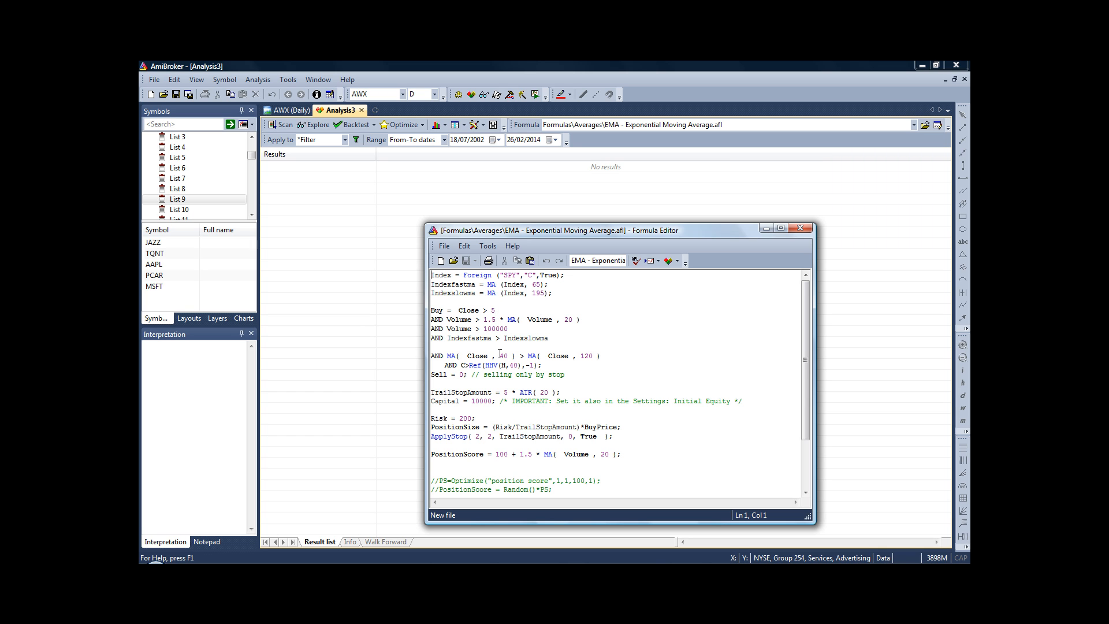
{"action": "mouse_move", "coordinate": [488, 374]}
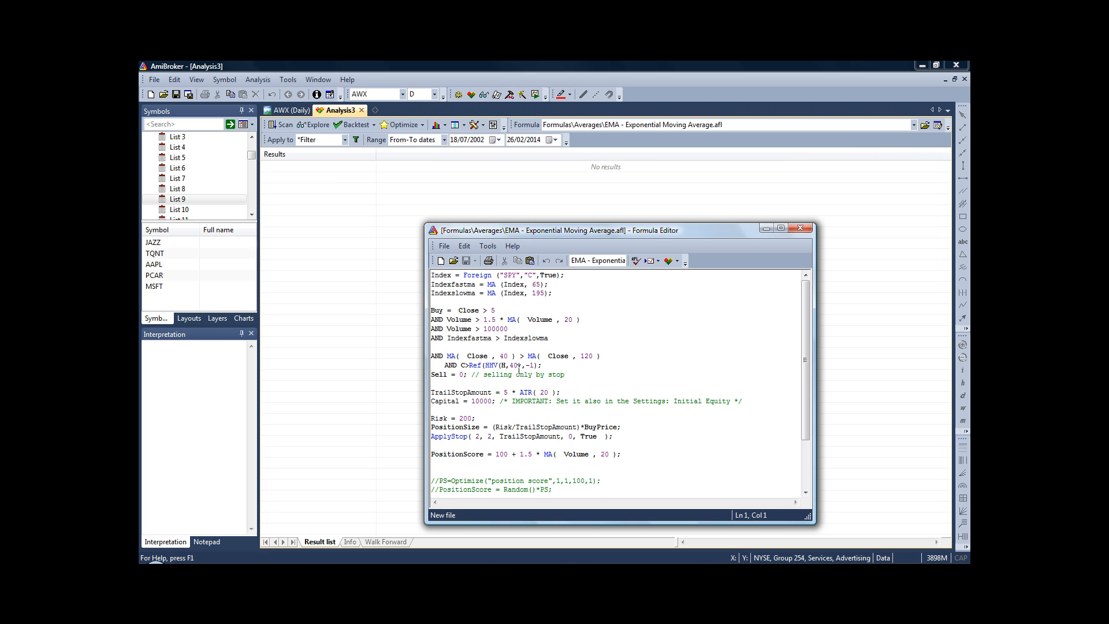
{"action": "mouse_move", "coordinate": [496, 393]}
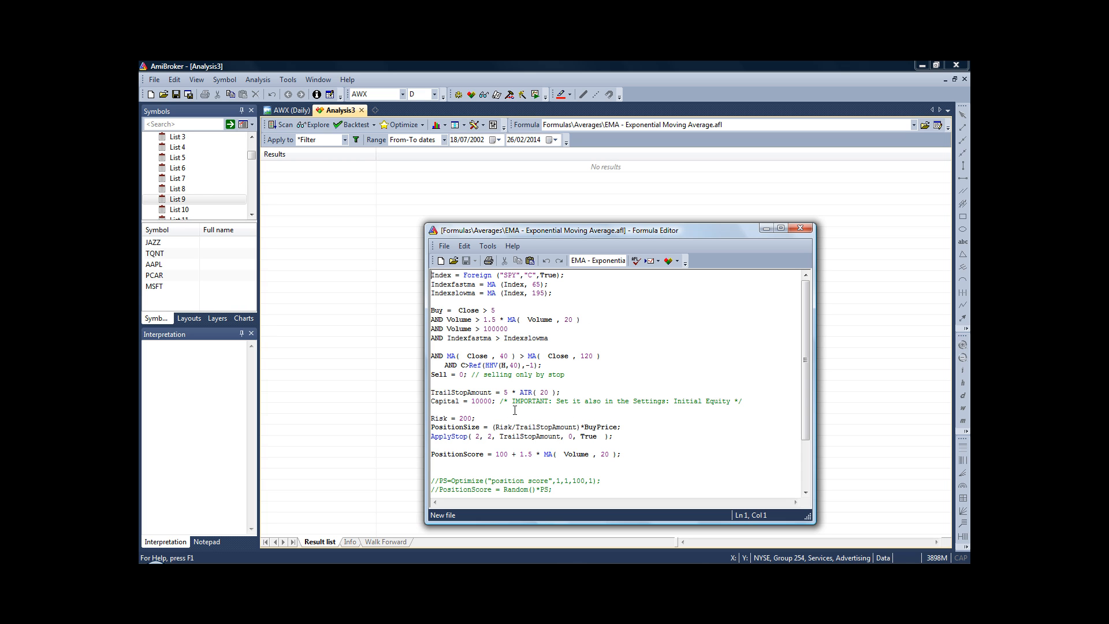
{"action": "scroll", "scroll_direction": "down", "scroll_amount": 3}
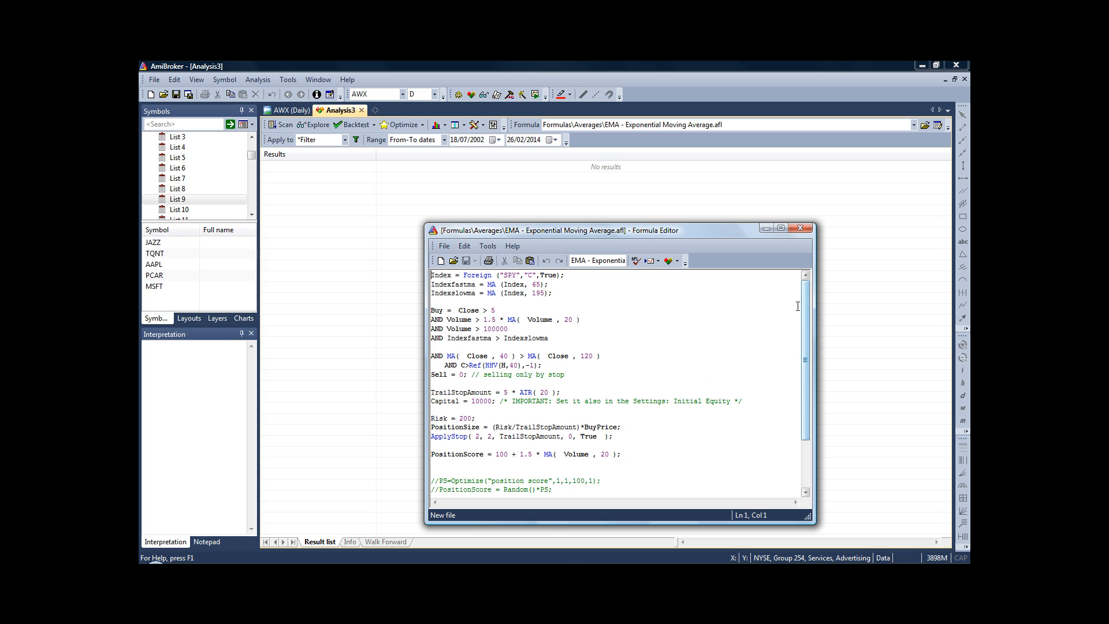
{"action": "scroll", "scroll_direction": "down", "scroll_amount": 3}
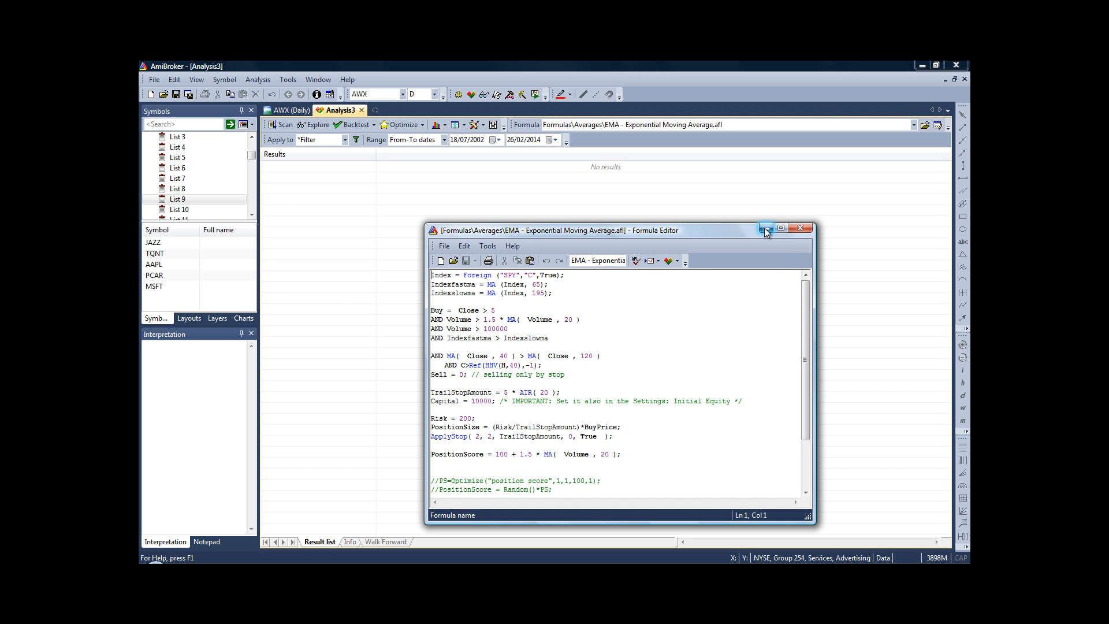
- Minimize the Formula Editor and set the range start date to 1 July 2002
{"action": "left_click", "coordinate": [764, 228]}
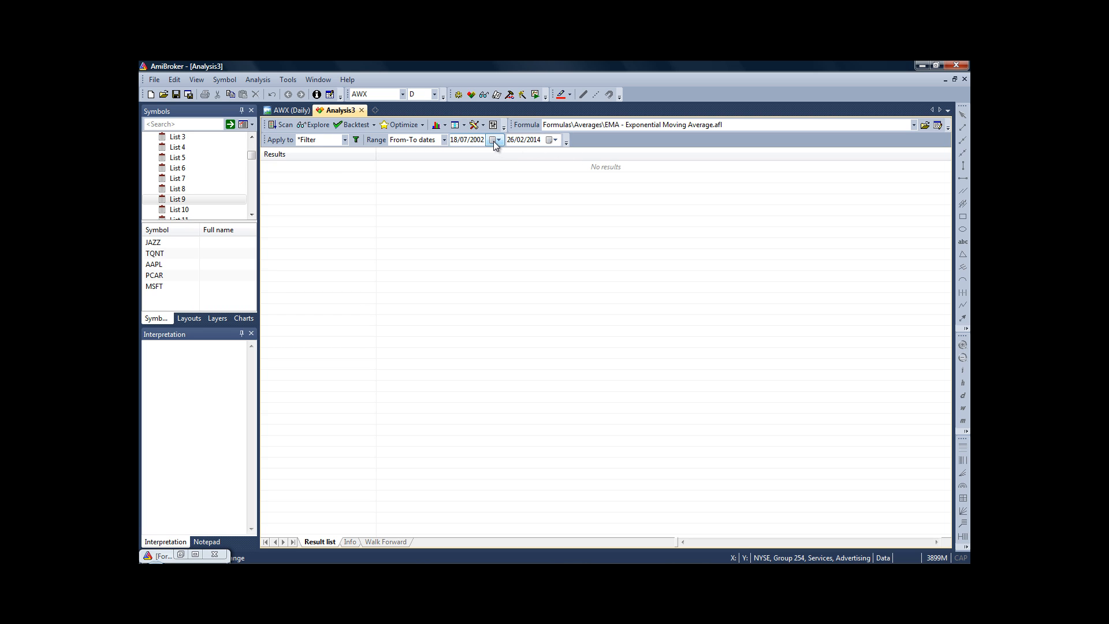
{"action": "left_click", "coordinate": [494, 140]}
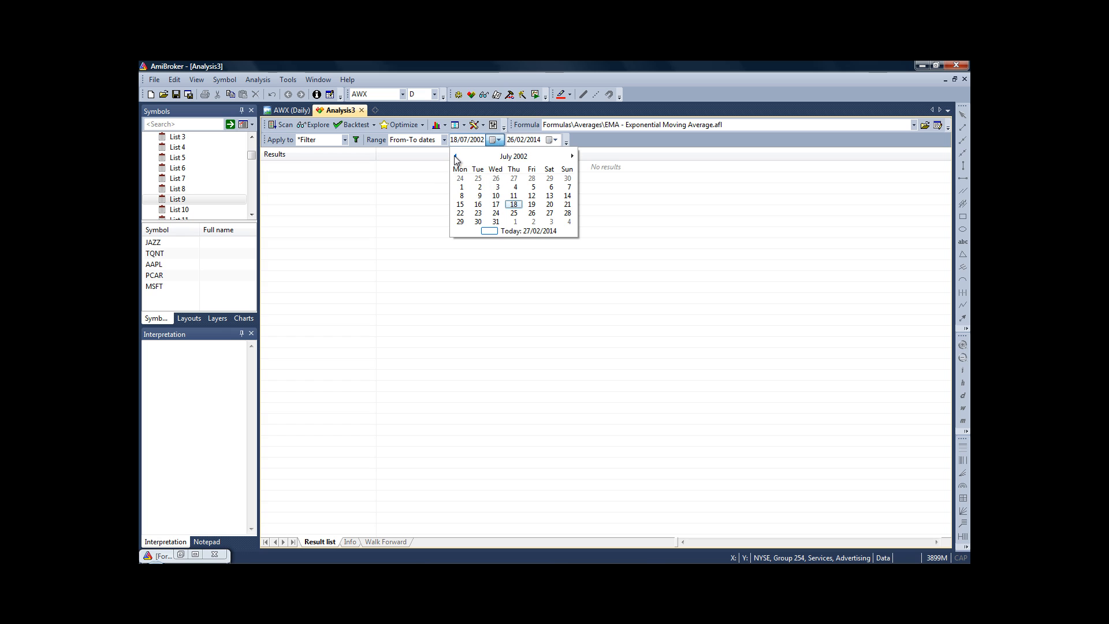
{"action": "left_click", "coordinate": [460, 188]}
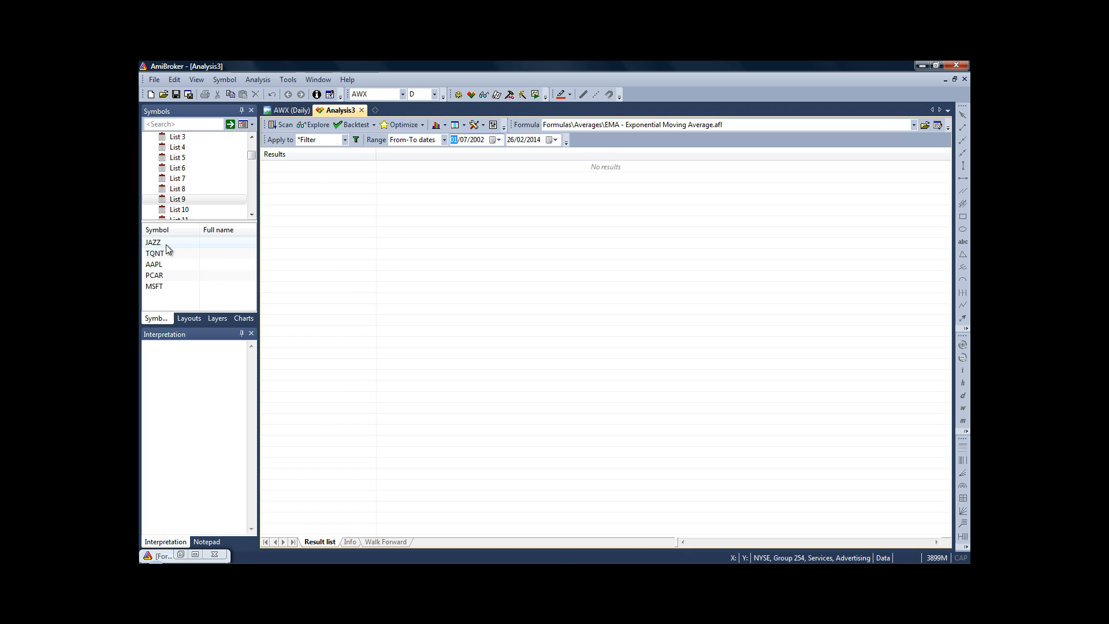
- Apply the analysis to the current symbol JAZZ and run the backtest
{"action": "left_click", "coordinate": [343, 139]}
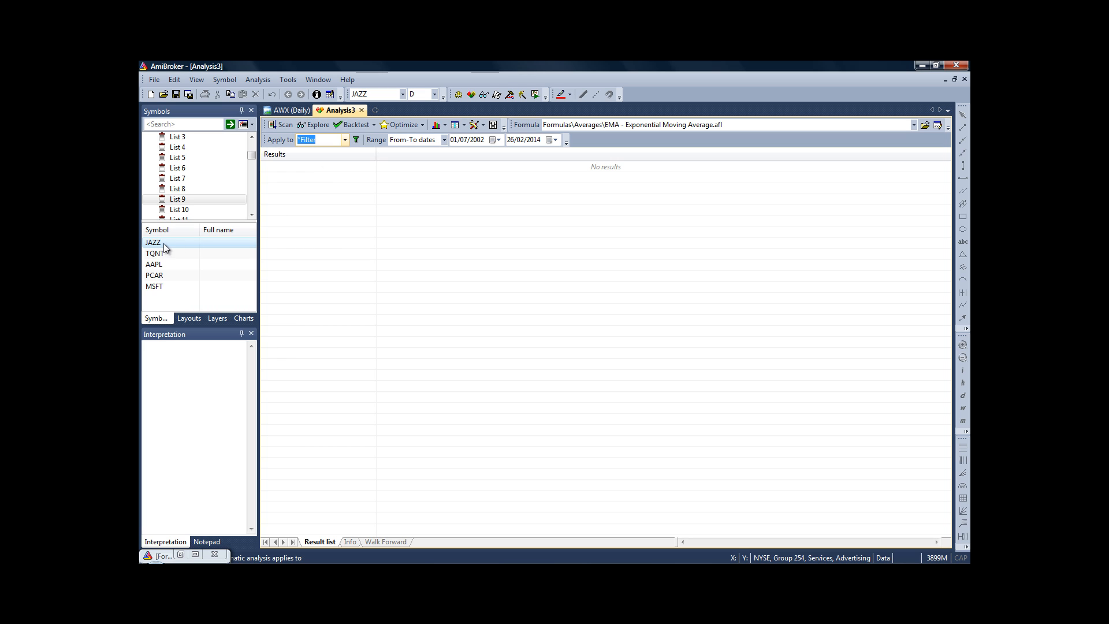
{"action": "left_click", "coordinate": [154, 253]}
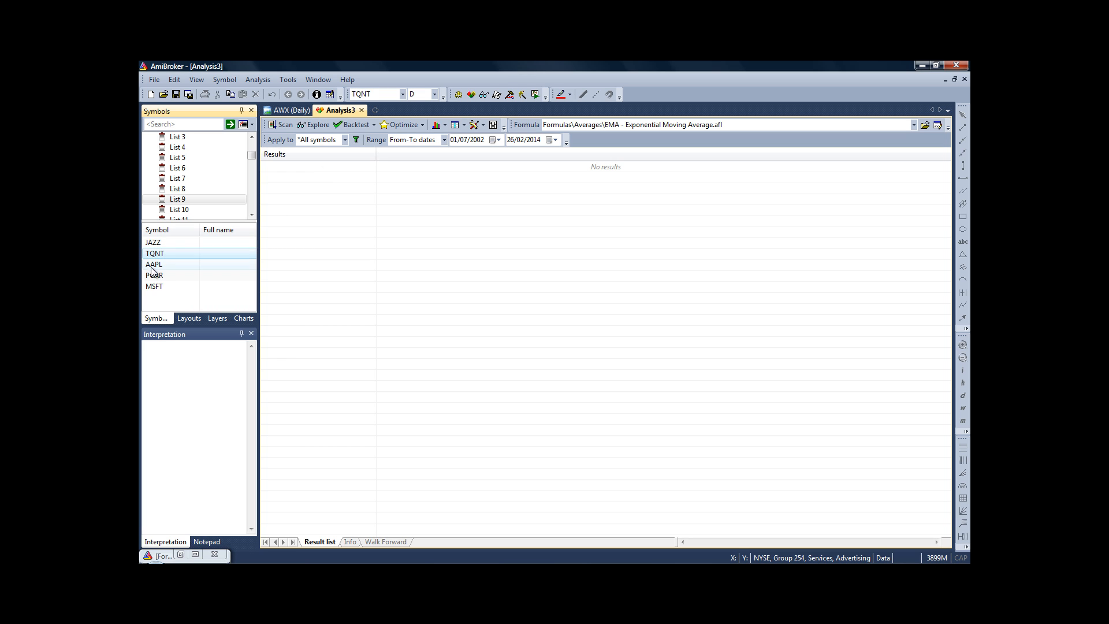
{"action": "left_click", "coordinate": [156, 243]}
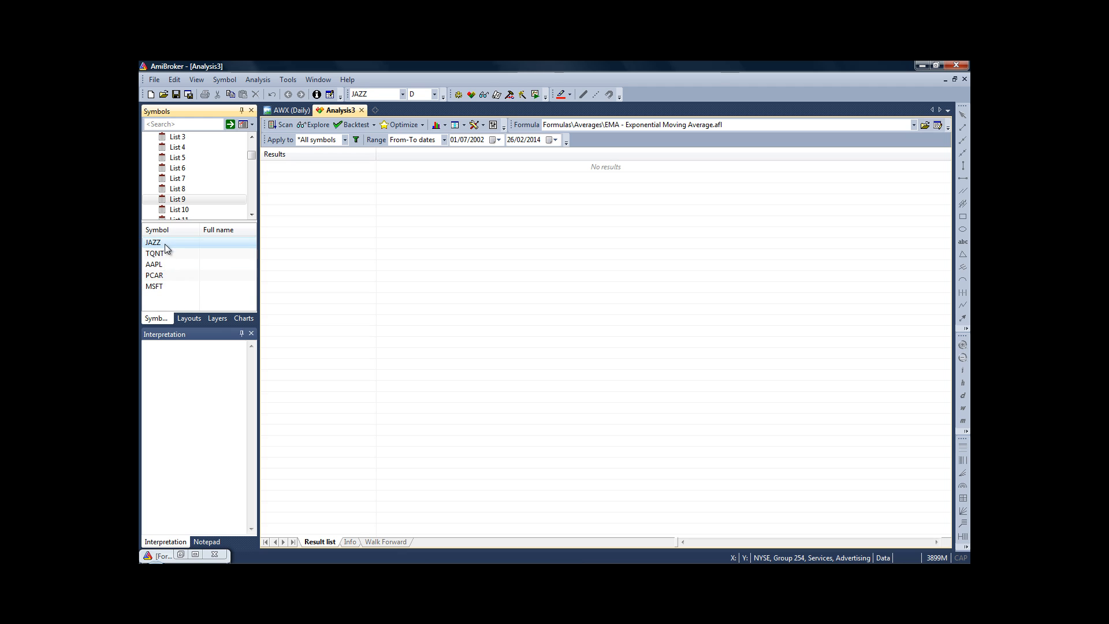
{"action": "left_click", "coordinate": [344, 139]}
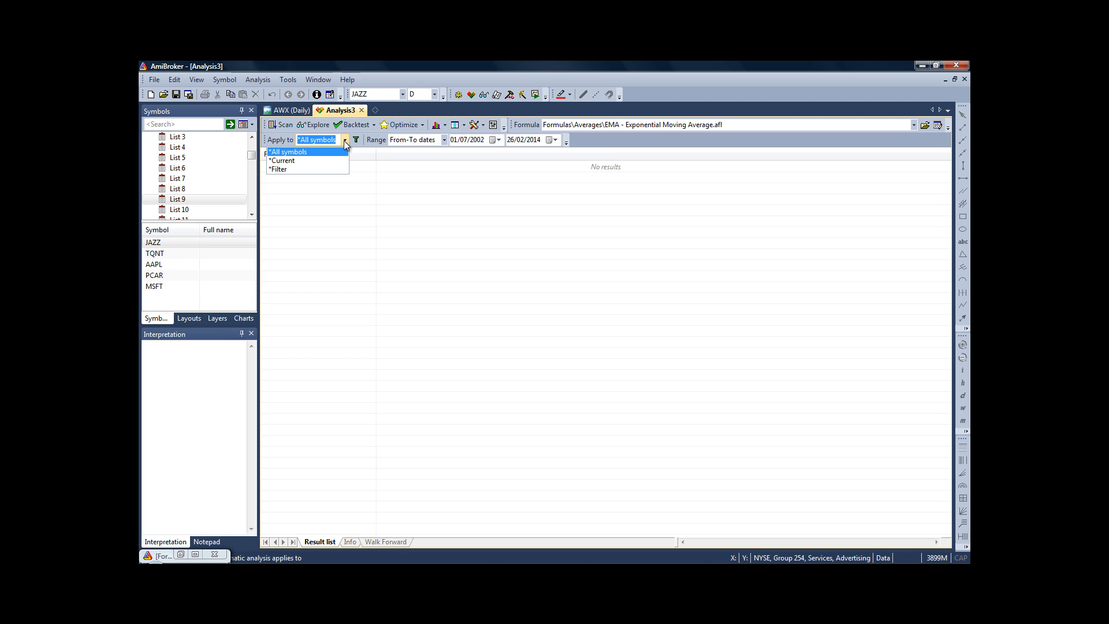
{"action": "left_click", "coordinate": [283, 161]}
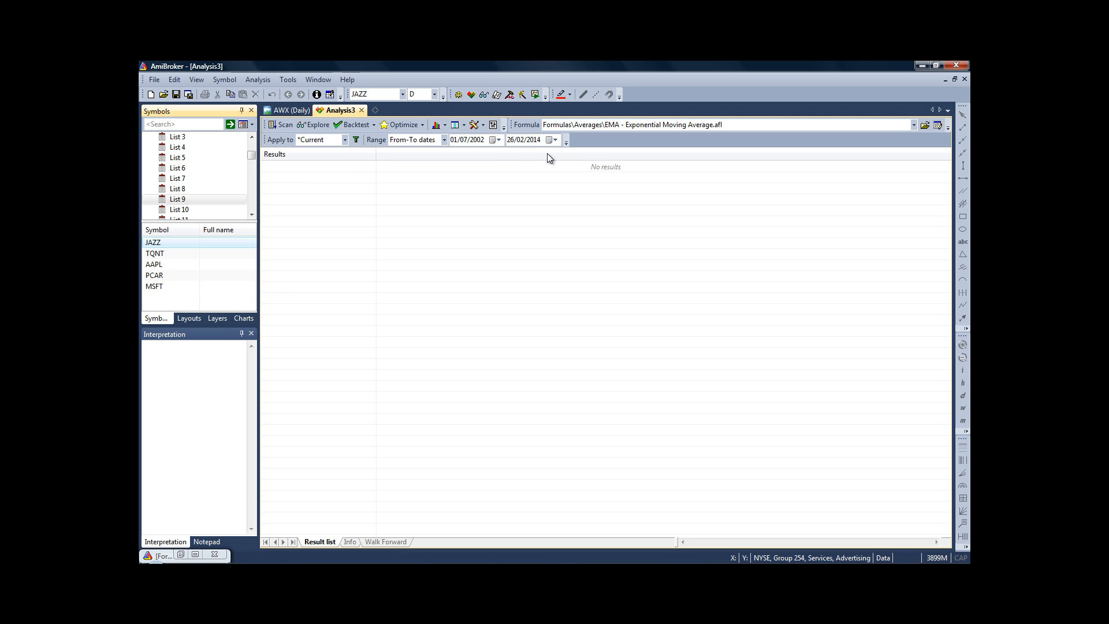
{"action": "mouse_move", "coordinate": [361, 174]}
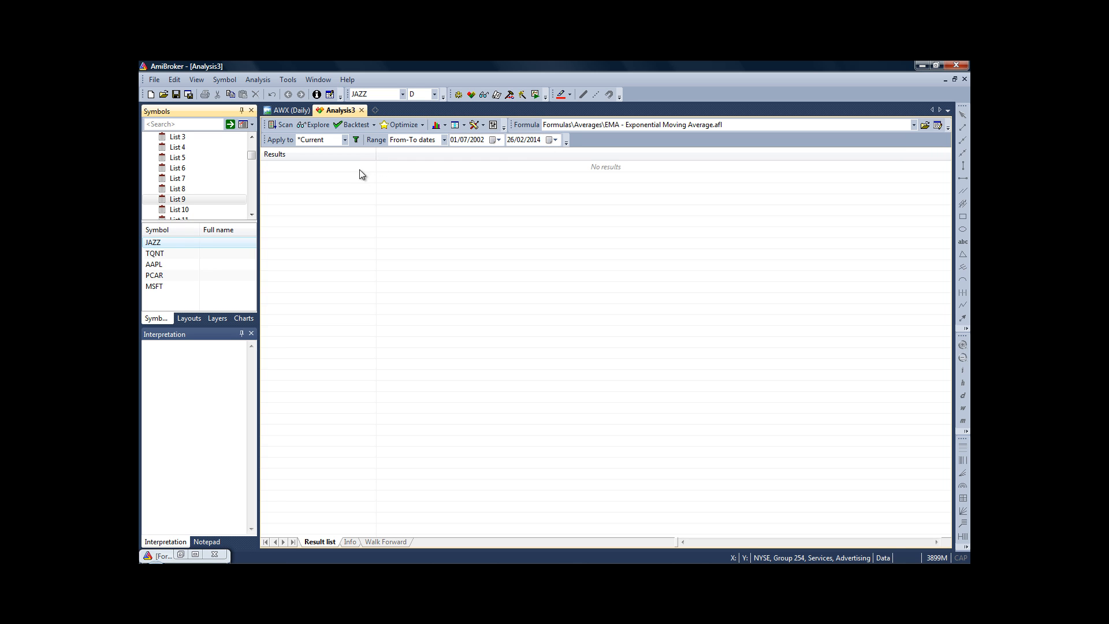
{"action": "left_click", "coordinate": [350, 125]}
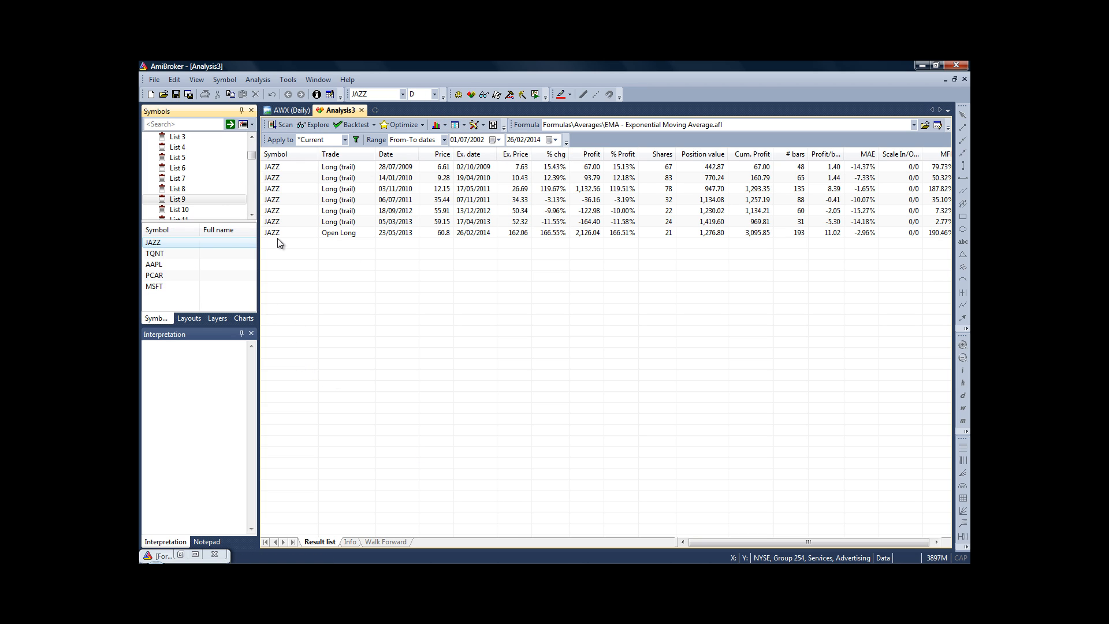
{"action": "mouse_move", "coordinate": [280, 148]}
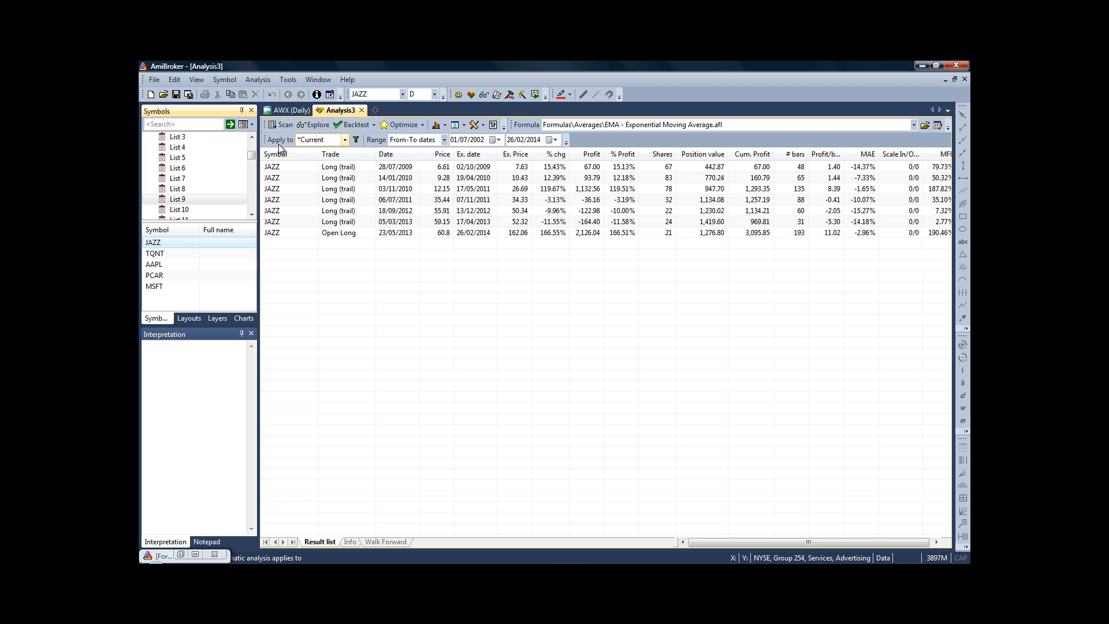
- Filter the analysis to watch list List 9 and rerun the backtest
{"action": "left_click", "coordinate": [346, 140]}
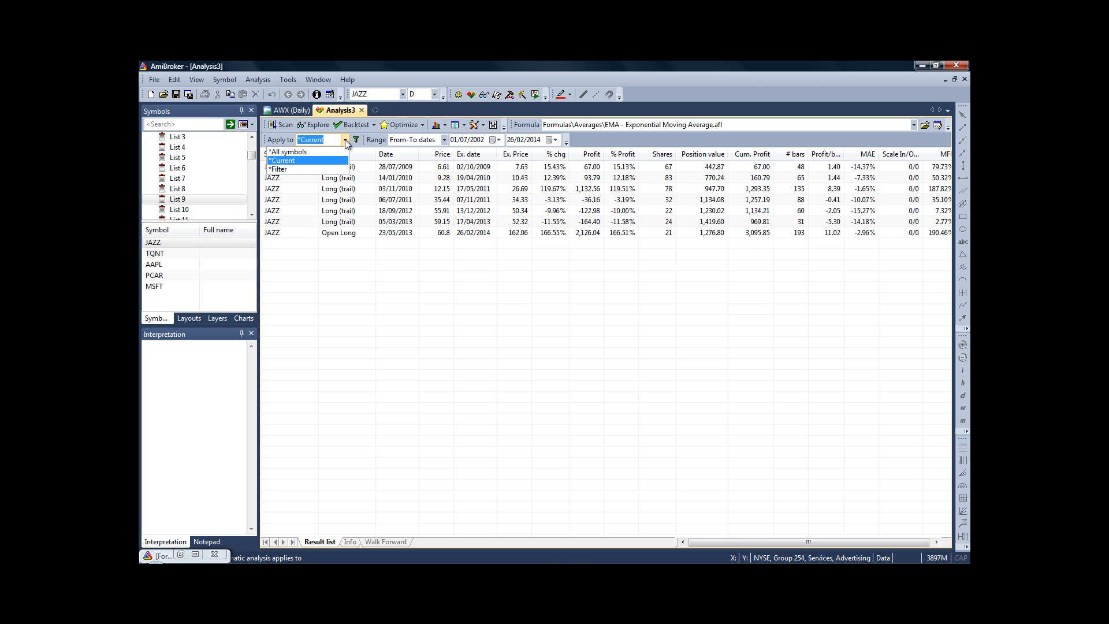
{"action": "left_click", "coordinate": [277, 169]}
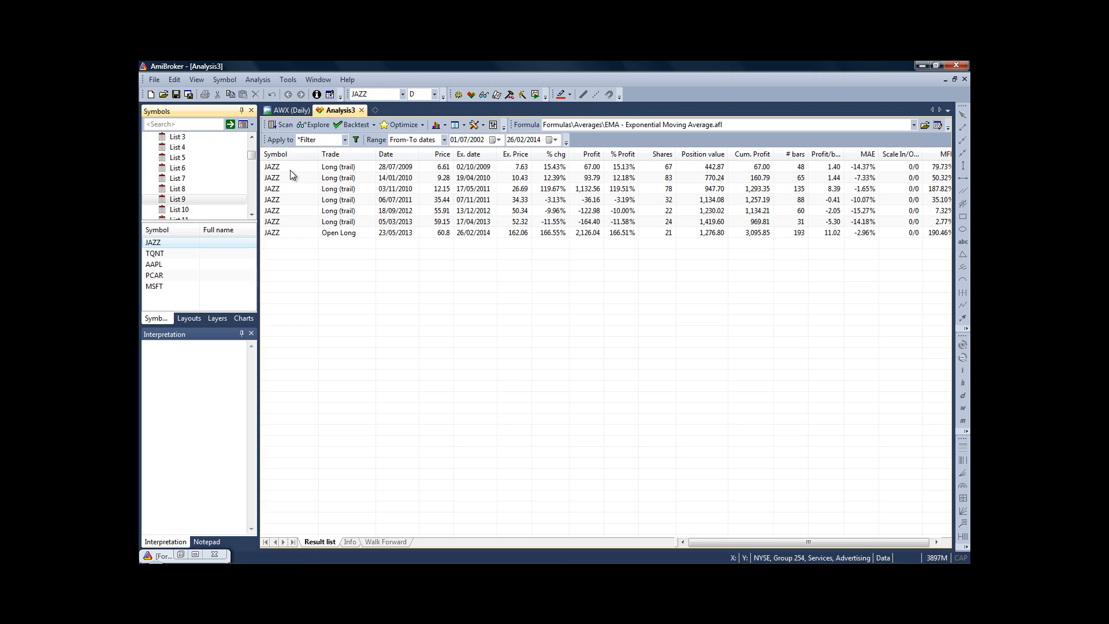
{"action": "mouse_move", "coordinate": [356, 139]}
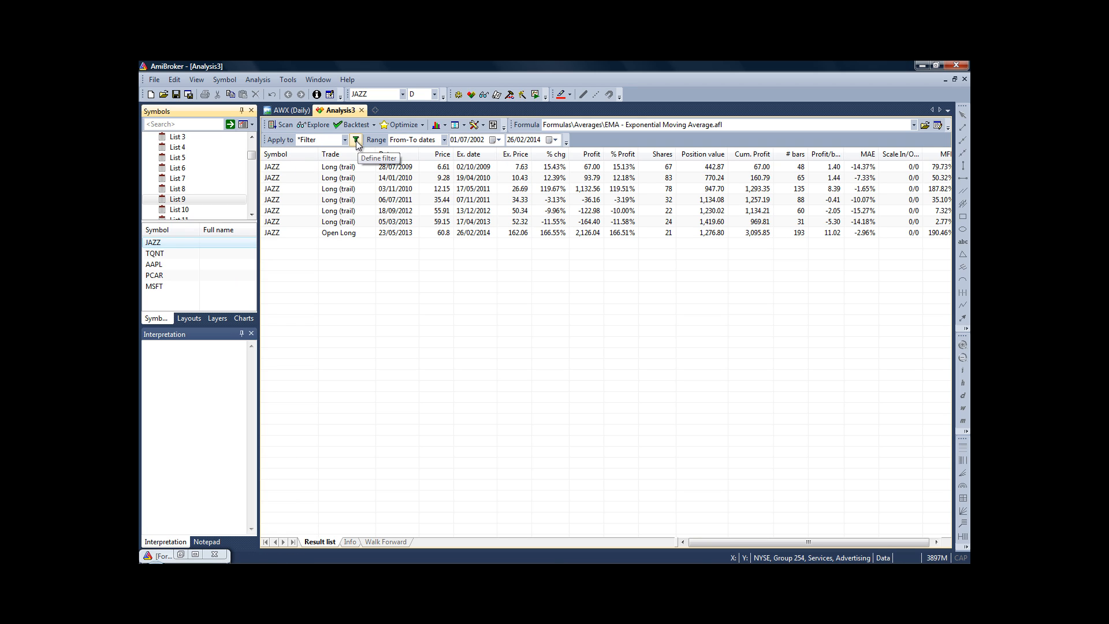
{"action": "left_click", "coordinate": [356, 140]}
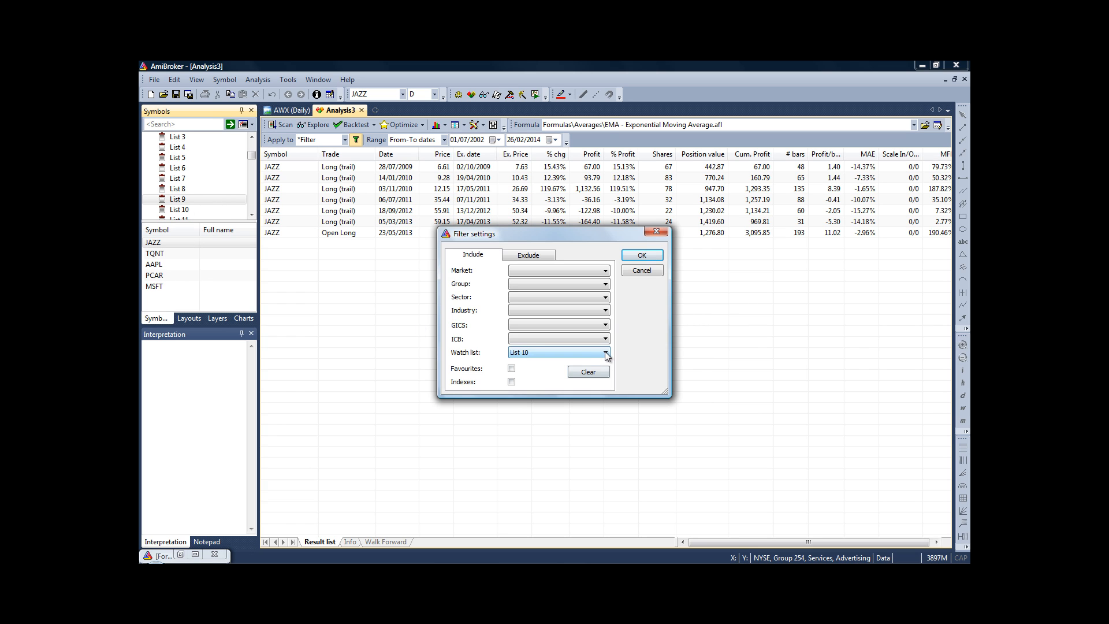
{"action": "left_click", "coordinate": [602, 352]}
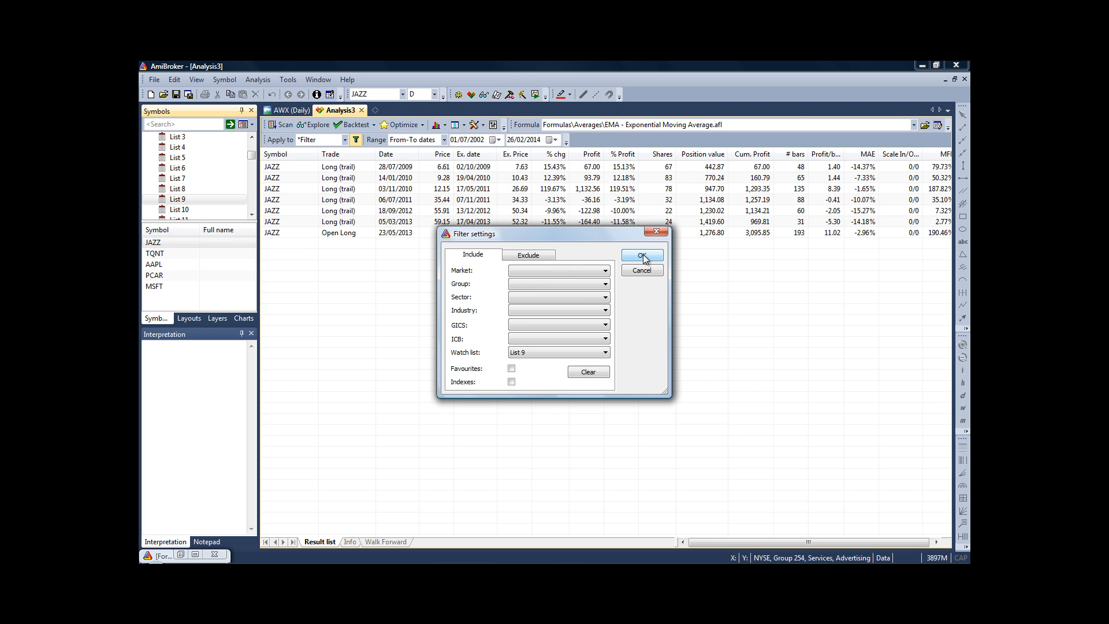
{"action": "left_click", "coordinate": [642, 255]}
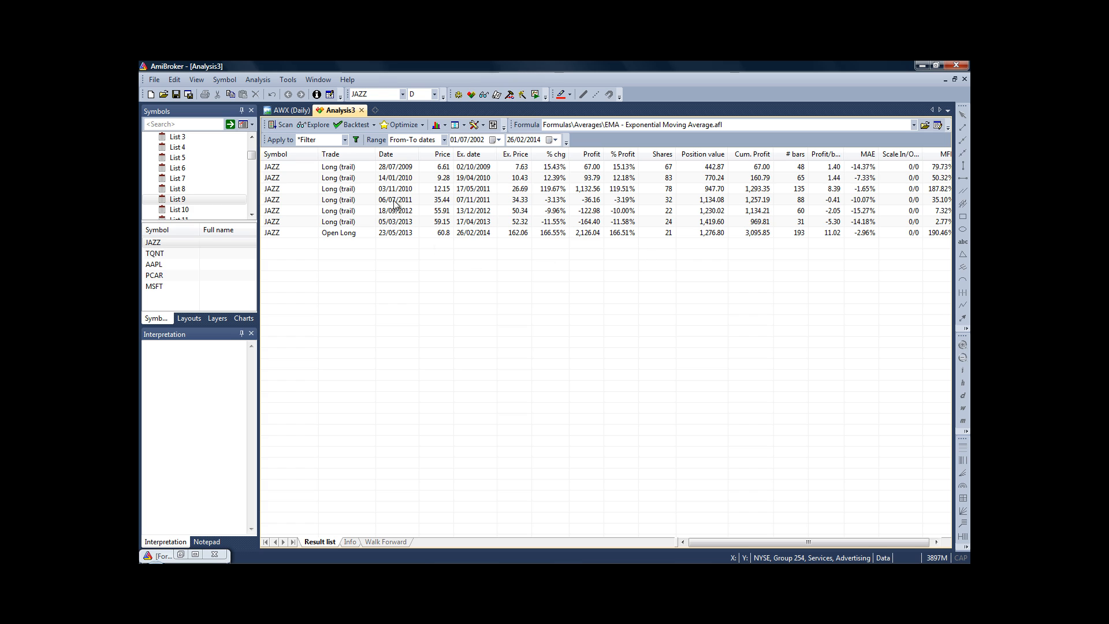
{"action": "left_click", "coordinate": [354, 125]}
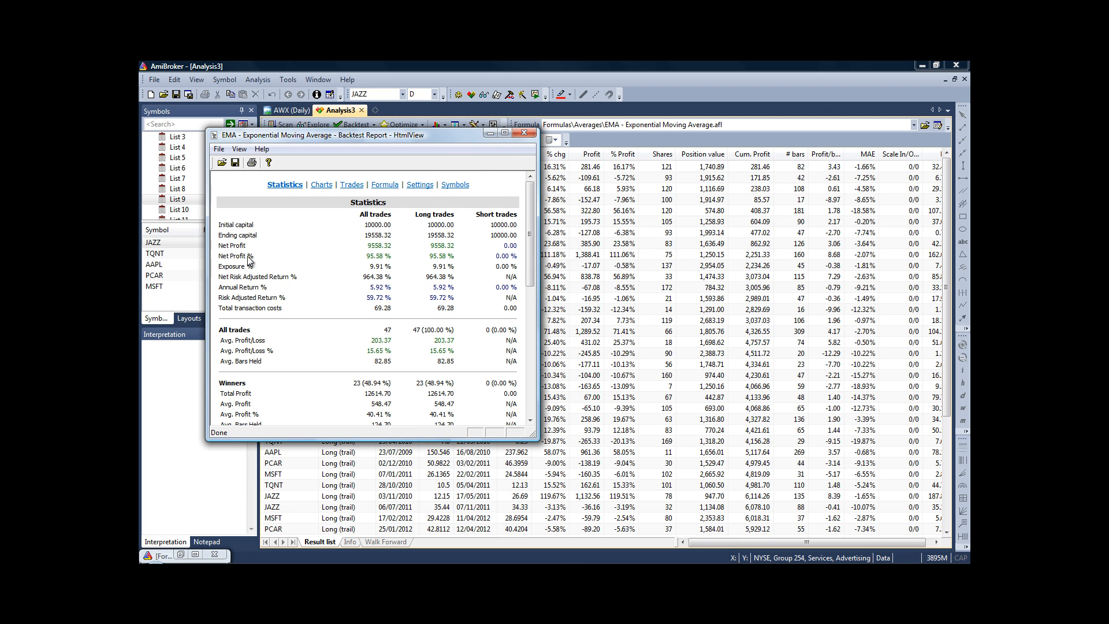
{"action": "mouse_move", "coordinate": [351, 257]}
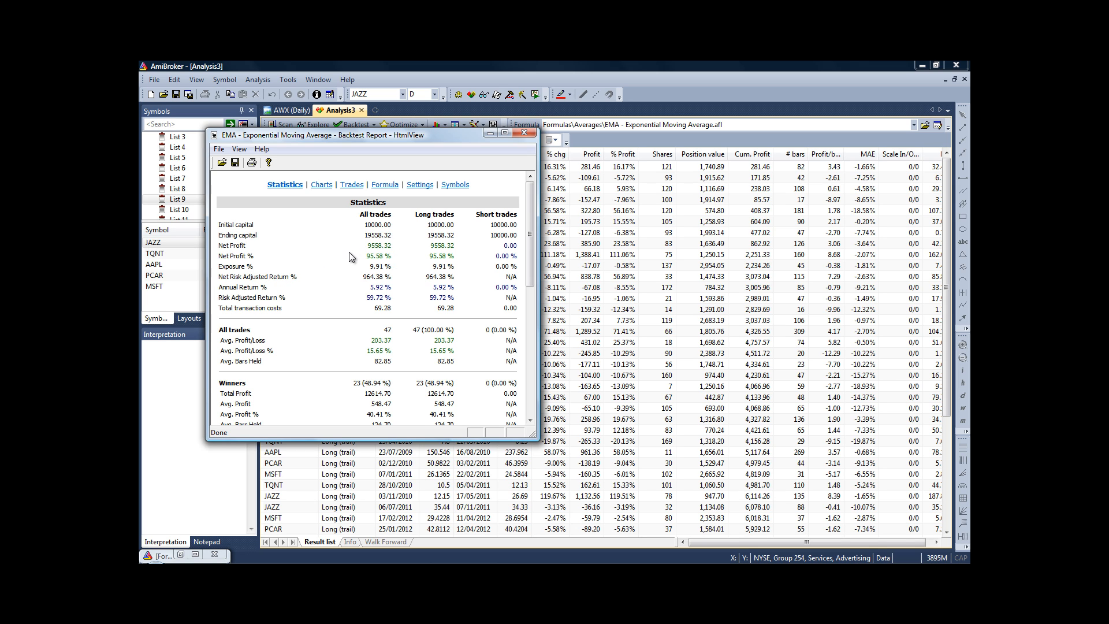
- Scroll the report statistics to recovery factor 5.84, profit factor 4.13, drawdown −10.46%
{"action": "scroll", "scroll_direction": "down", "scroll_amount": 3}
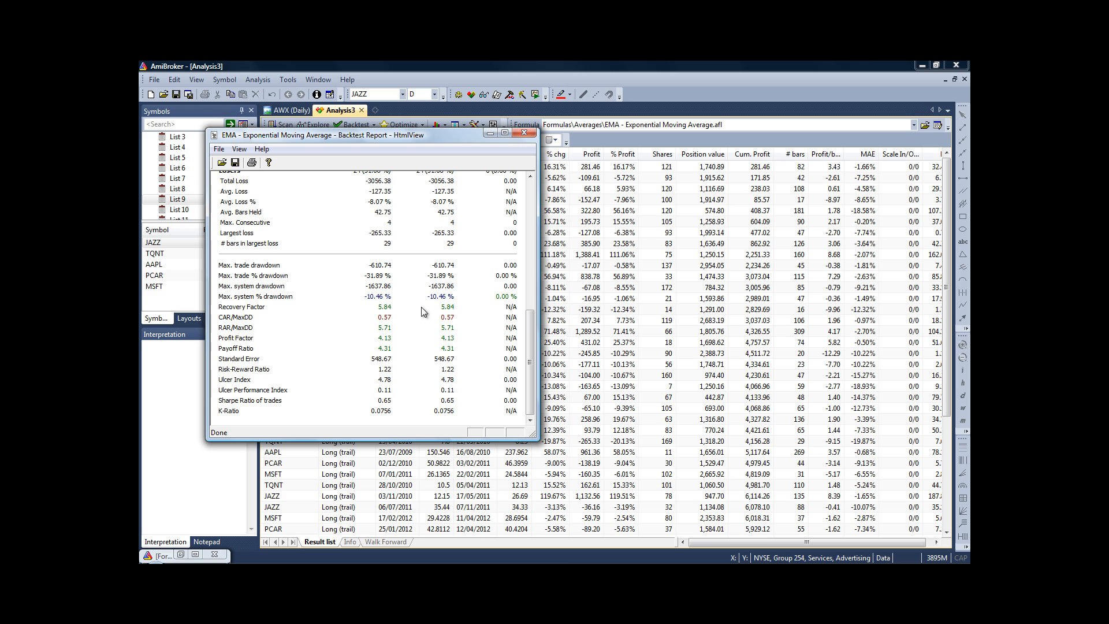
{"action": "mouse_move", "coordinate": [529, 350]}
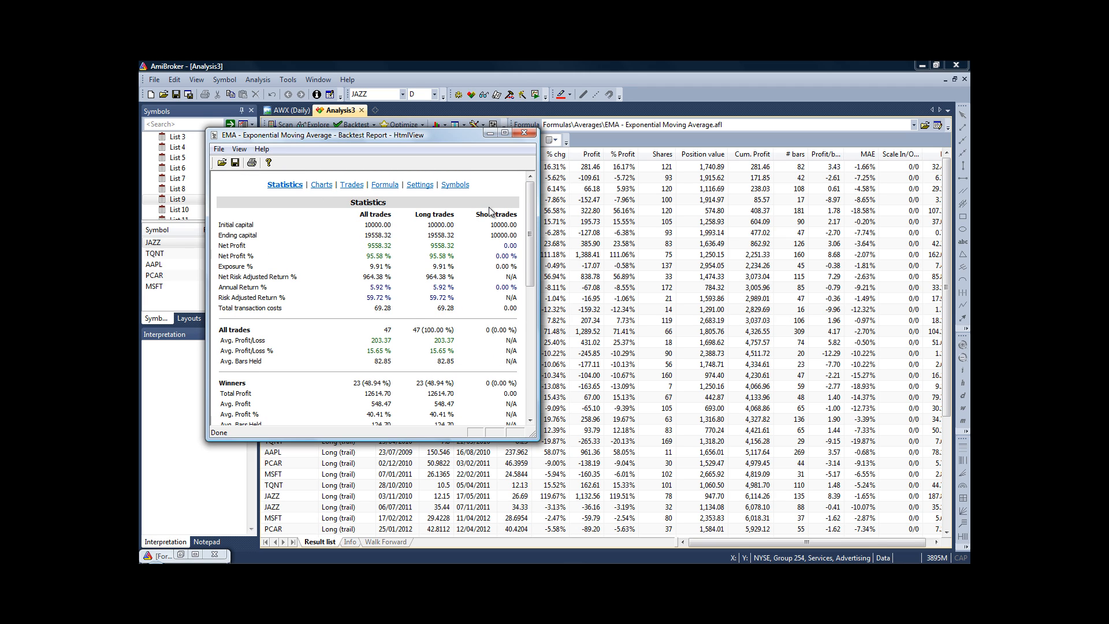
- View the report's Charts page: equity near 19,558, drawdown, monthly profits, distribution
{"action": "left_click", "coordinate": [321, 183]}
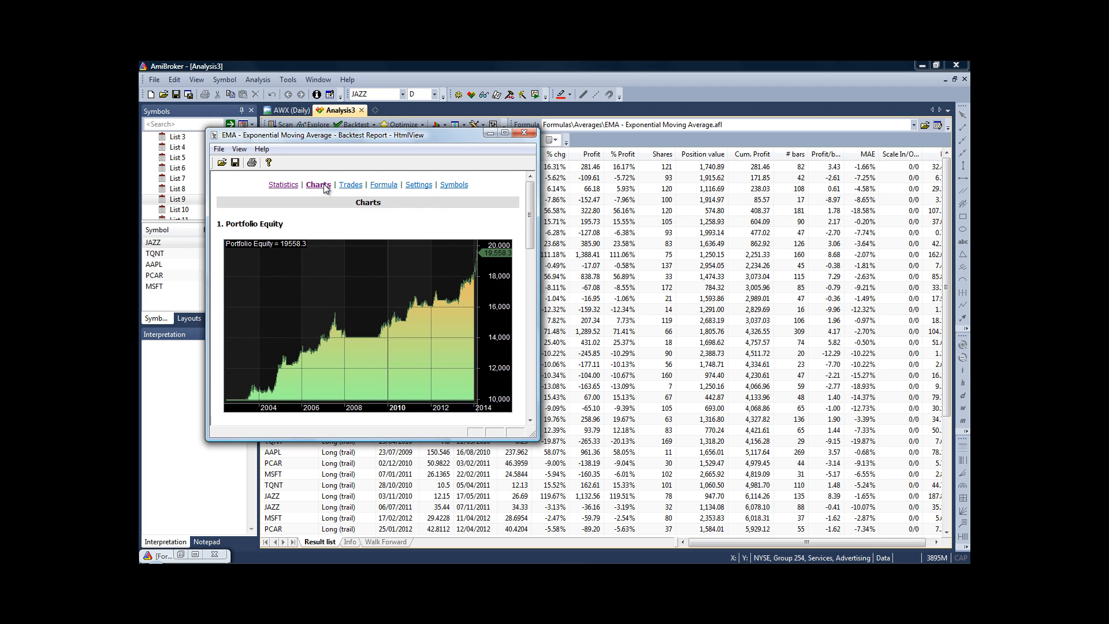
{"action": "mouse_move", "coordinate": [299, 208]}
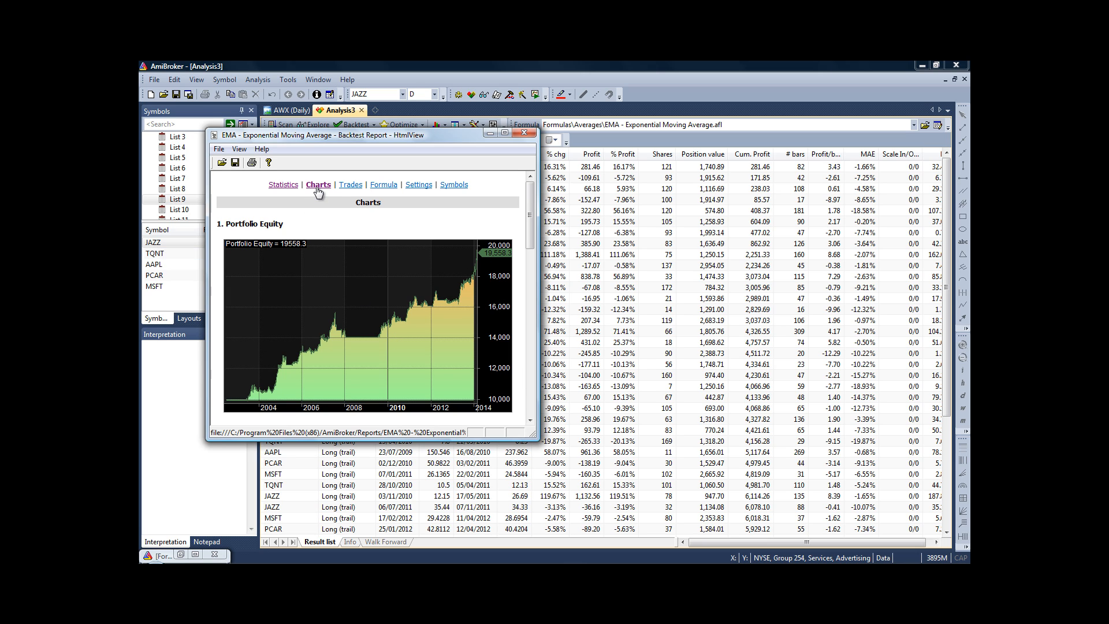
{"action": "scroll", "scroll_direction": "down", "scroll_amount": 3}
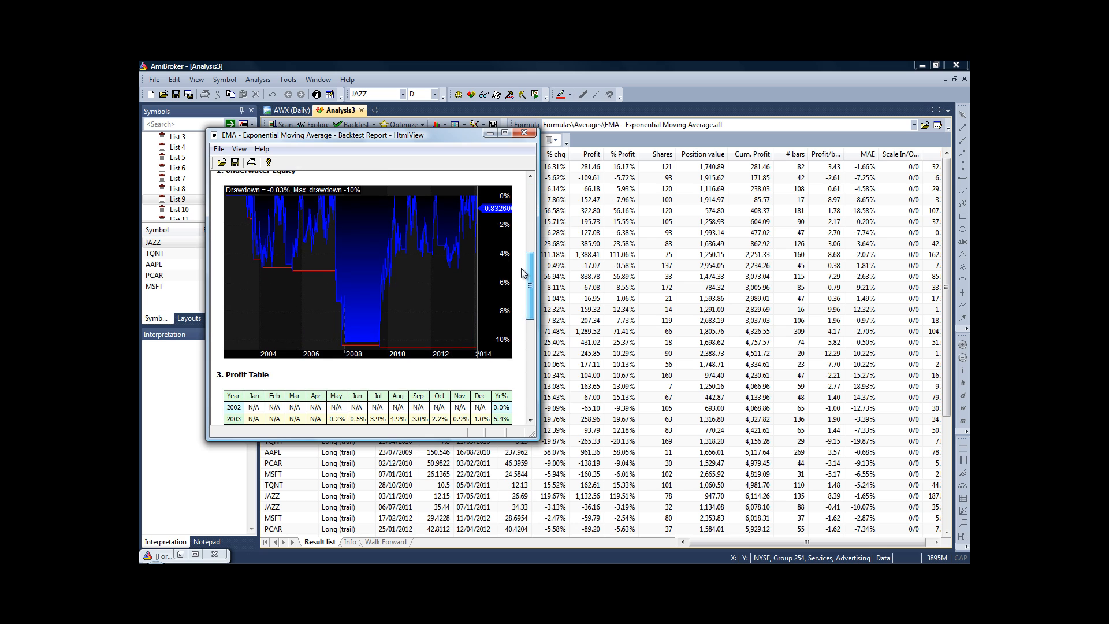
{"action": "scroll", "scroll_direction": "down", "scroll_amount": 3}
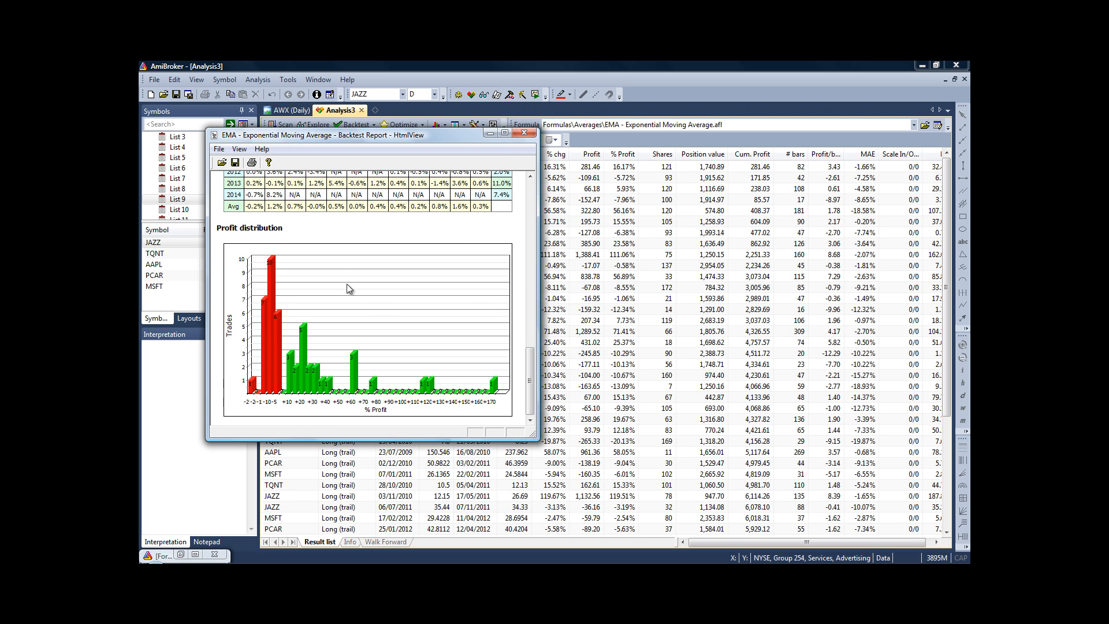
{"action": "mouse_move", "coordinate": [459, 307]}
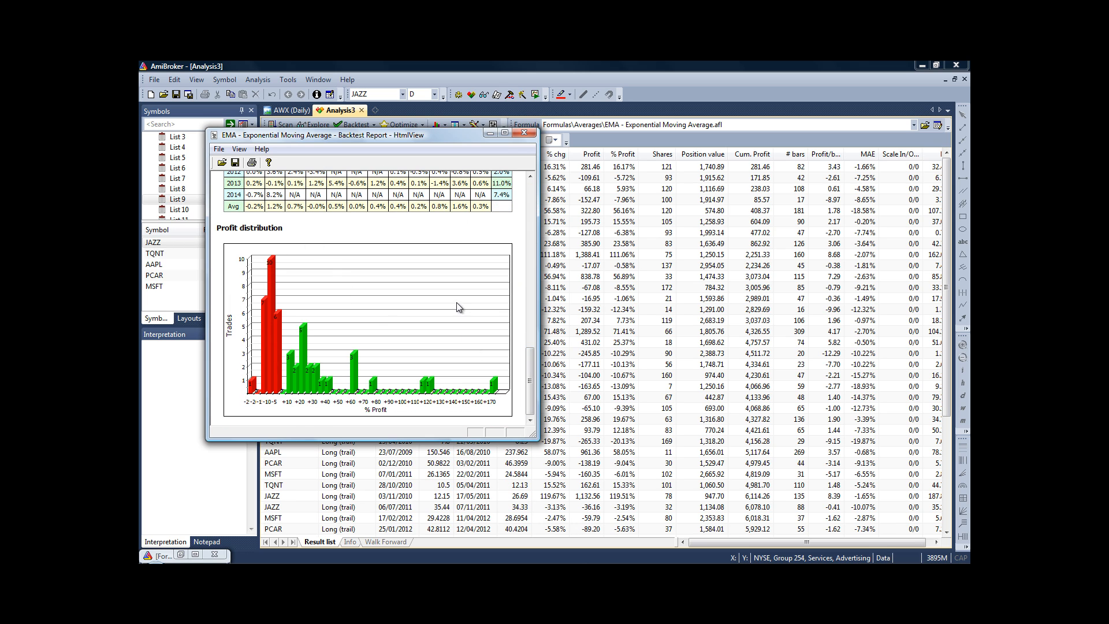
{"action": "mouse_move", "coordinate": [370, 399]}
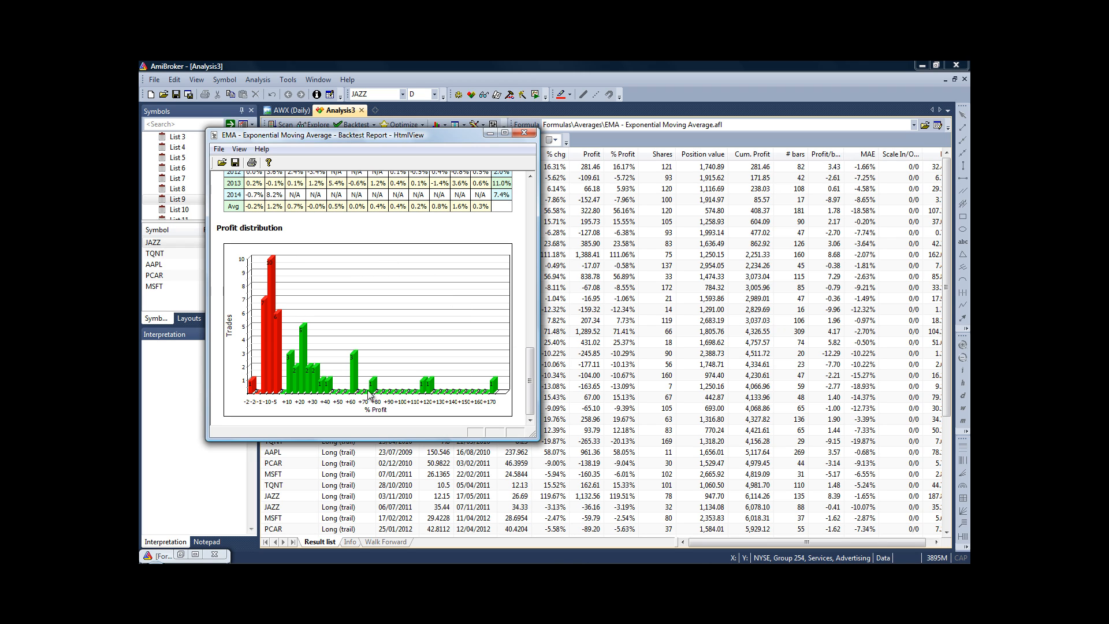
{"action": "mouse_move", "coordinate": [465, 306]}
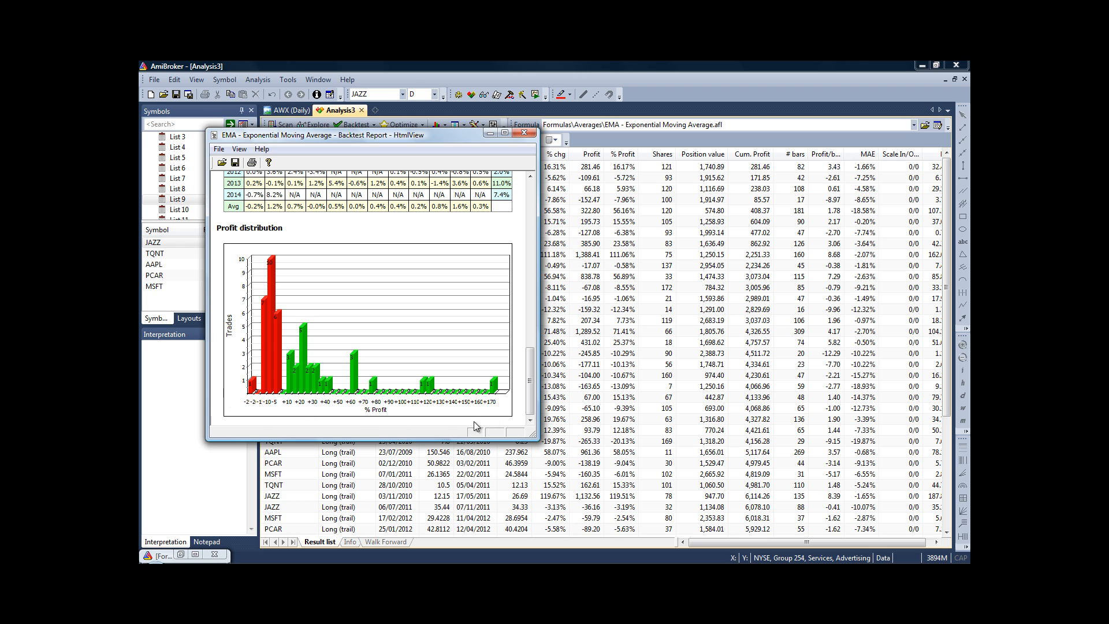
{"action": "mouse_move", "coordinate": [388, 410]}
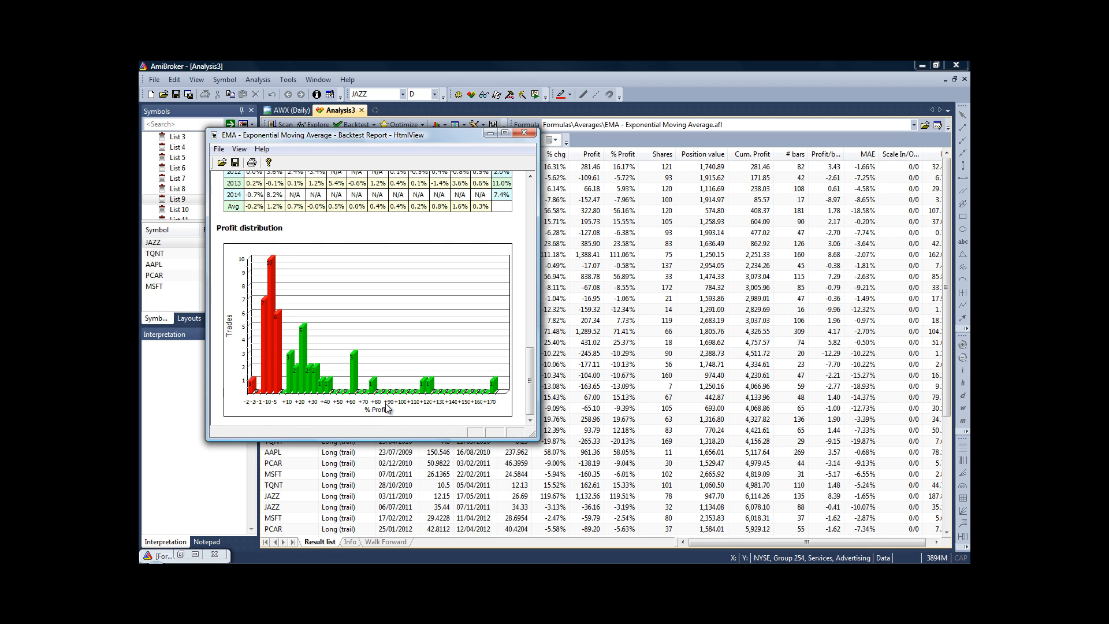
{"action": "mouse_move", "coordinate": [264, 354]}
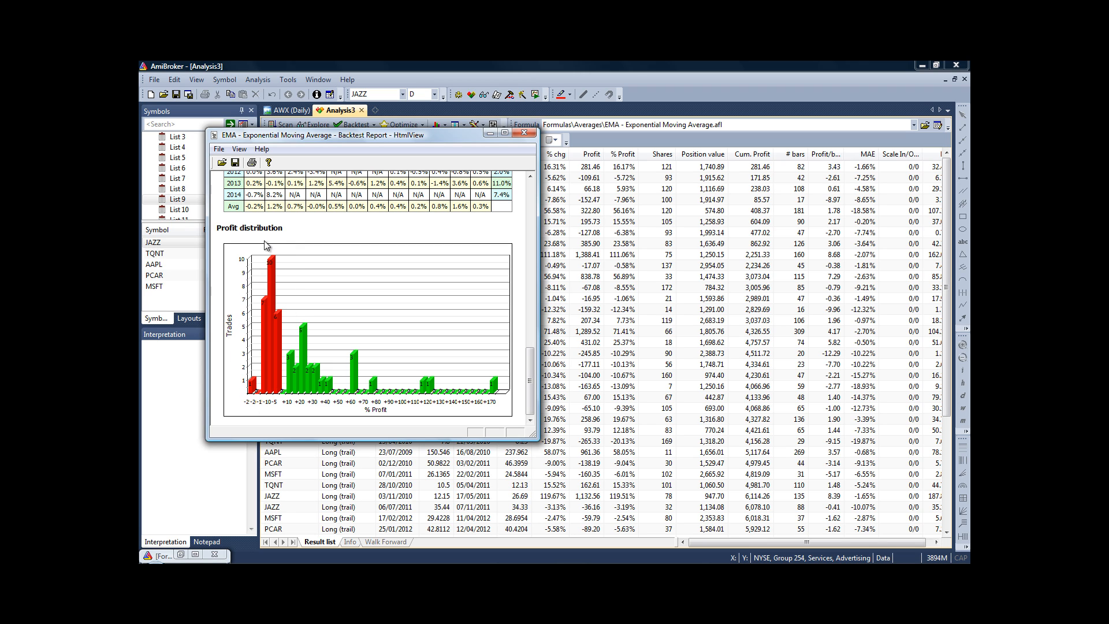
{"action": "mouse_move", "coordinate": [453, 419]}
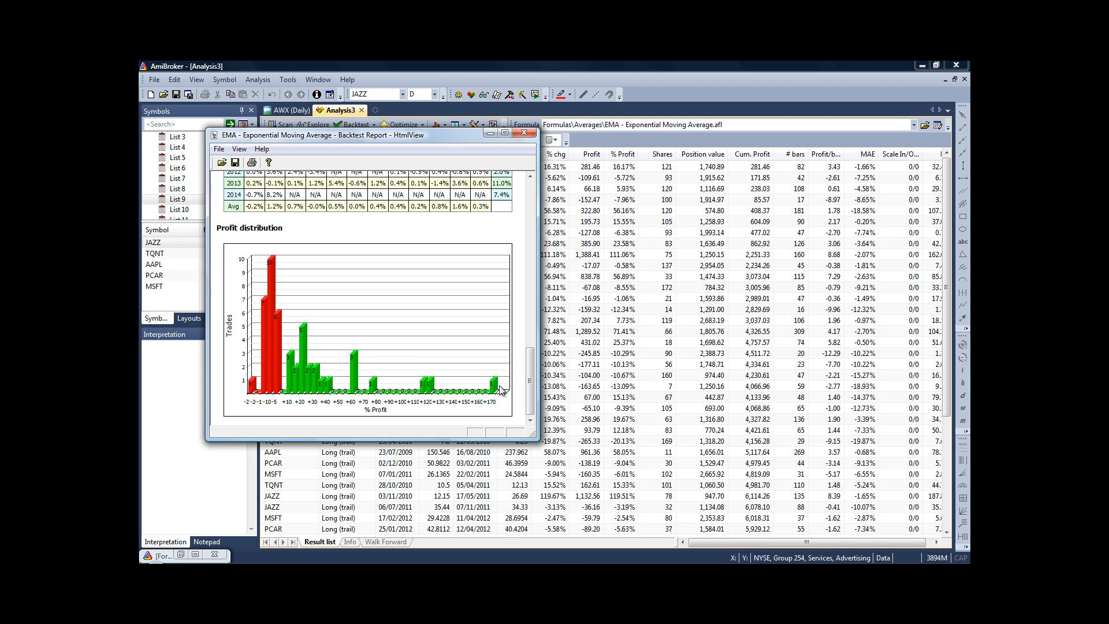
{"action": "mouse_move", "coordinate": [506, 374]}
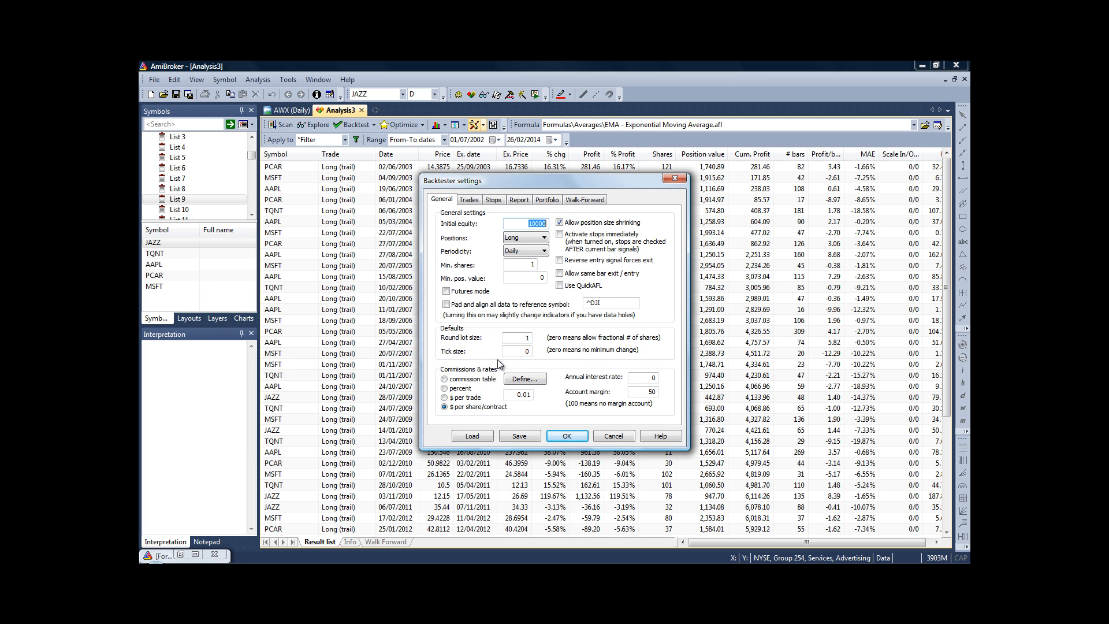
{"action": "mouse_move", "coordinate": [529, 425]}
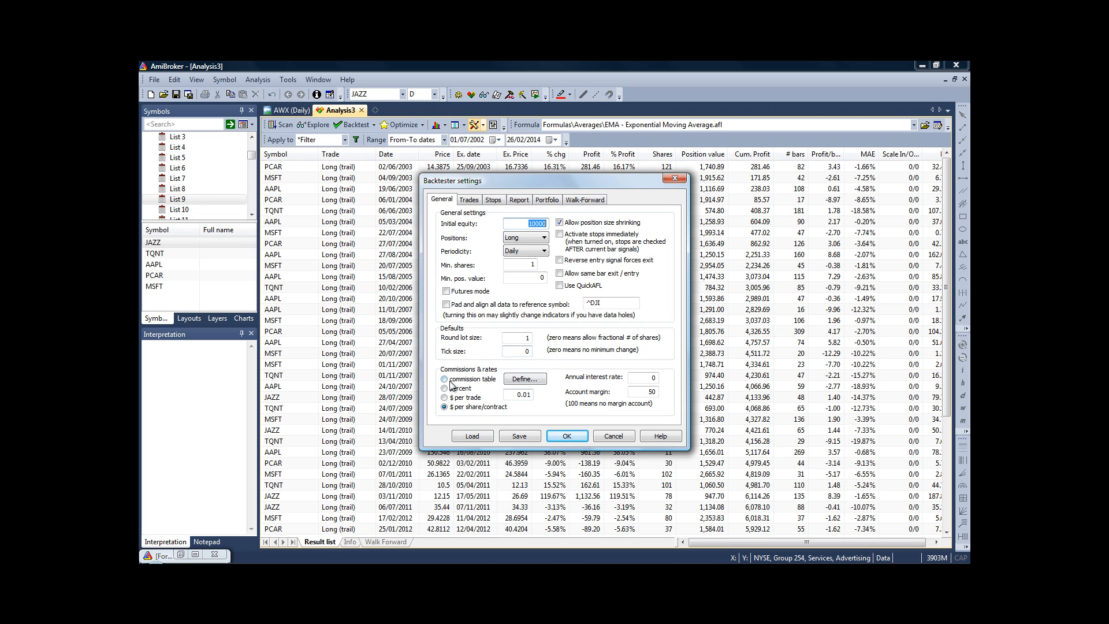
{"action": "mouse_move", "coordinate": [502, 330]}
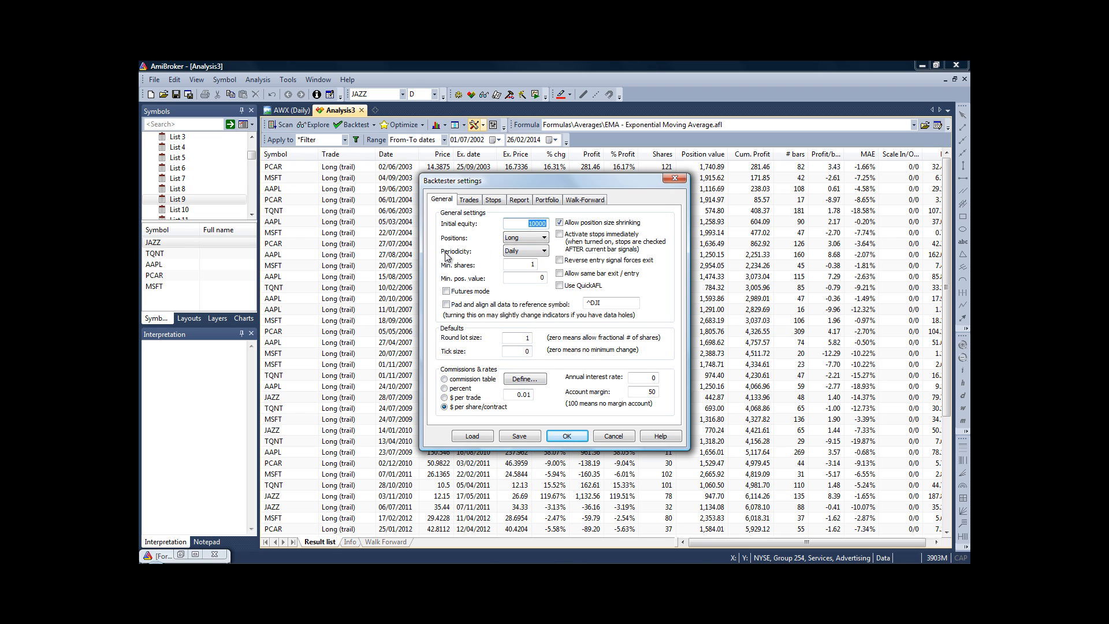
- Keep periodicity at Daily in Backtester settings and dismiss the dialog
{"action": "left_click", "coordinate": [542, 250]}
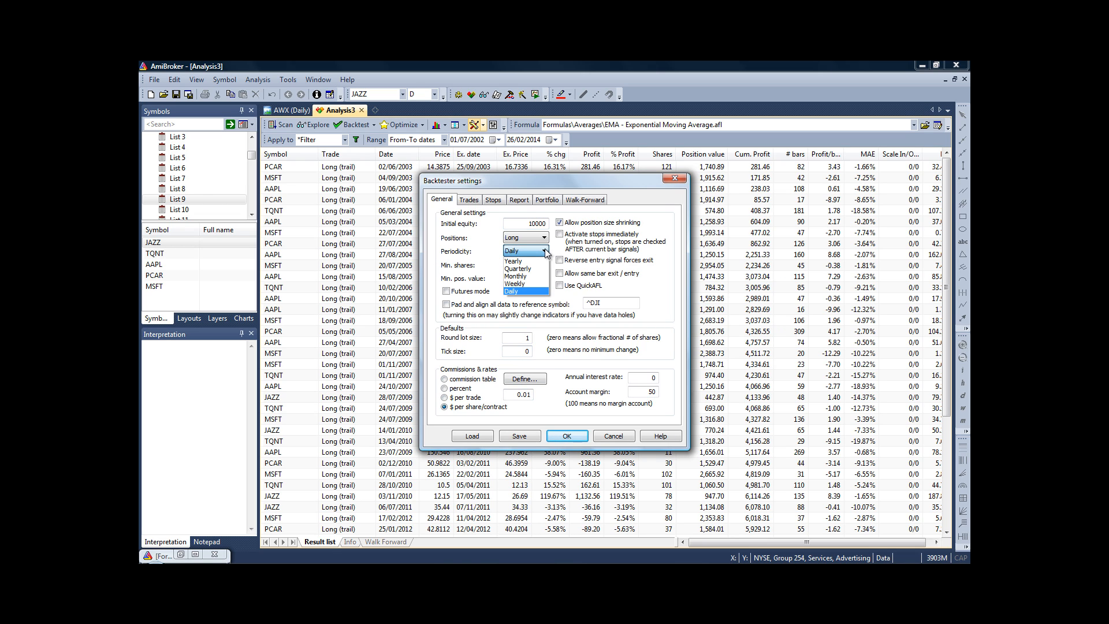
{"action": "left_click", "coordinate": [521, 291]}
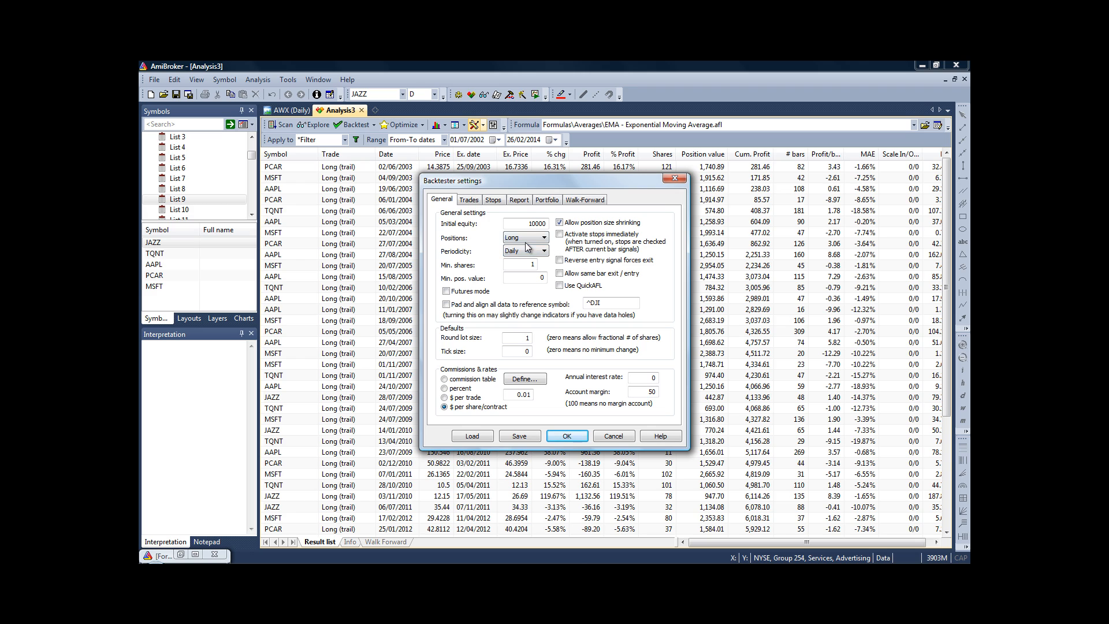
{"action": "left_click", "coordinate": [566, 435]}
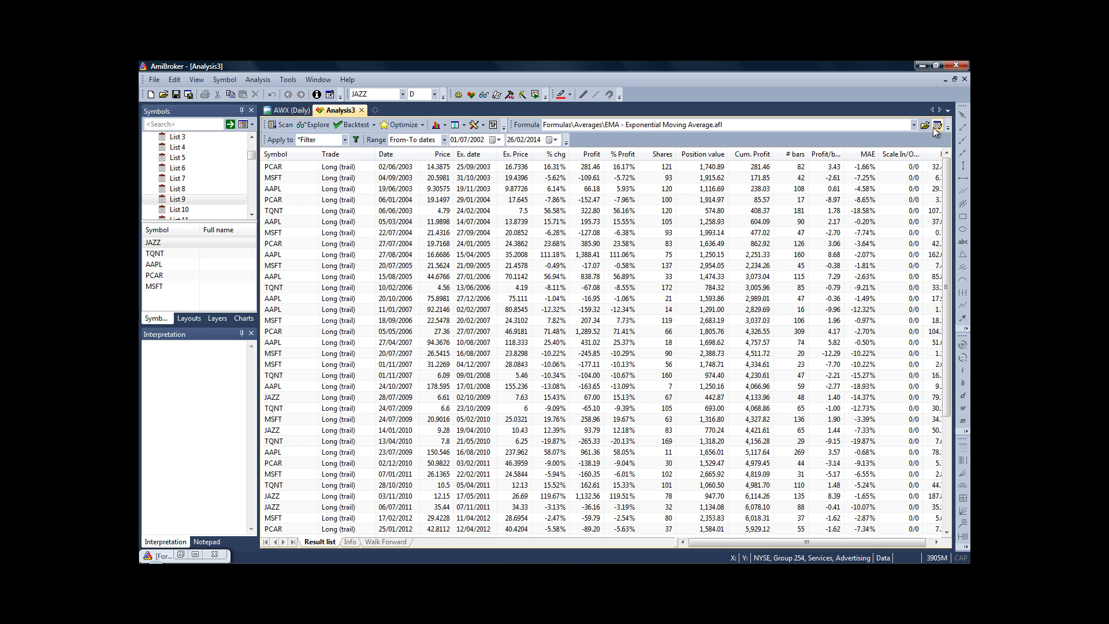
{"action": "mouse_move", "coordinate": [938, 127]}
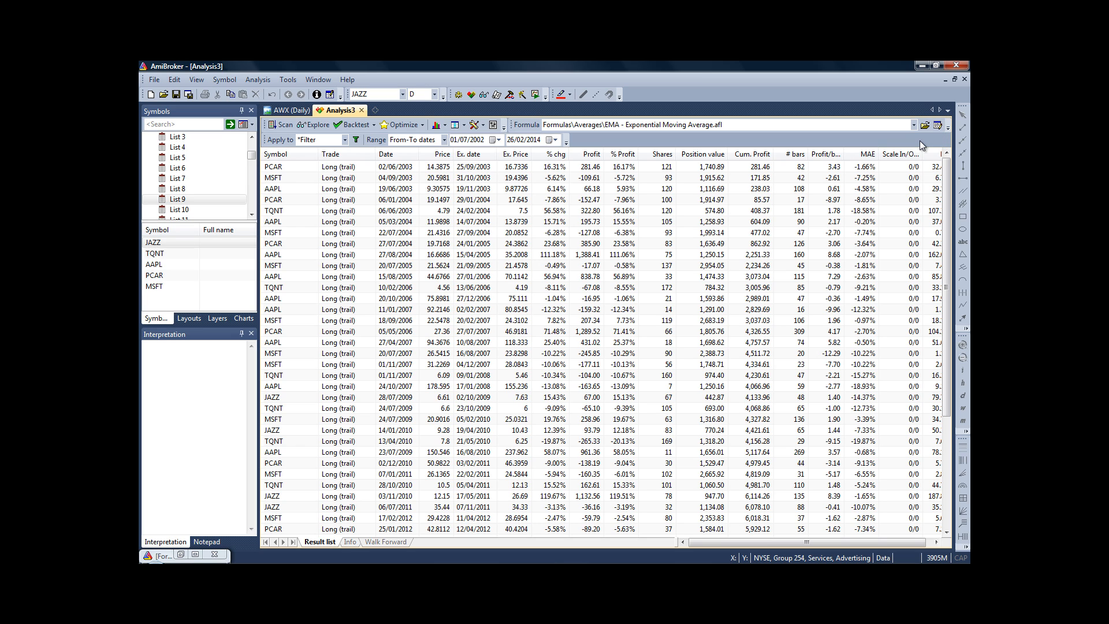
{"action": "mouse_move", "coordinate": [931, 136]}
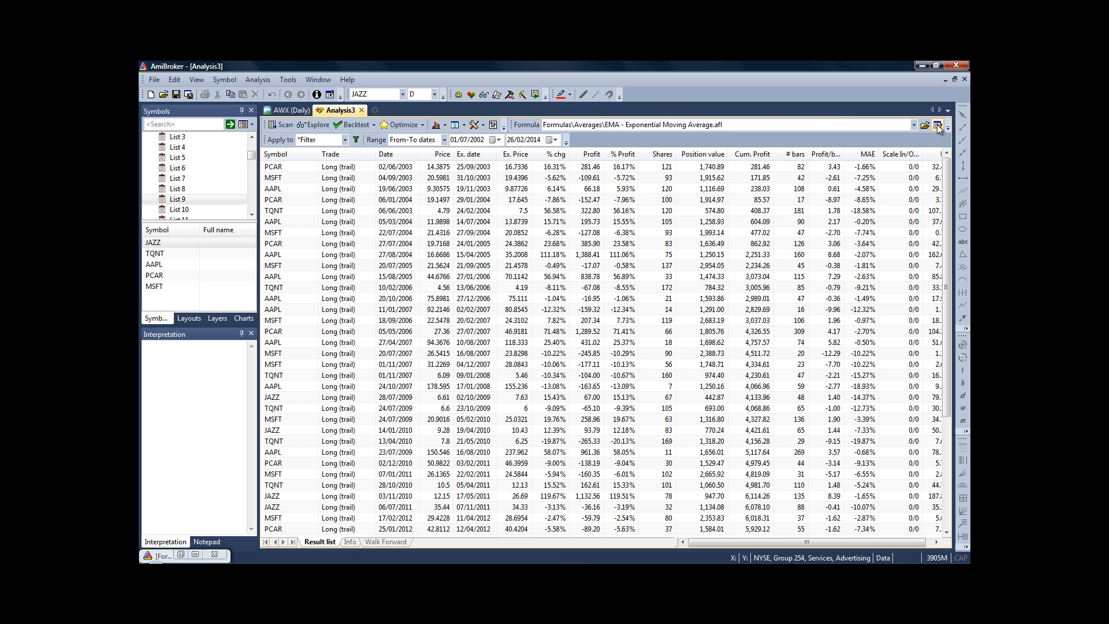
- Reopen the strategy formula in the Formula Editor
{"action": "left_click", "coordinate": [938, 125]}
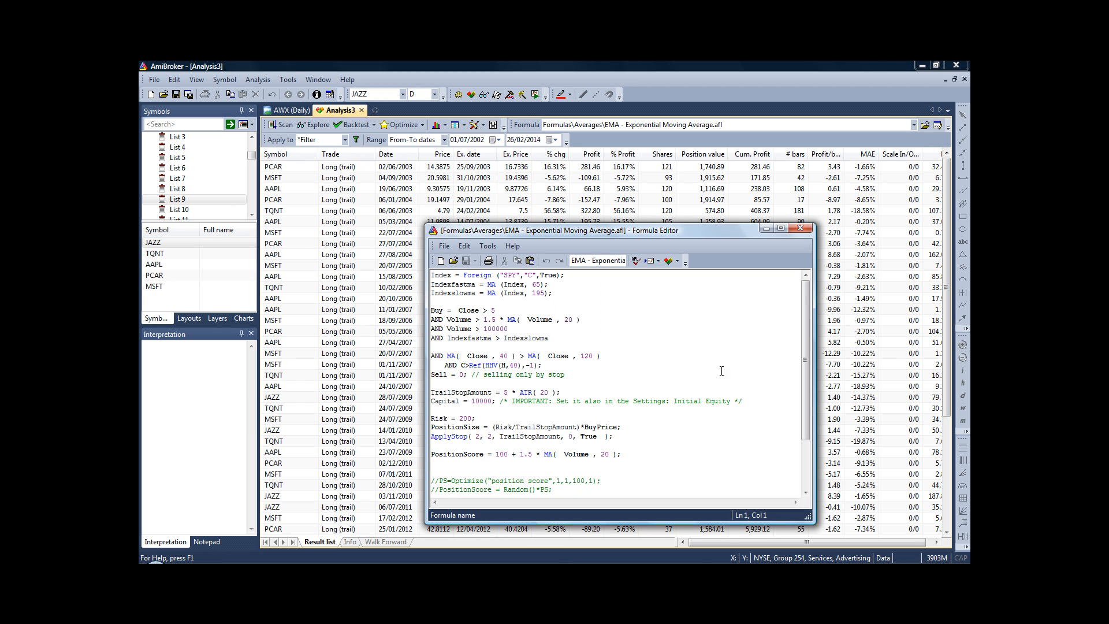
- Change the formula's Risk value from 200 to 500
{"action": "scroll", "scroll_direction": "down", "scroll_amount": 3}
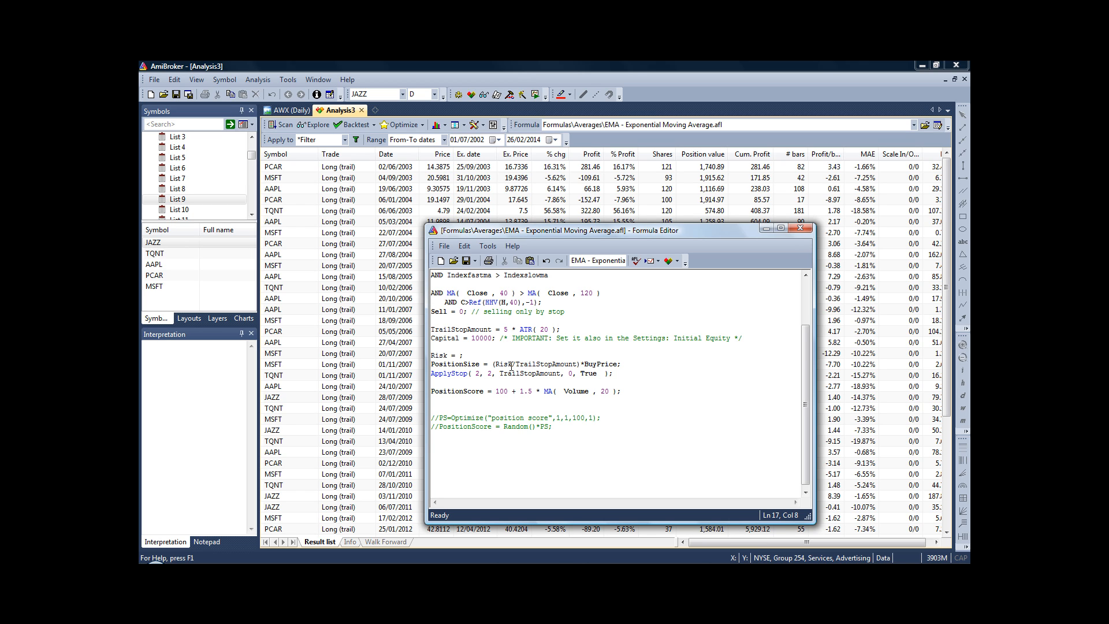
{"action": "type", "text": "5"}
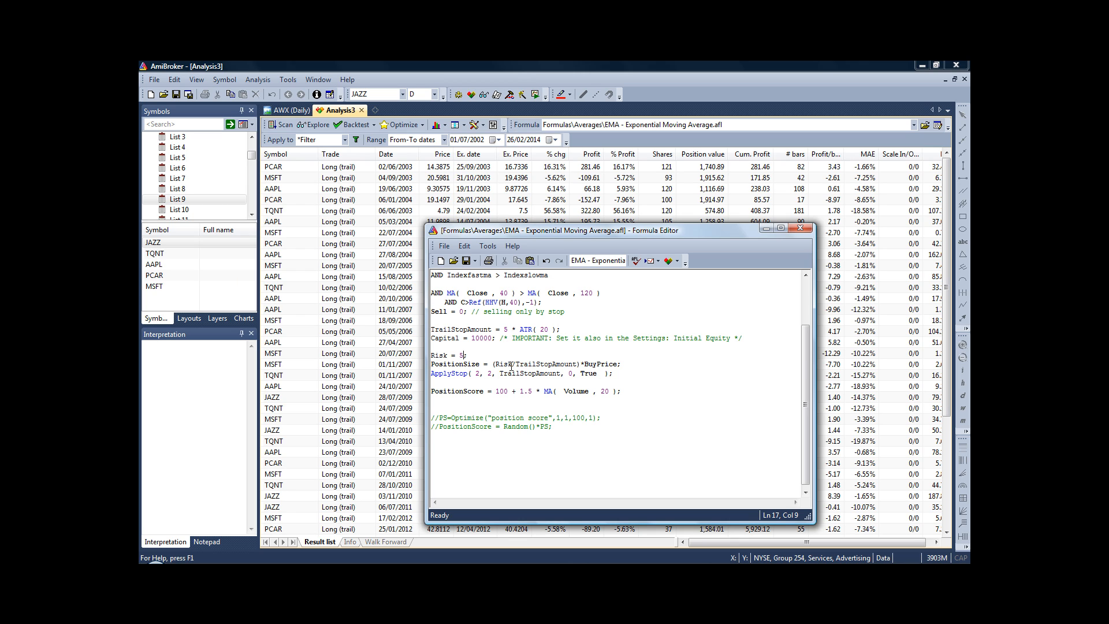
{"action": "type", "text": "00"}
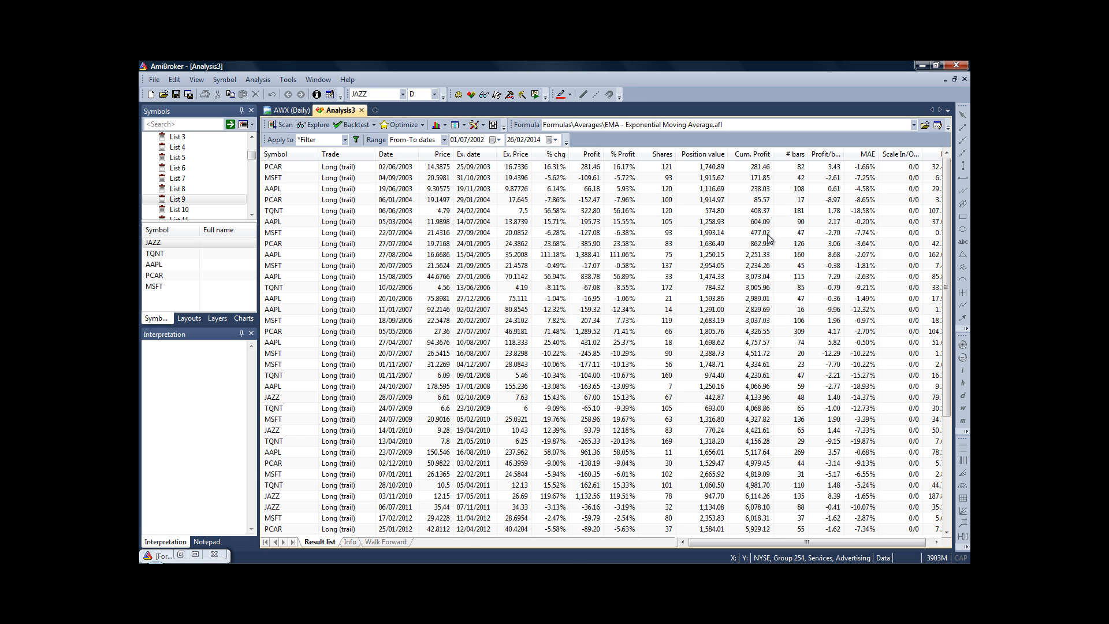
- Review the report statistics — ending capital 33963.26, net profit 23963.26 (239.63%) — then jump to Charts
{"action": "left_click", "coordinate": [354, 125]}
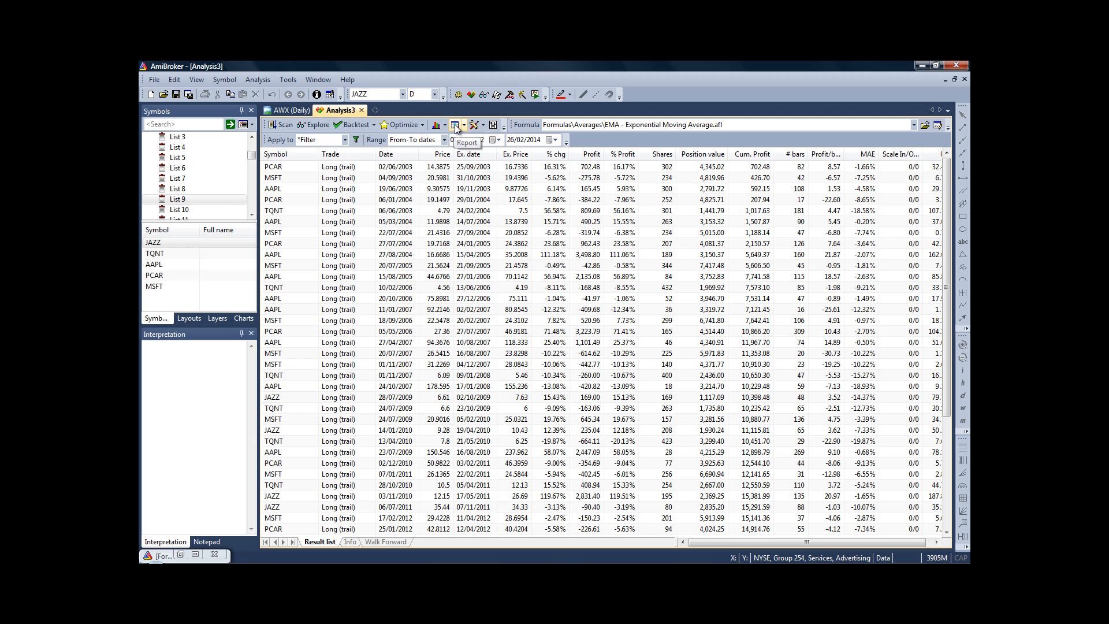
{"action": "left_click", "coordinate": [453, 125]}
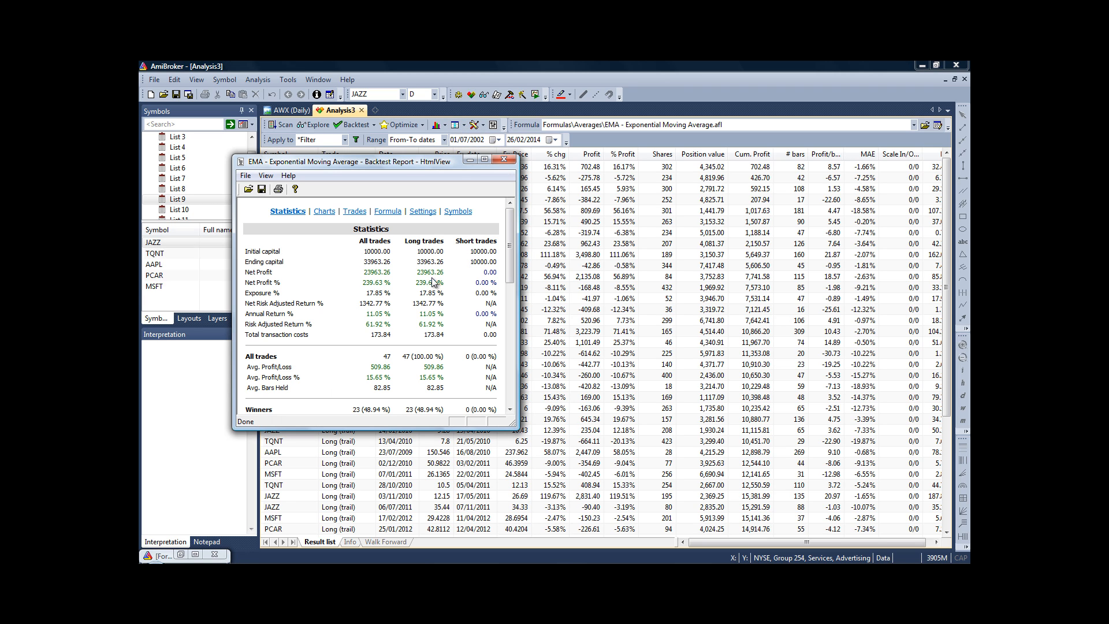
{"action": "mouse_move", "coordinate": [404, 295]}
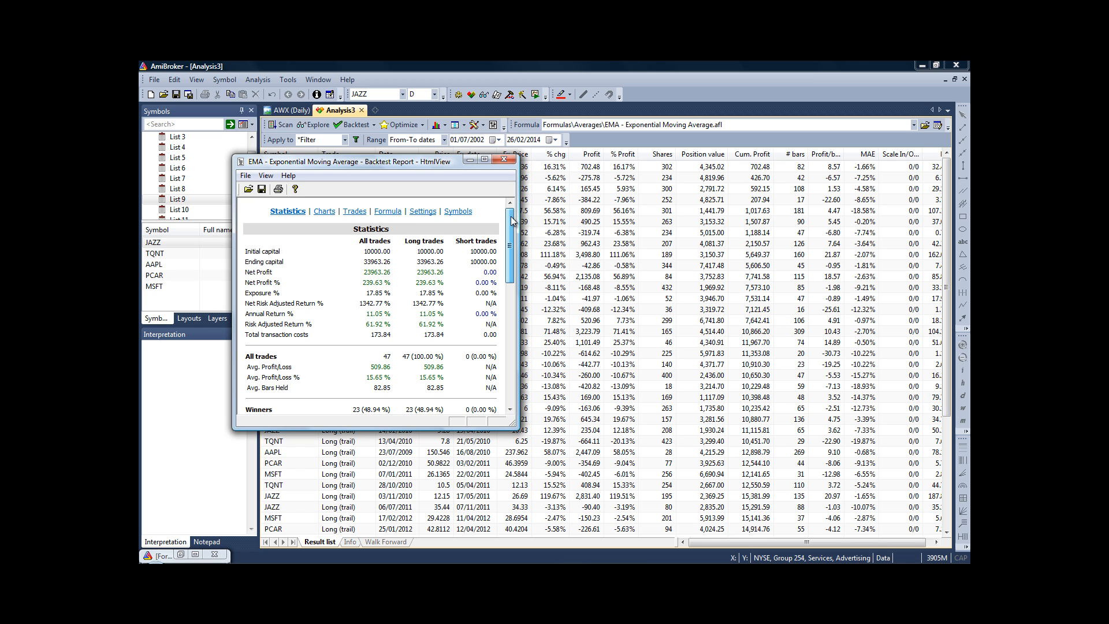
{"action": "scroll", "scroll_direction": "down", "scroll_amount": 3}
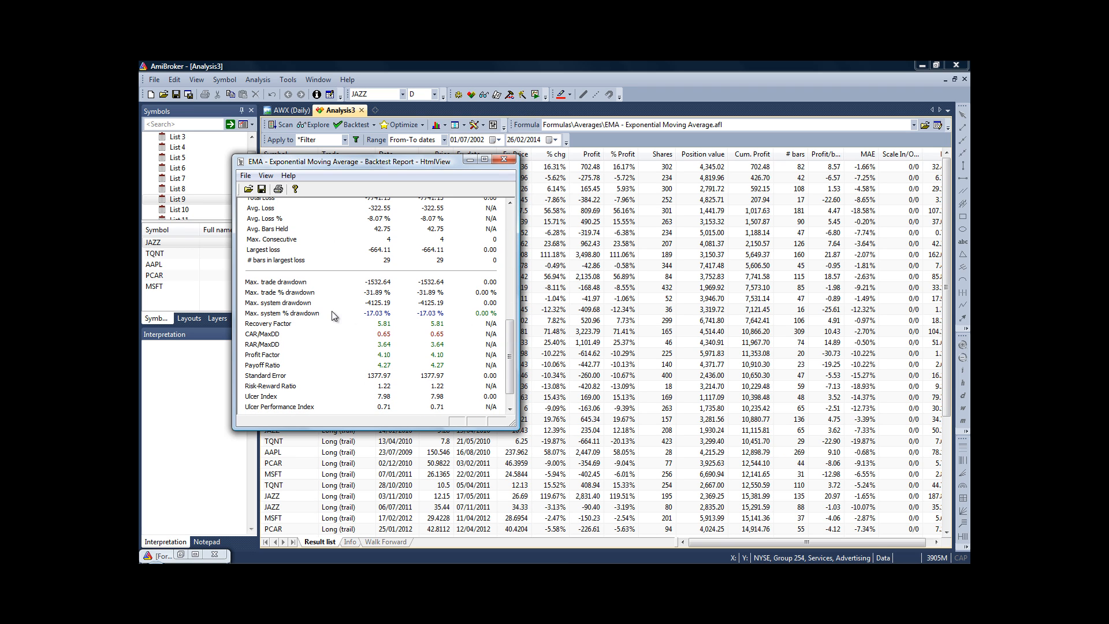
{"action": "mouse_move", "coordinate": [309, 314]}
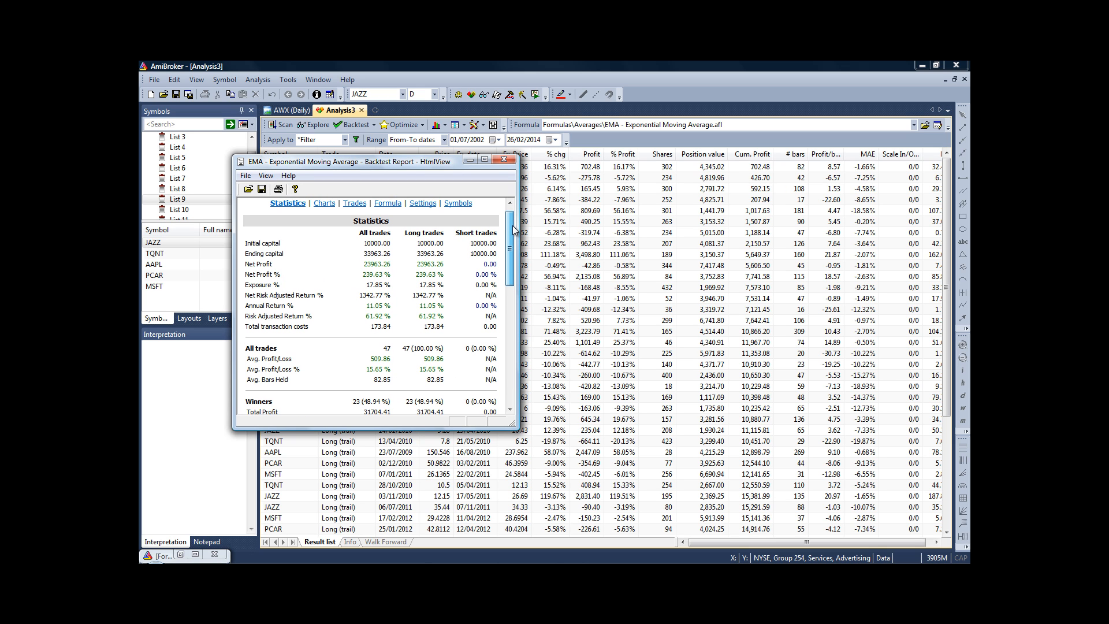
{"action": "scroll", "scroll_direction": "down", "scroll_amount": 3}
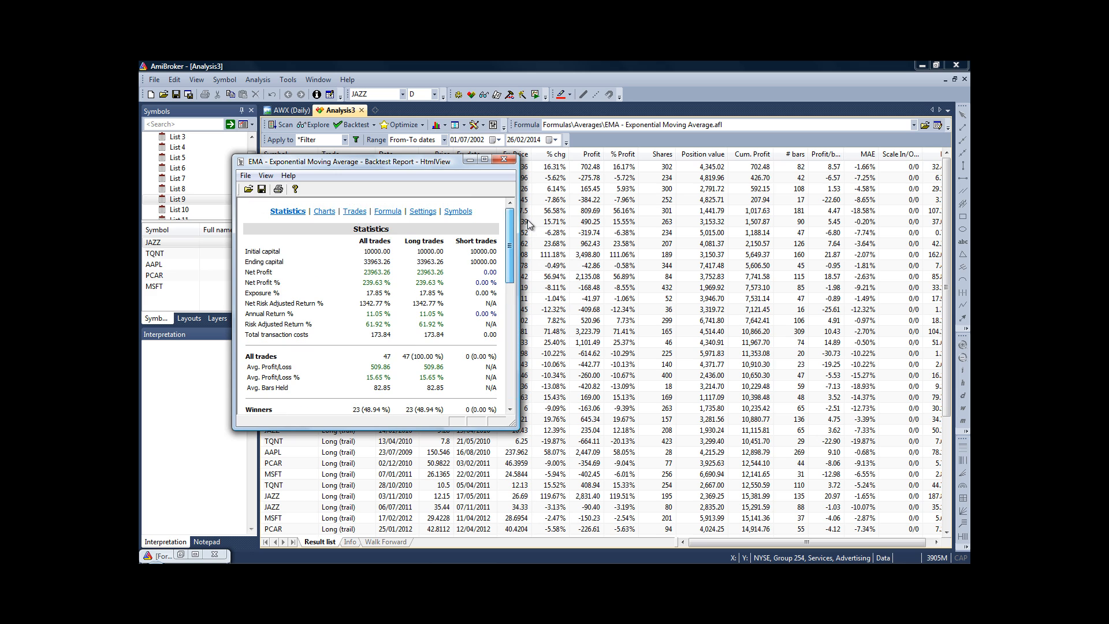
{"action": "left_click", "coordinate": [321, 210]}
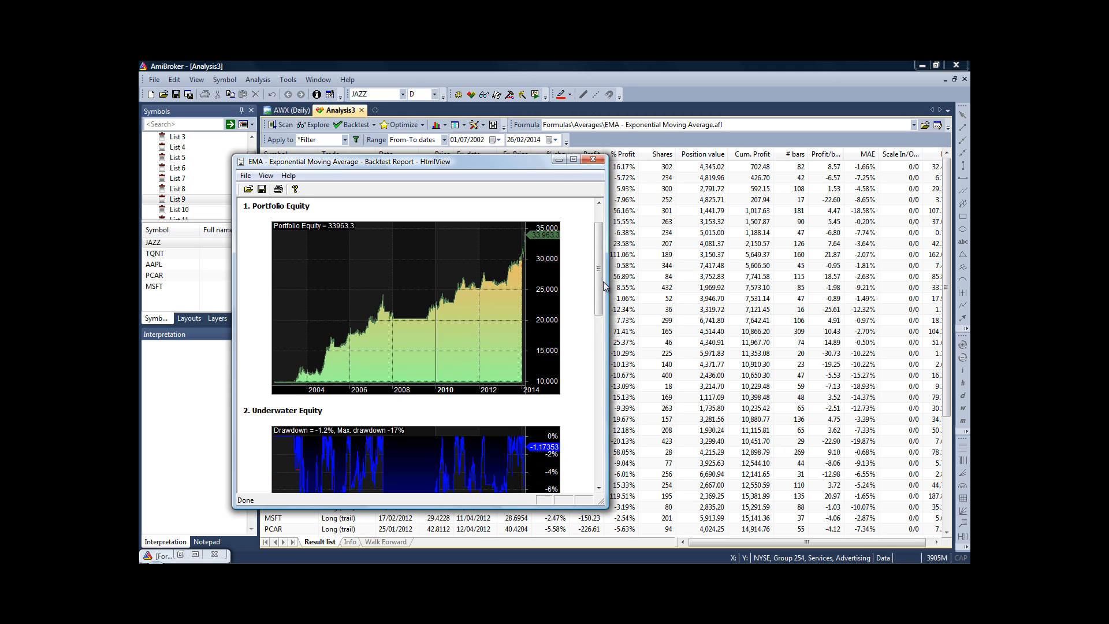
- Review the portfolio equity curve rising to 33963.3 and the underwater equity chart with 17% max drawdown
{"action": "scroll", "scroll_direction": "up", "scroll_amount": 3}
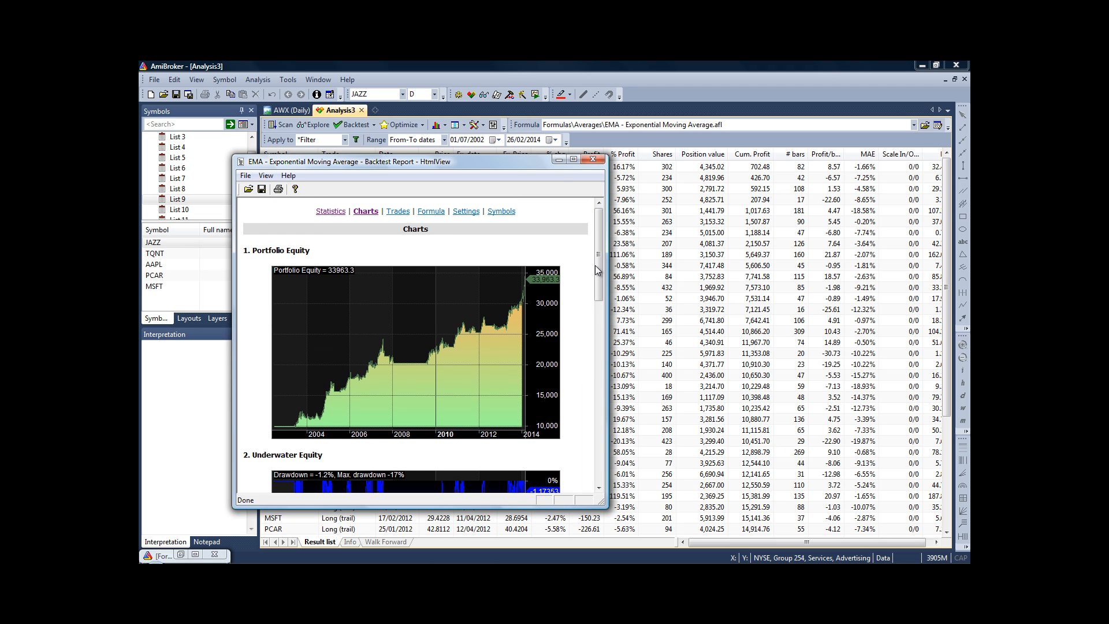
{"action": "mouse_move", "coordinate": [598, 254]}
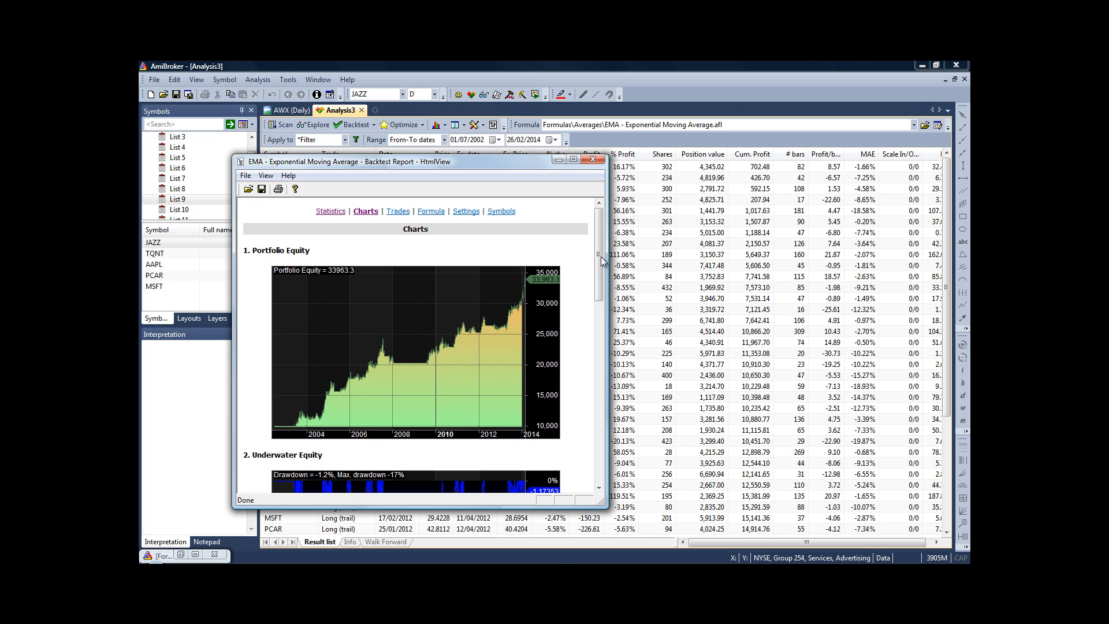
{"action": "mouse_move", "coordinate": [599, 264]}
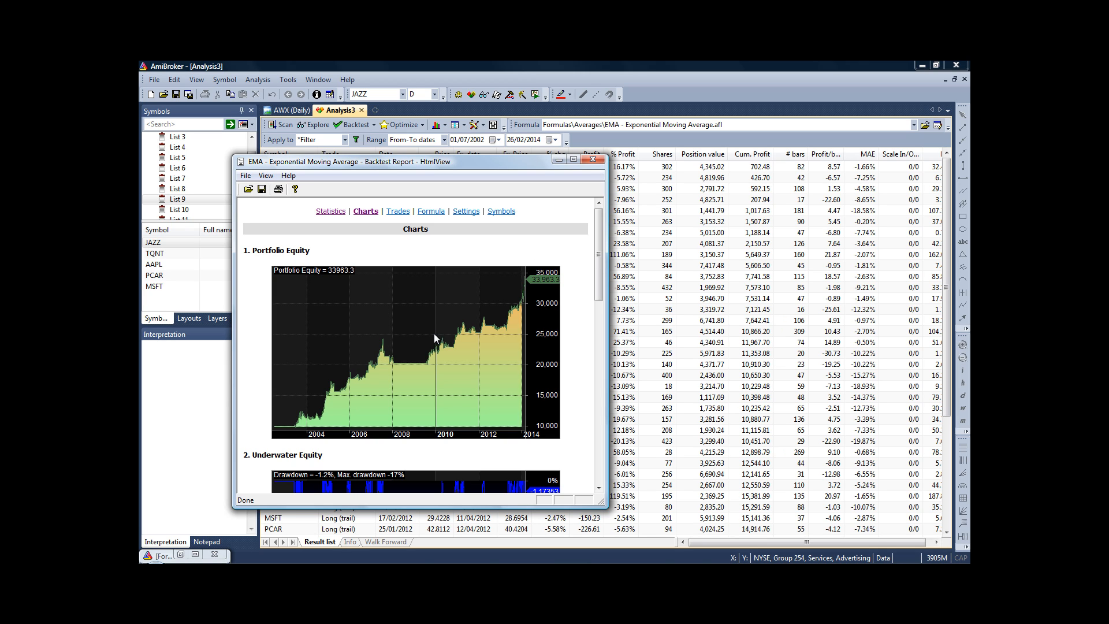
{"action": "mouse_move", "coordinate": [369, 365]}
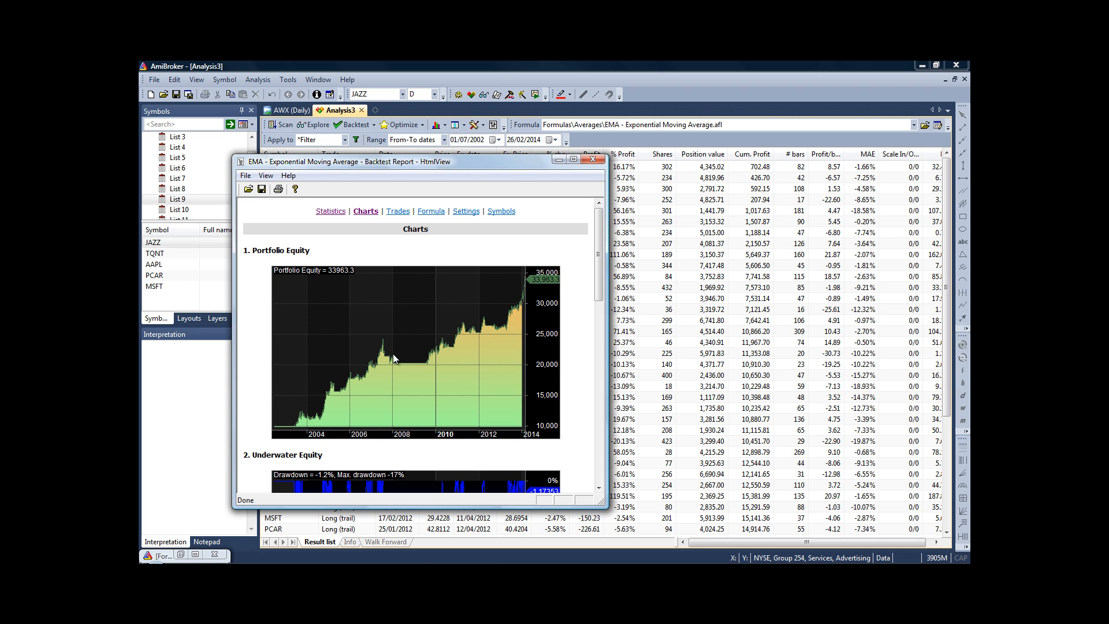
{"action": "mouse_move", "coordinate": [386, 338]}
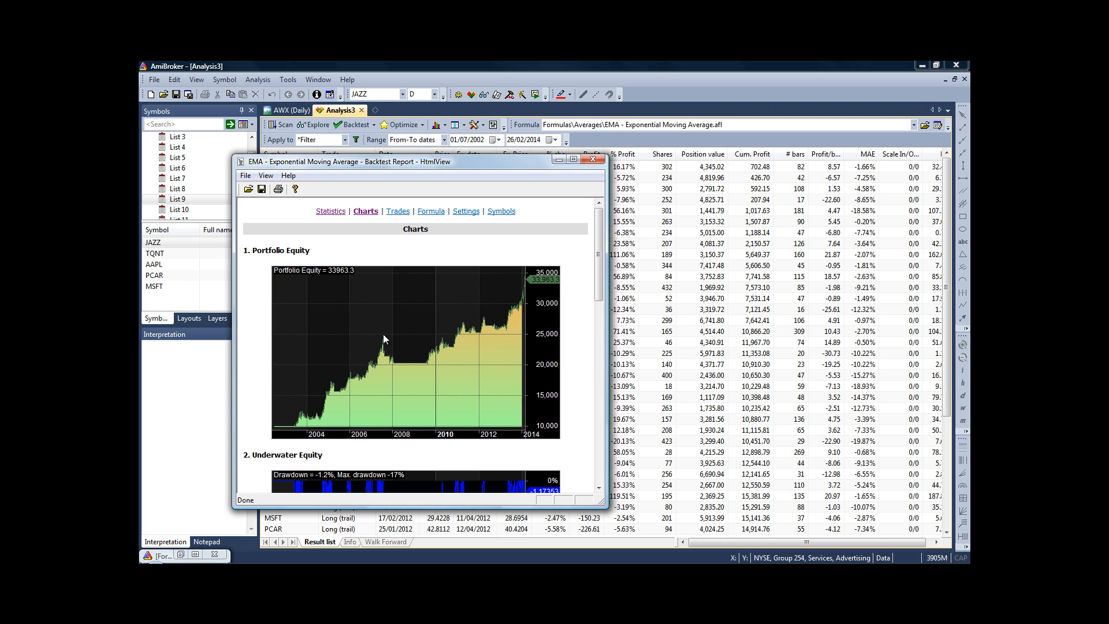
{"action": "mouse_move", "coordinate": [384, 348]}
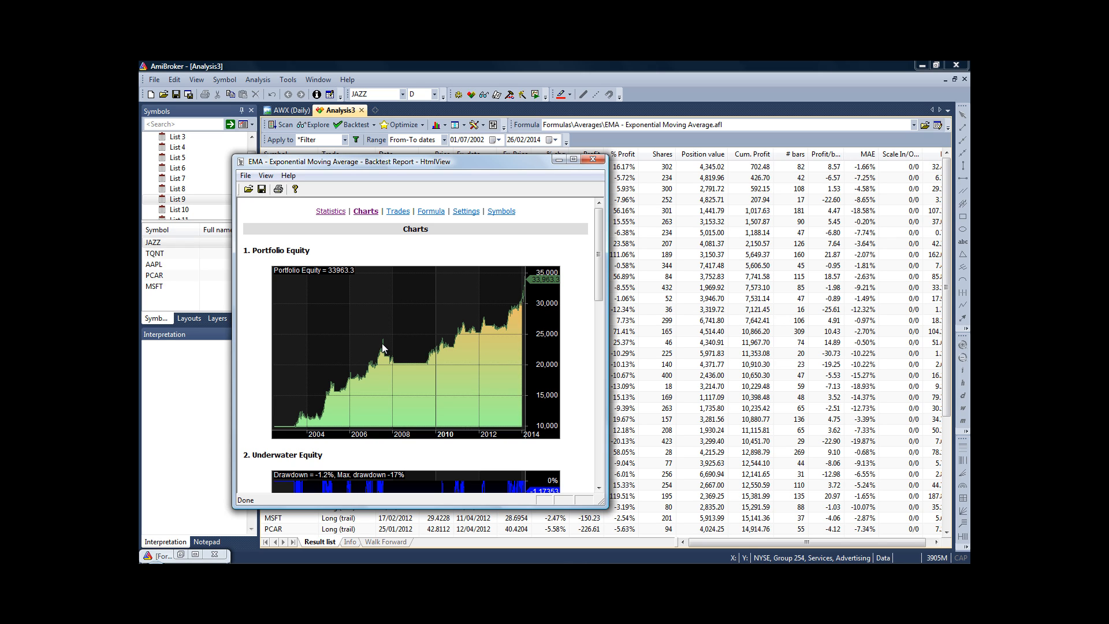
{"action": "mouse_move", "coordinate": [417, 386]}
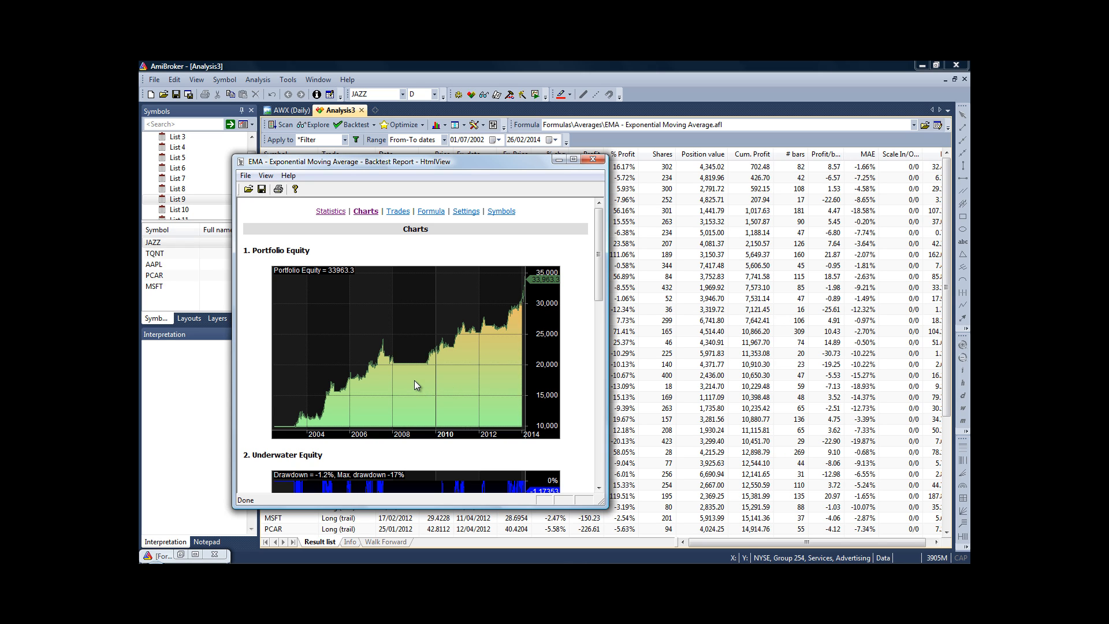
{"action": "scroll", "scroll_direction": "down", "scroll_amount": 3}
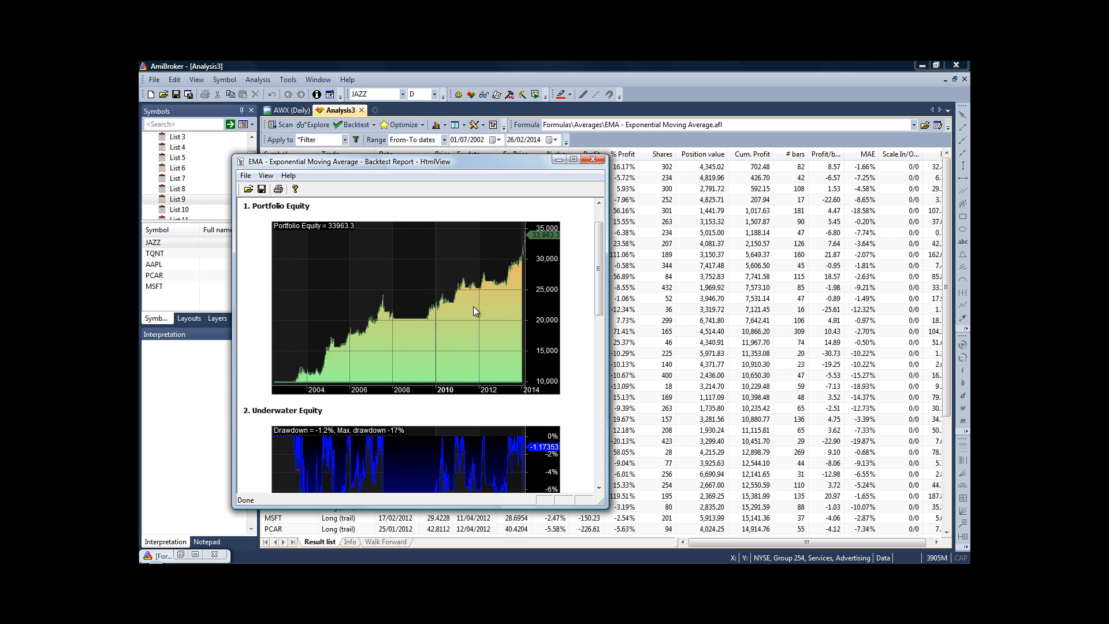
{"action": "mouse_move", "coordinate": [406, 326]}
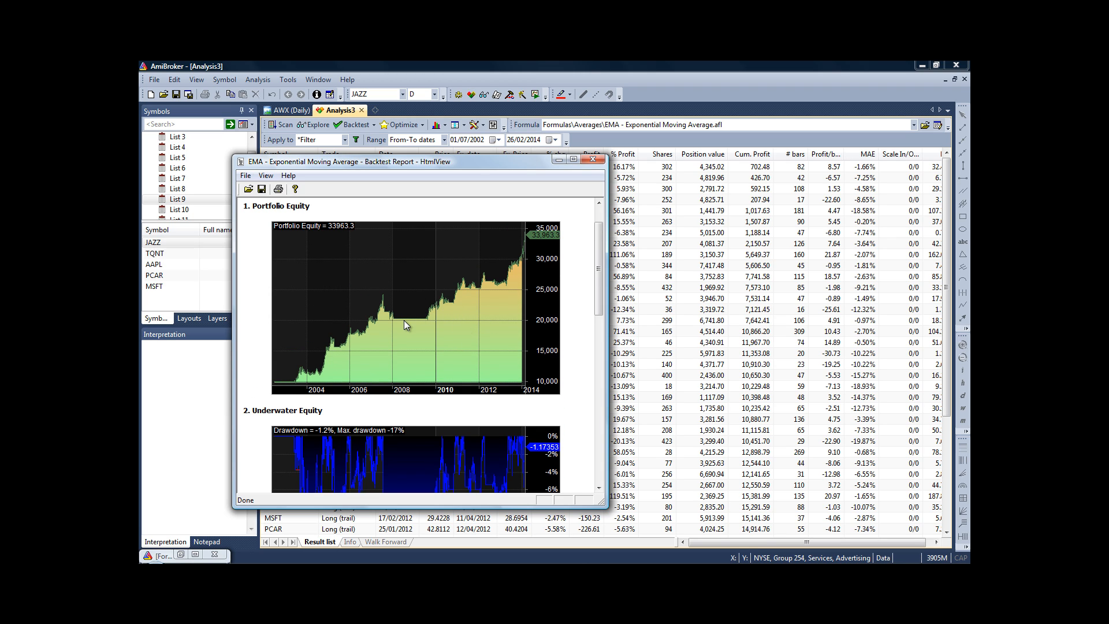
{"action": "mouse_move", "coordinate": [429, 323]}
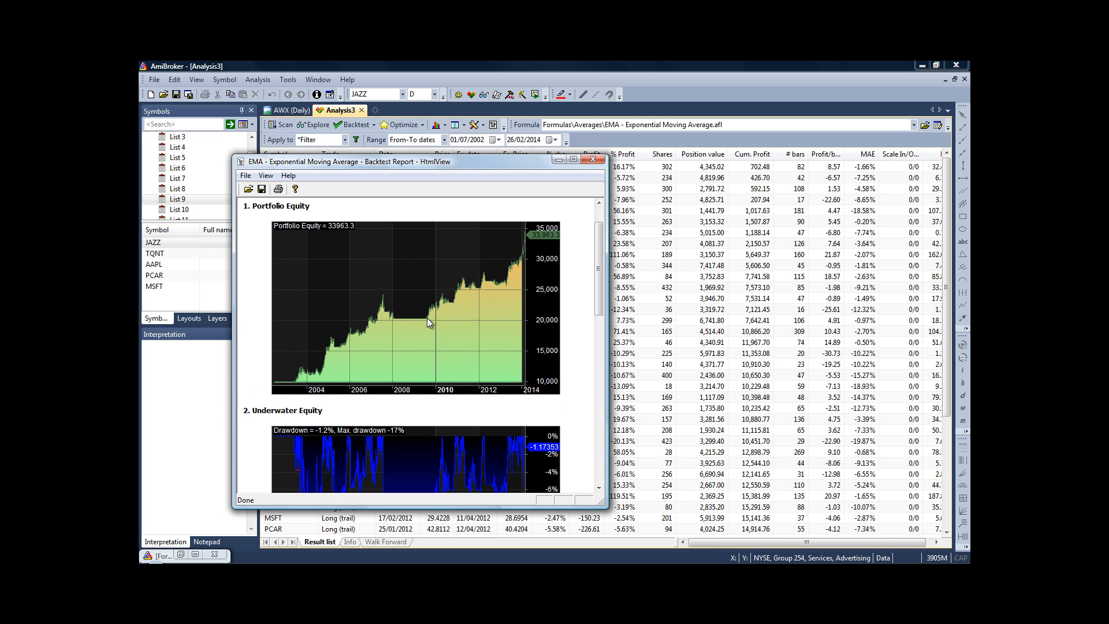
{"action": "mouse_move", "coordinate": [402, 396]}
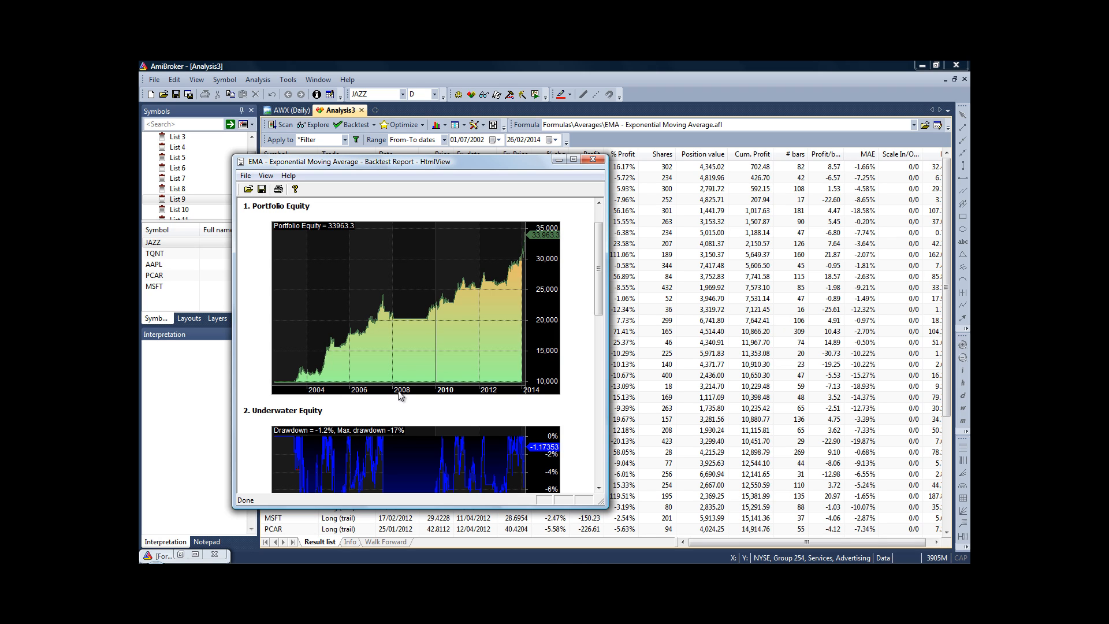
{"action": "mouse_move", "coordinate": [356, 374]}
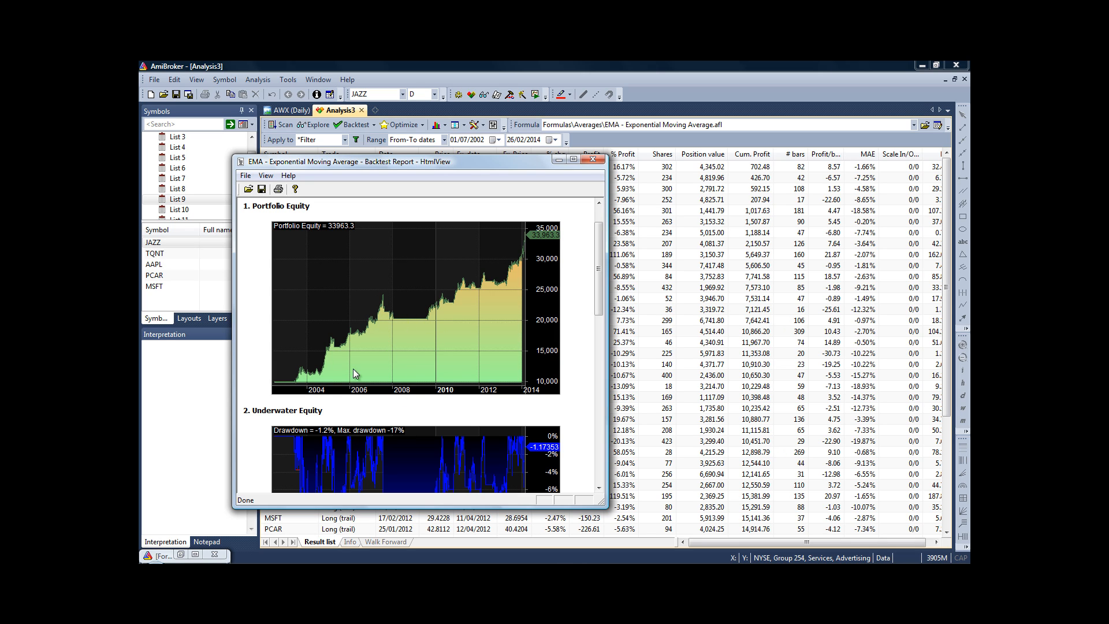
{"action": "mouse_move", "coordinate": [375, 328]}
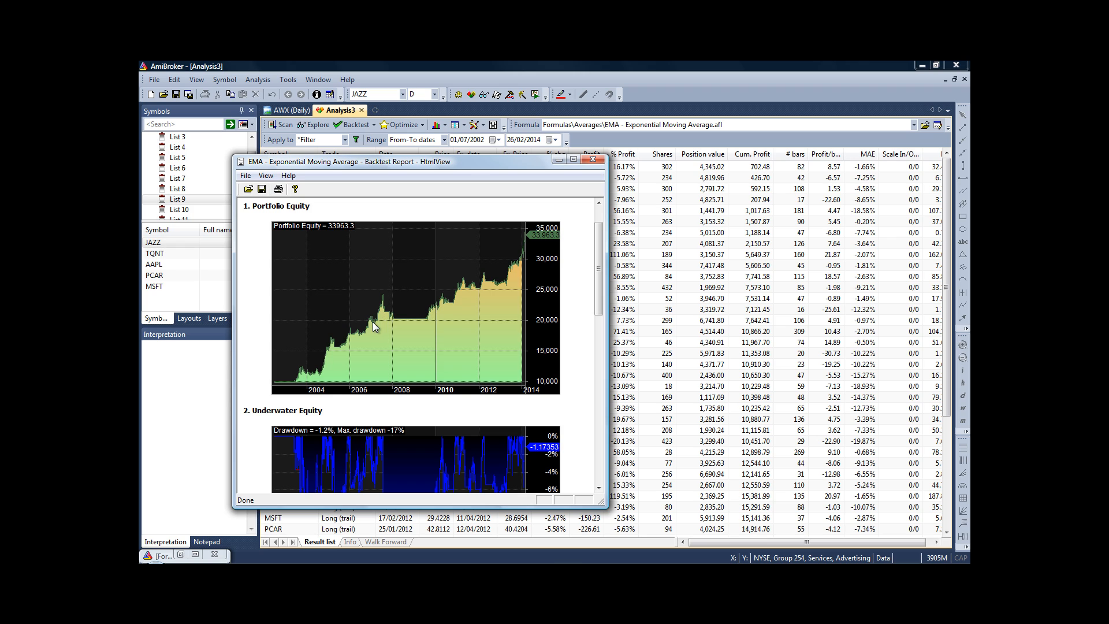
{"action": "mouse_move", "coordinate": [478, 324]}
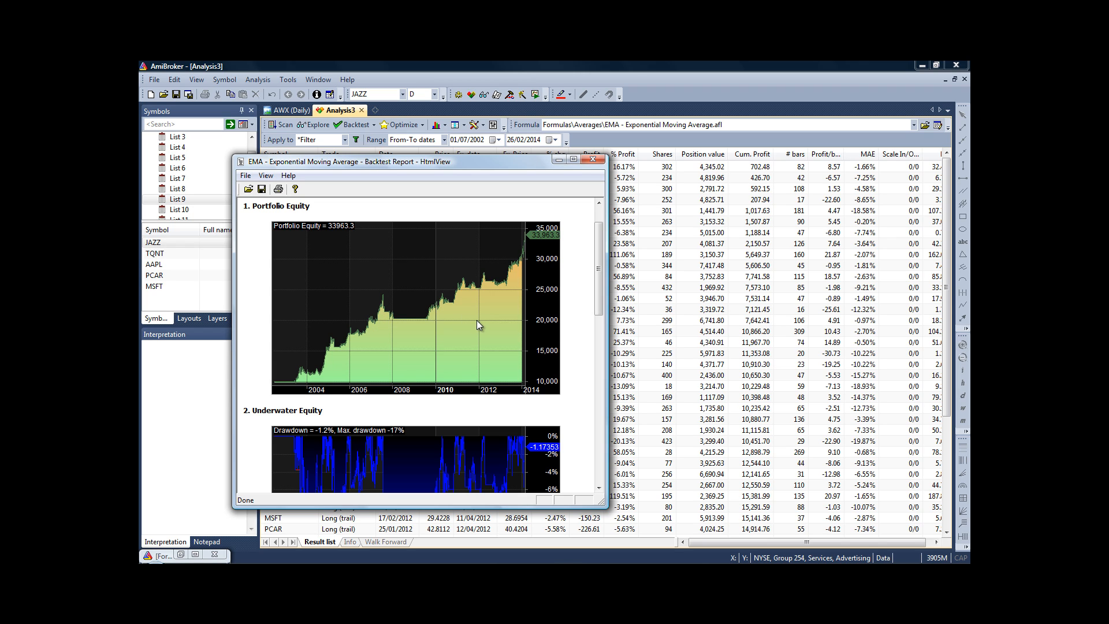
{"action": "mouse_move", "coordinate": [378, 300]}
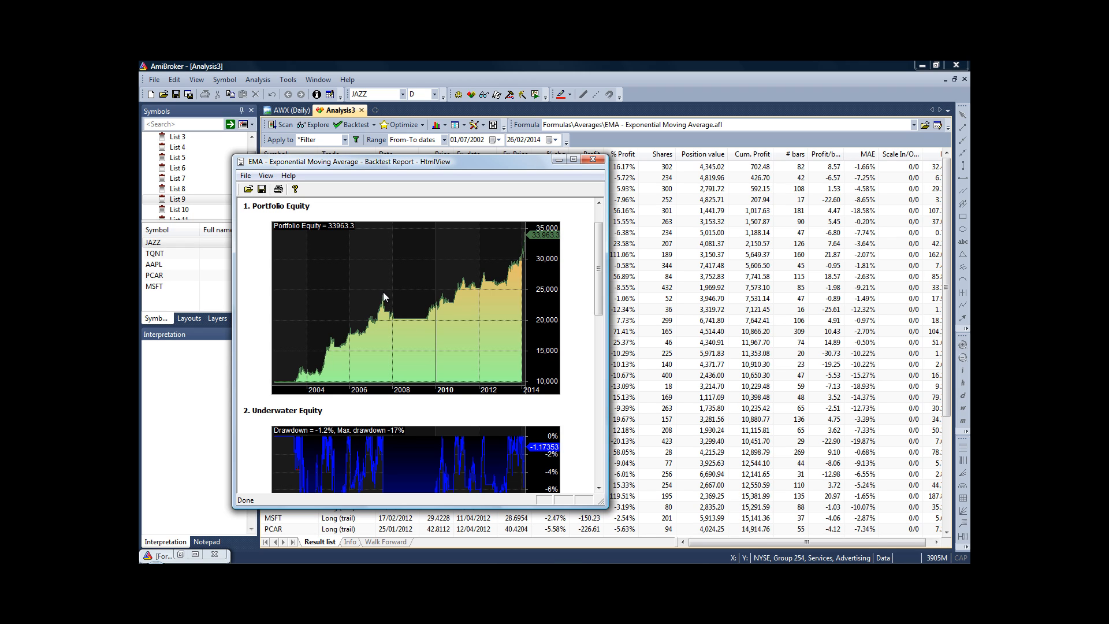
{"action": "mouse_move", "coordinate": [409, 341]}
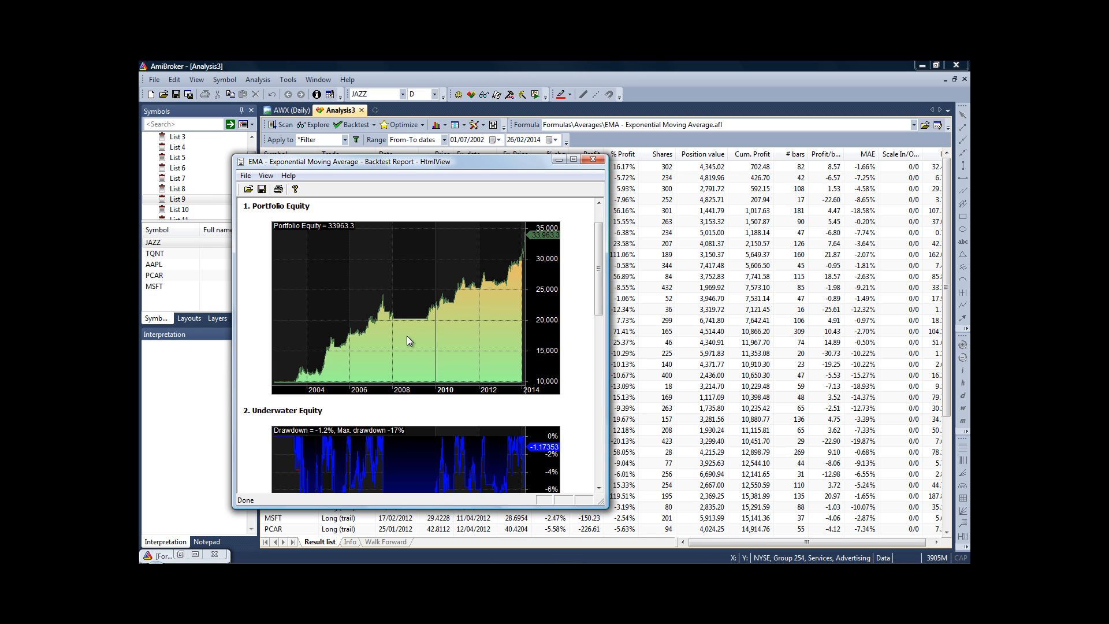
{"action": "mouse_move", "coordinate": [386, 295]}
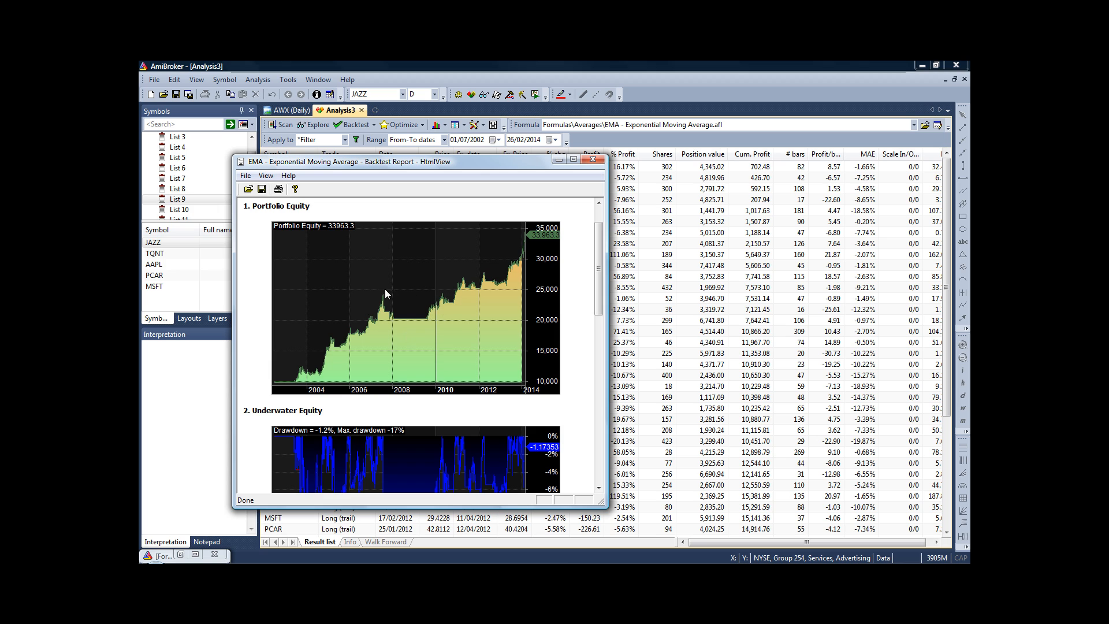
{"action": "mouse_move", "coordinate": [532, 296]}
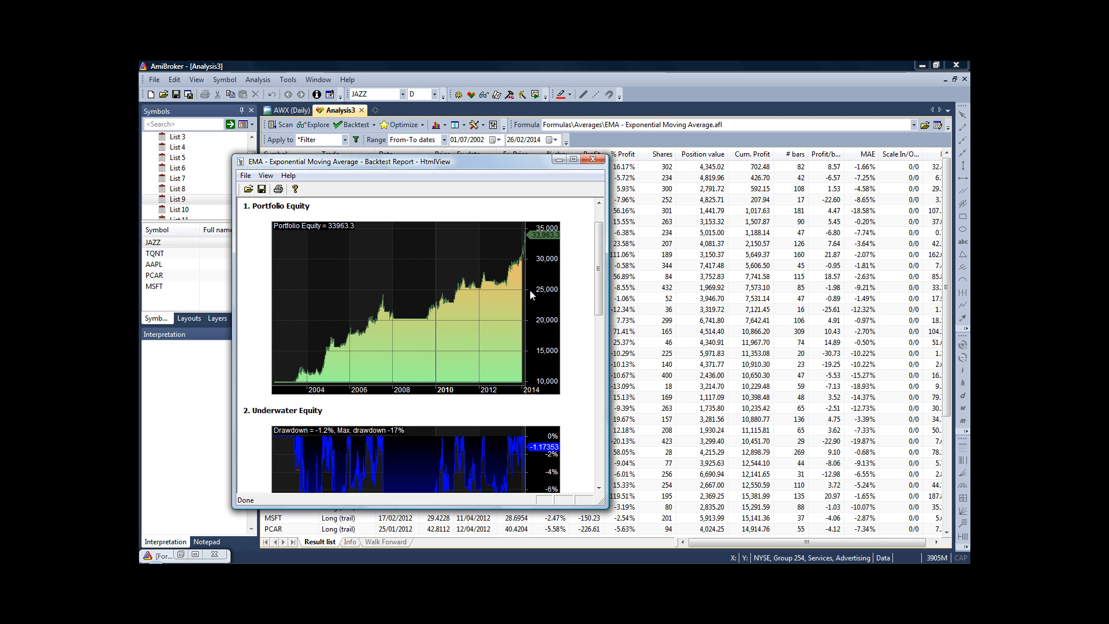
- Close the backtest report to return to the trade list
{"action": "left_click", "coordinate": [593, 158]}
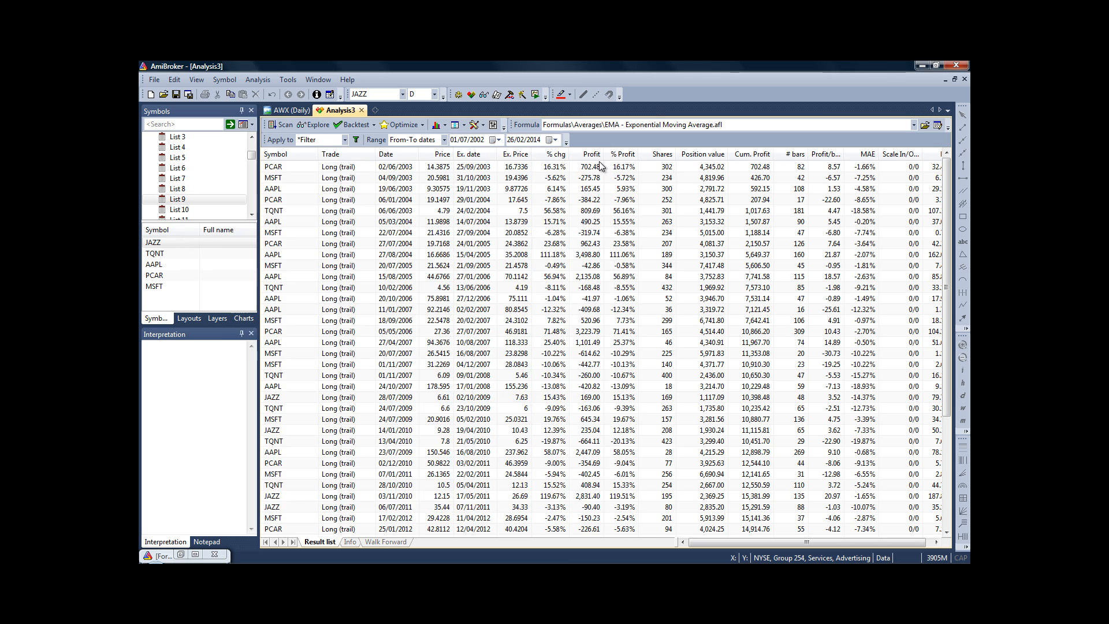
{"action": "mouse_move", "coordinate": [635, 328]}
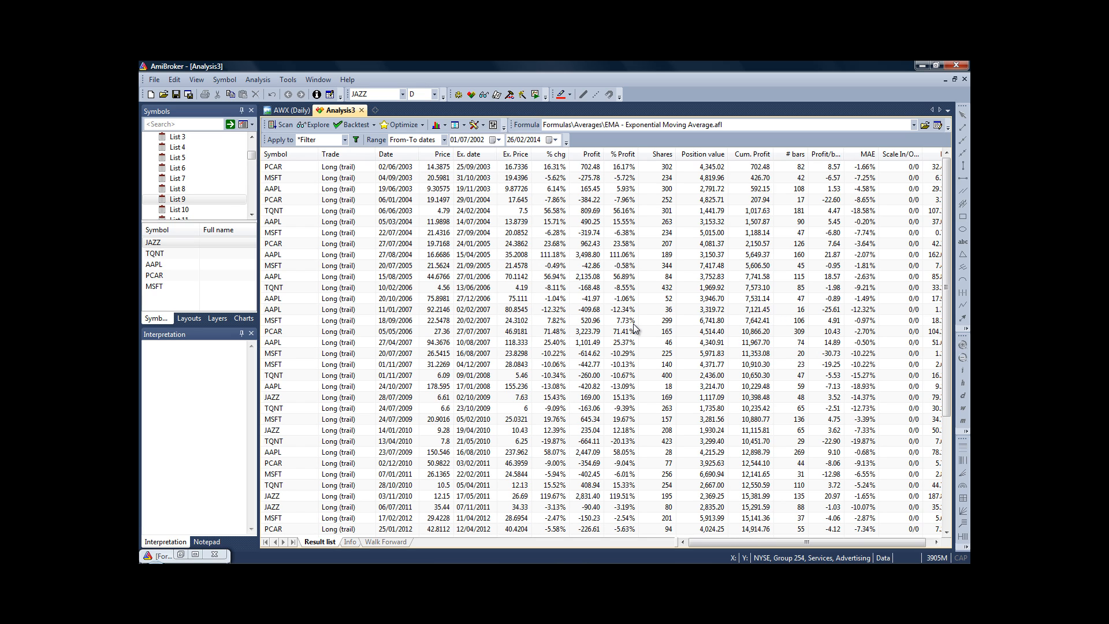